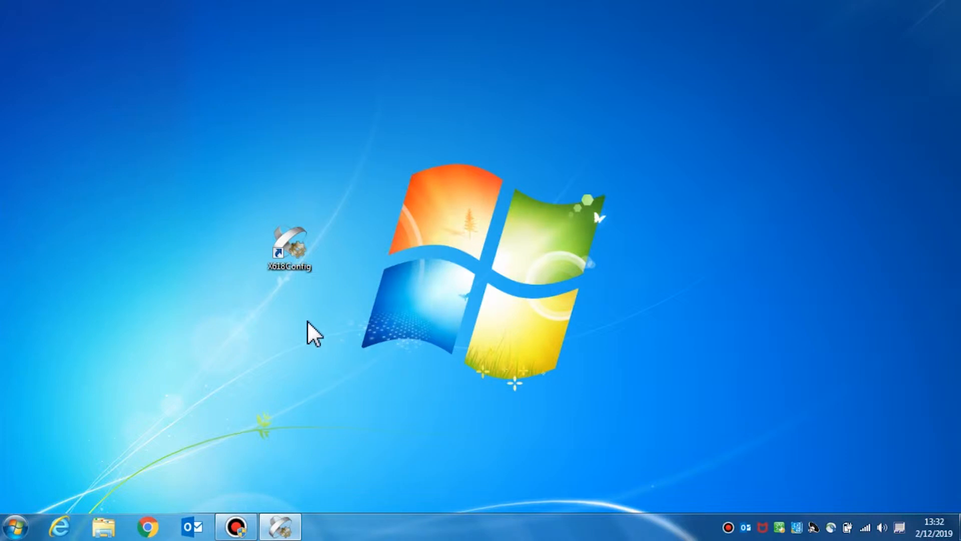
{"action": "mouse_move", "coordinate": [311, 329]}
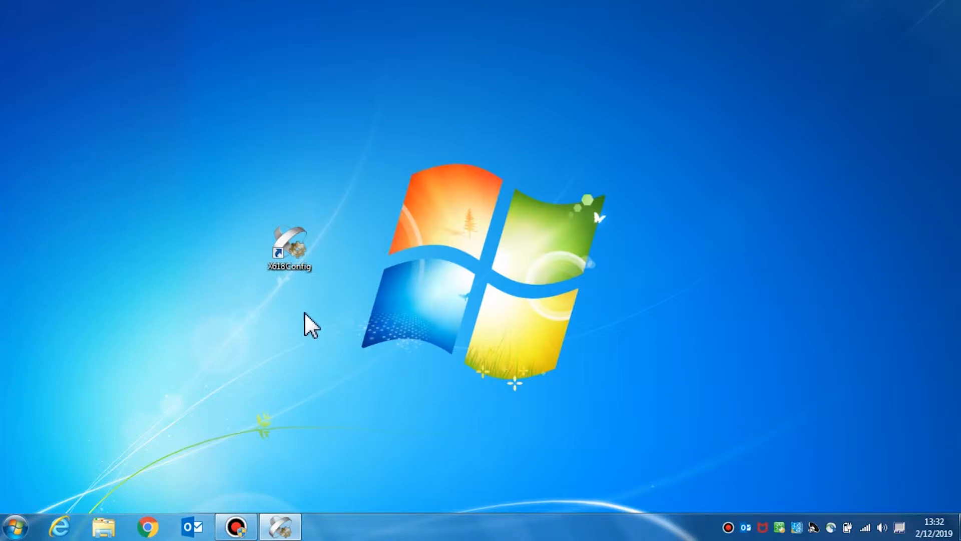
- Bring up the shortcut menu of the X618Config desktop shortcut to launch it
{"action": "right_click", "coordinate": [289, 249]}
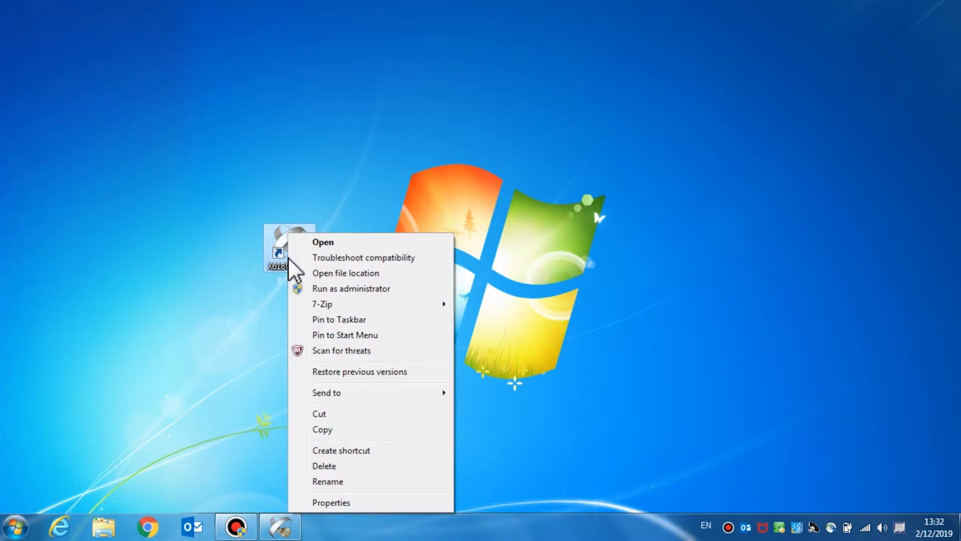
{"action": "mouse_move", "coordinate": [417, 301]}
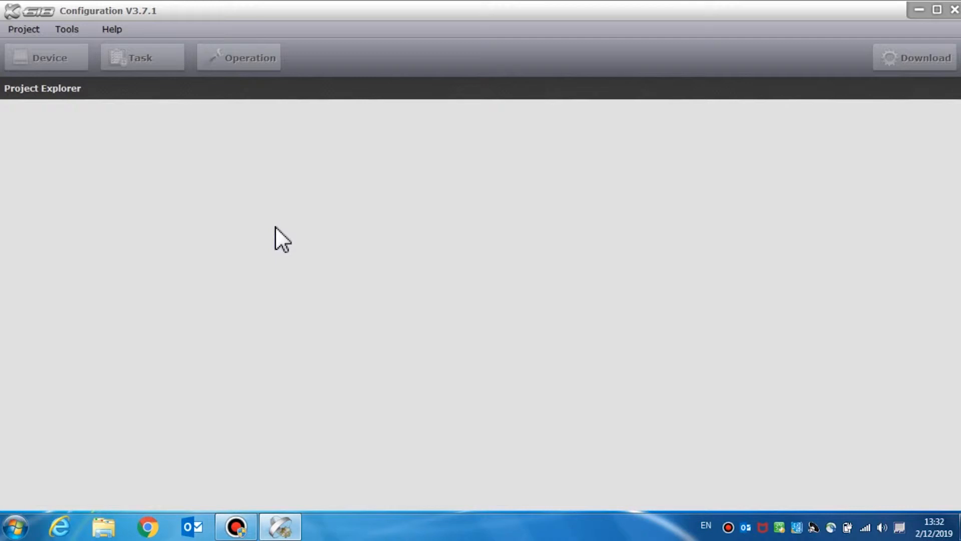
{"action": "mouse_move", "coordinate": [378, 49]}
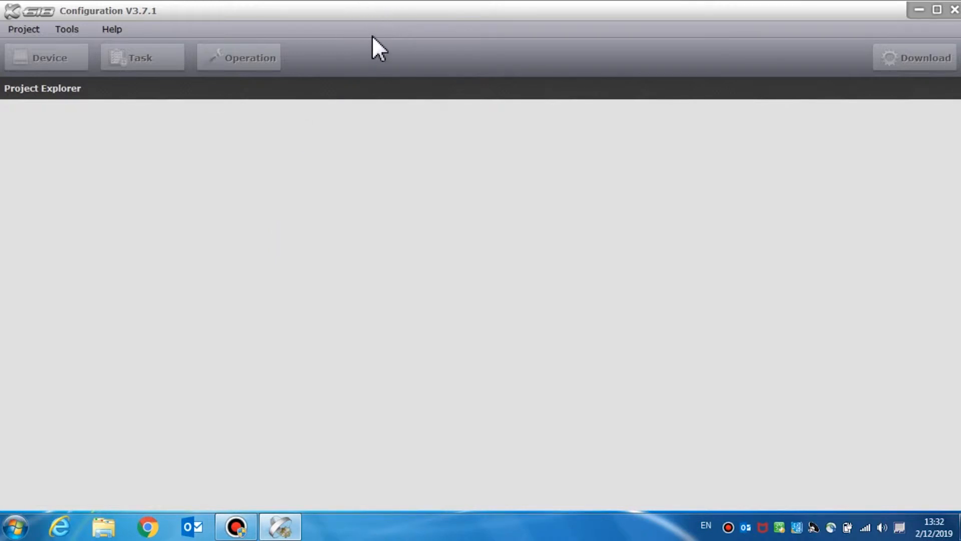
{"action": "mouse_move", "coordinate": [301, 196]}
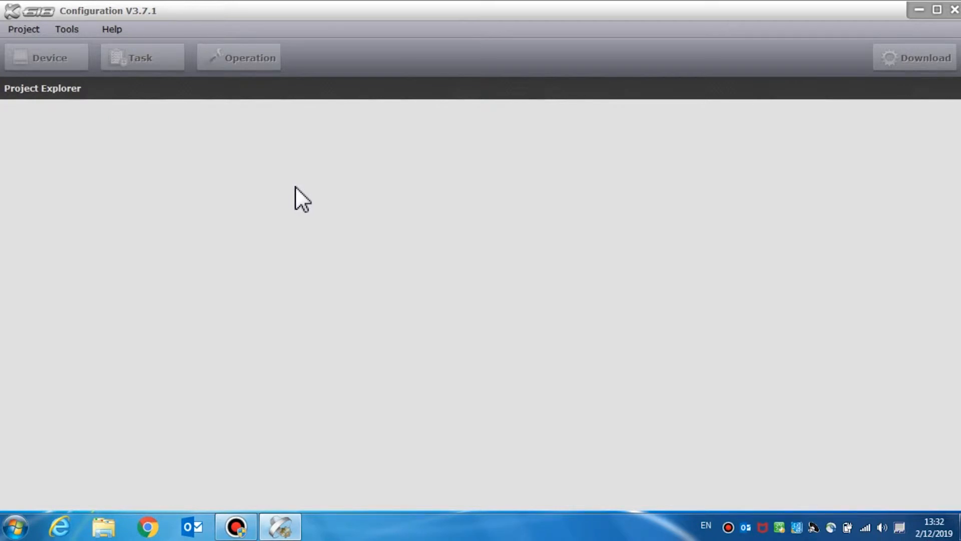
{"action": "mouse_move", "coordinate": [149, 105]}
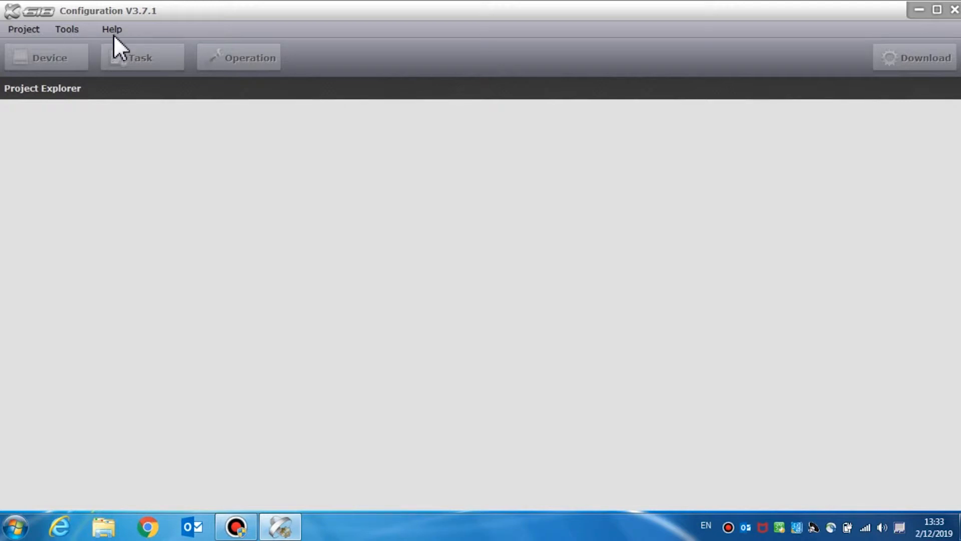
{"action": "mouse_move", "coordinate": [46, 40]}
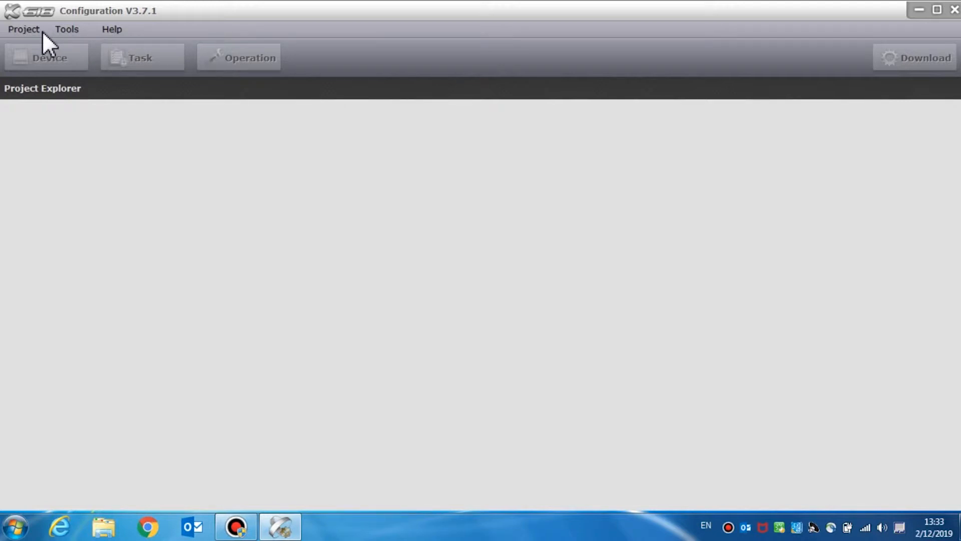
- Show the Project menu with New, Open, Save As and Recent Projects
{"action": "left_click", "coordinate": [23, 29]}
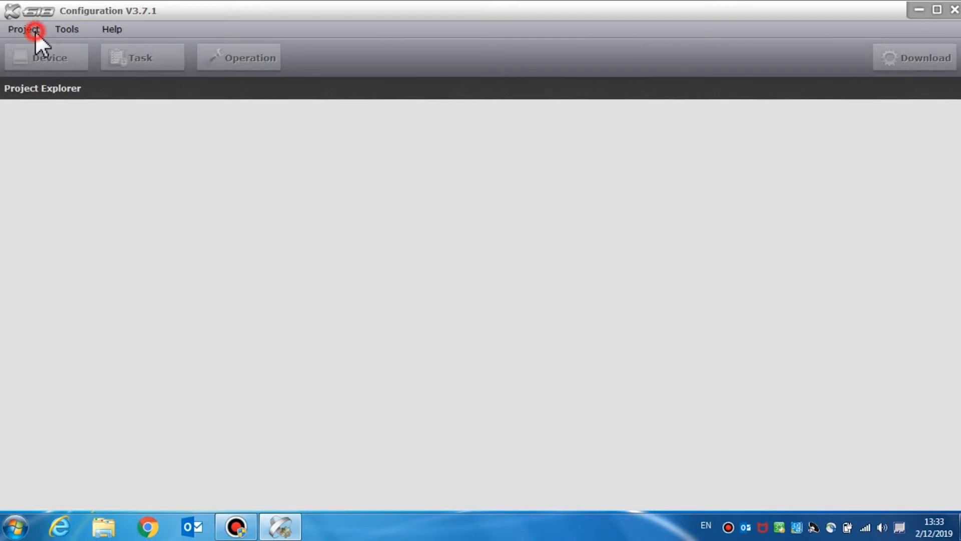
{"action": "left_click", "coordinate": [23, 29]}
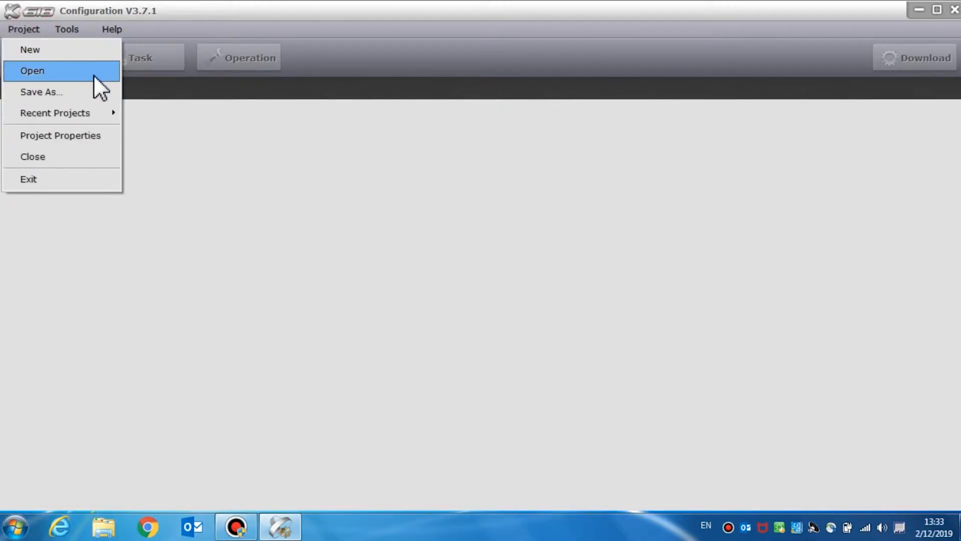
{"action": "mouse_move", "coordinate": [55, 113]}
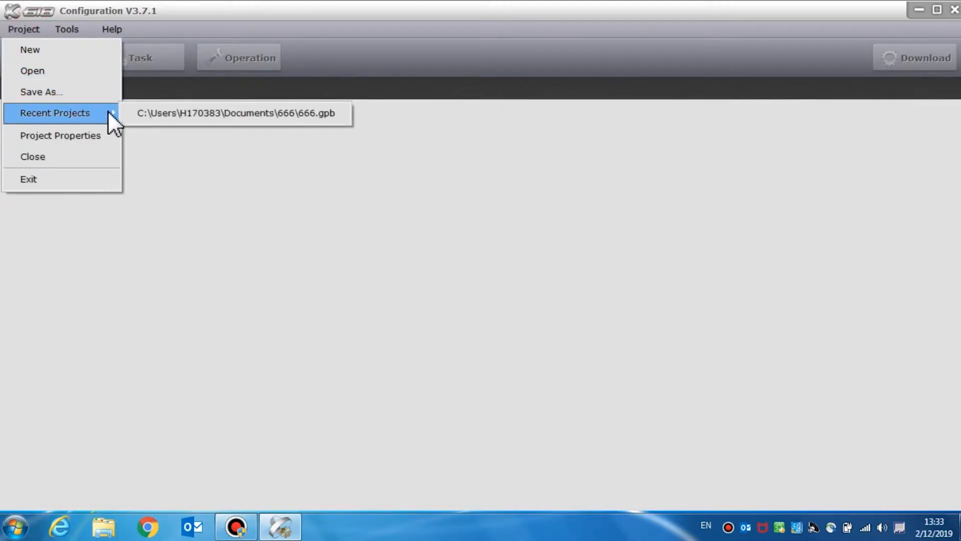
{"action": "mouse_move", "coordinate": [60, 135]}
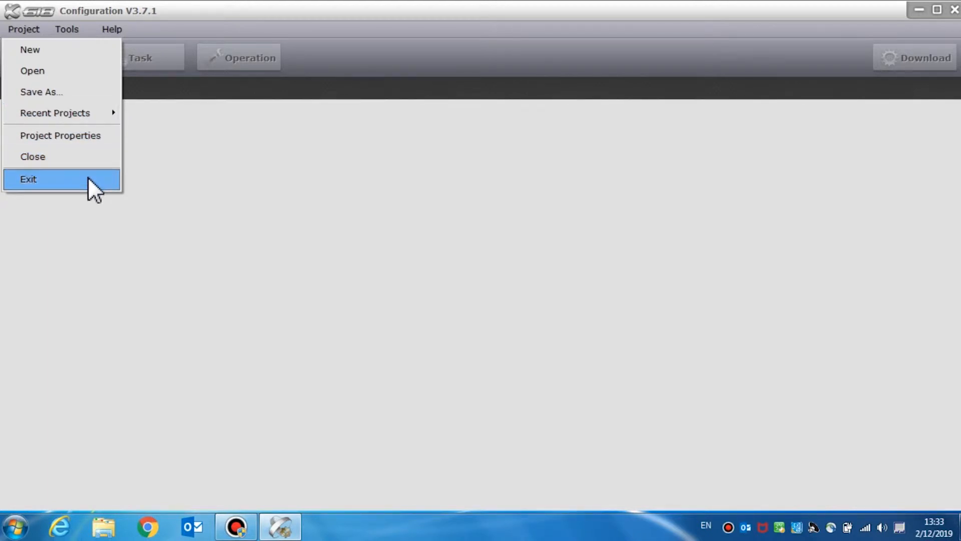
{"action": "mouse_move", "coordinate": [97, 36]}
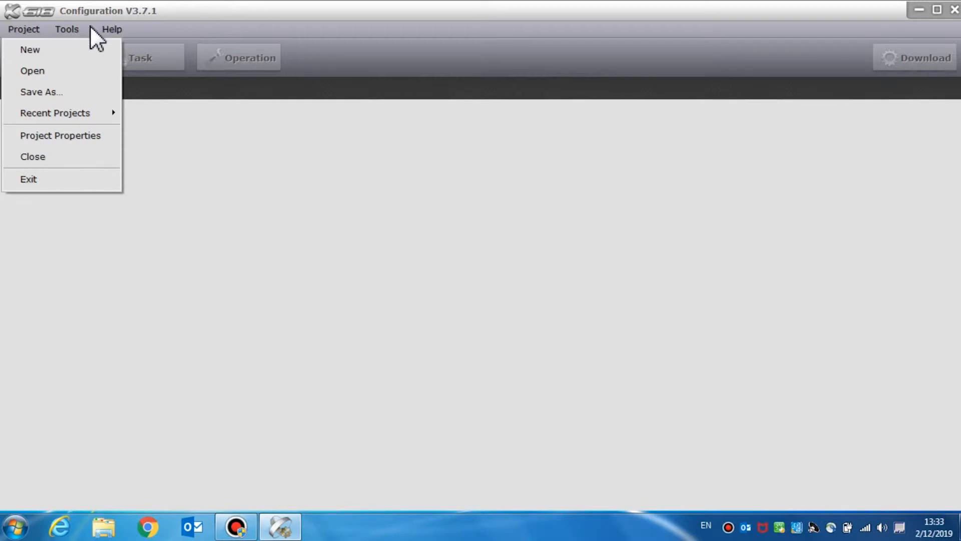
- Show the Tools menu with recorded files, logs, firmware upgrade and language entries
{"action": "left_click", "coordinate": [67, 29]}
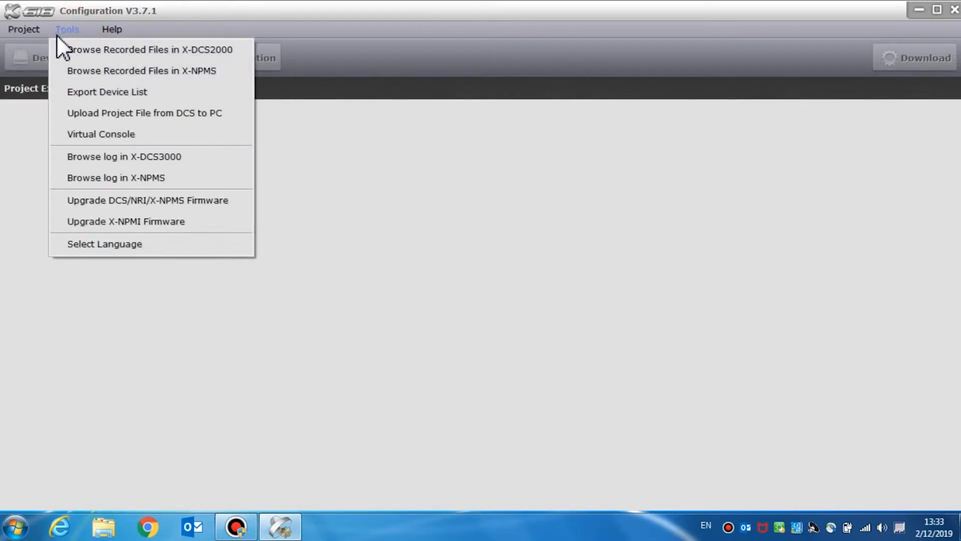
{"action": "mouse_move", "coordinate": [150, 50]}
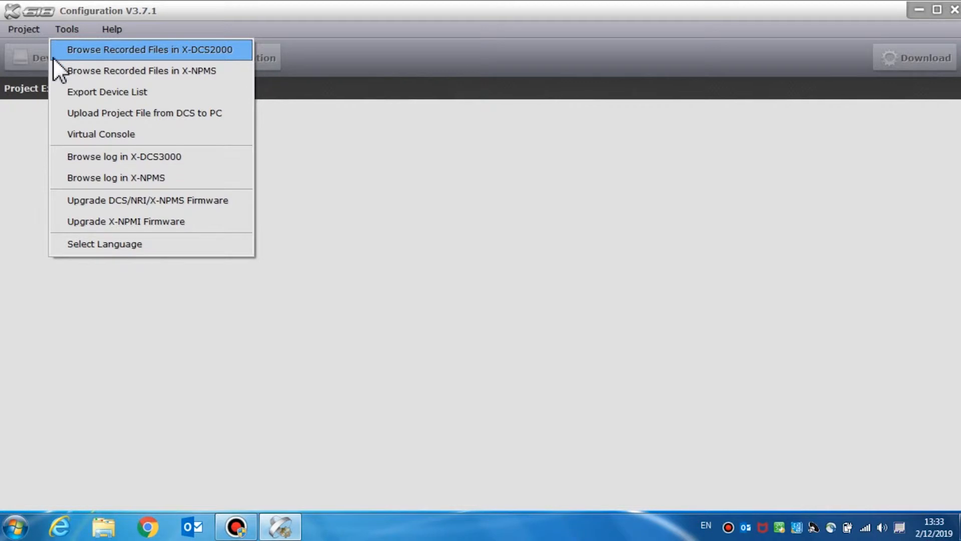
{"action": "mouse_move", "coordinate": [142, 70]}
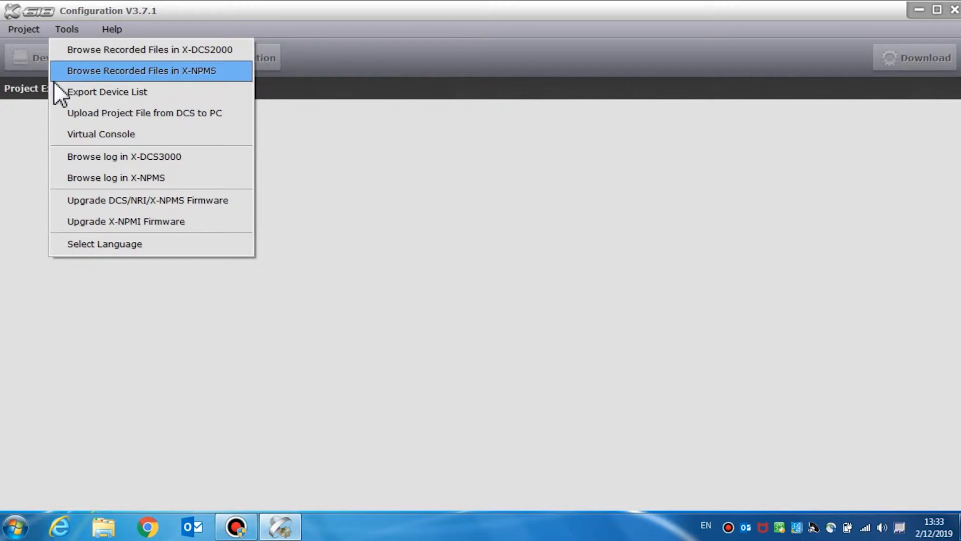
{"action": "mouse_move", "coordinate": [107, 93]}
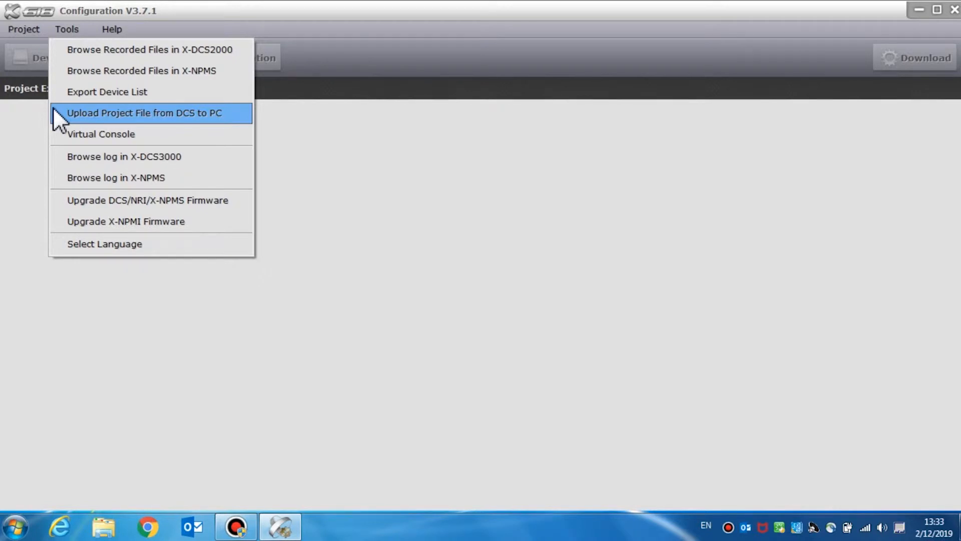
{"action": "mouse_move", "coordinate": [101, 133]}
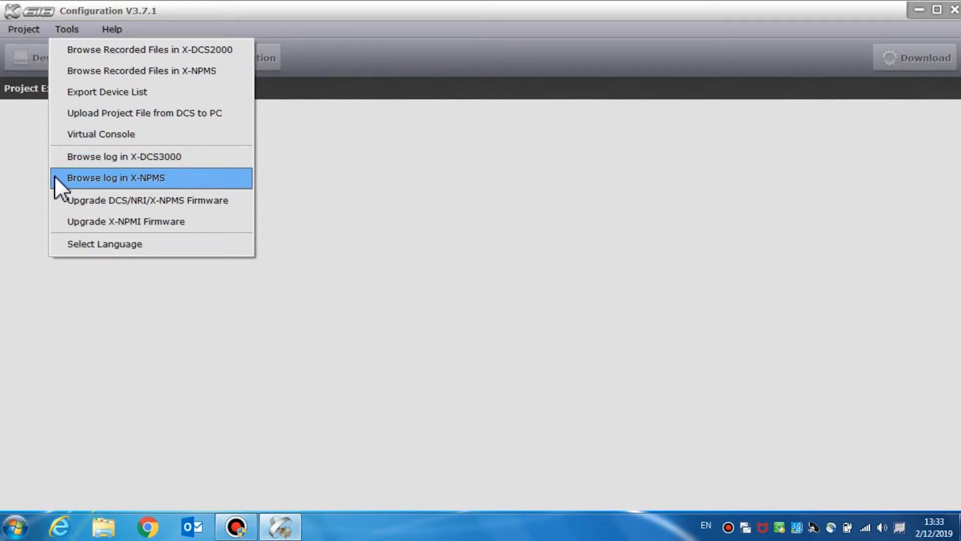
{"action": "mouse_move", "coordinate": [147, 200]}
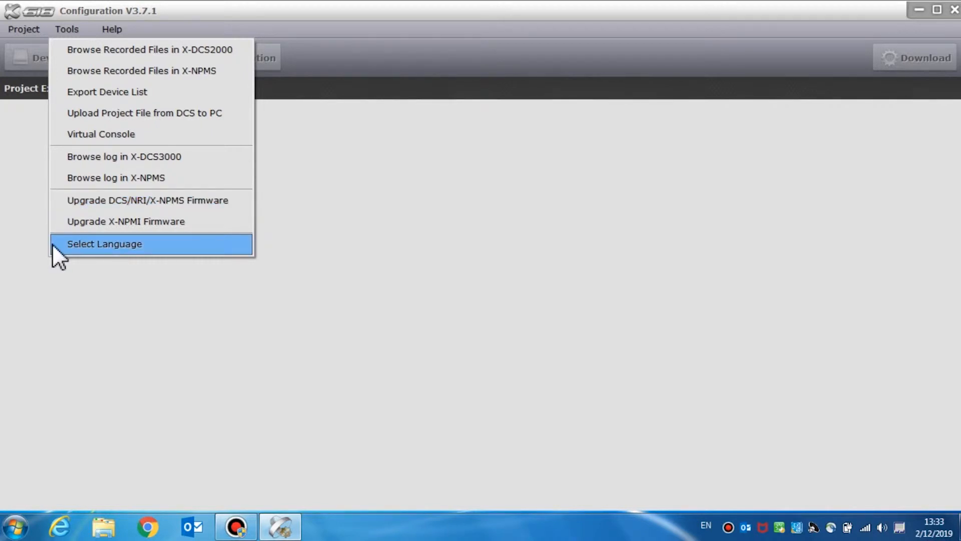
{"action": "mouse_move", "coordinate": [137, 37]}
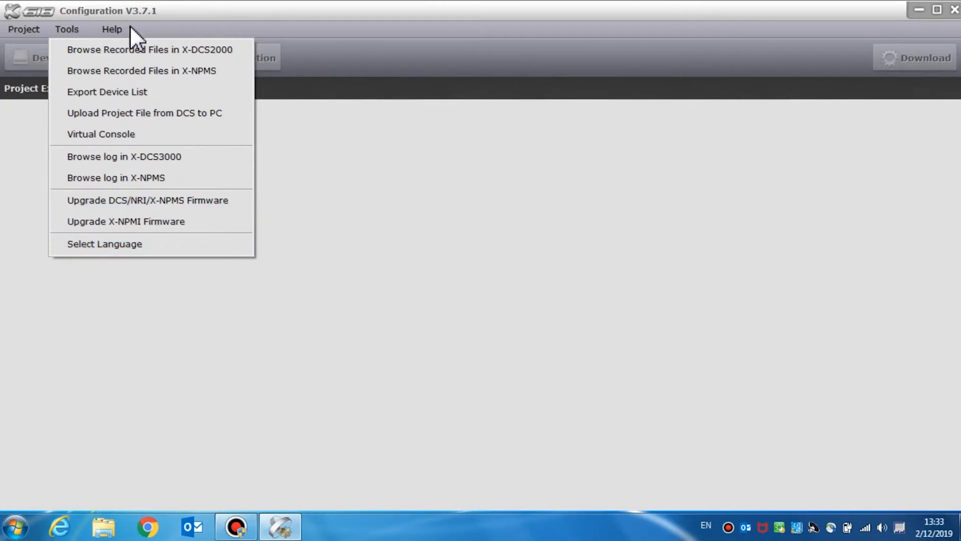
- Review the Help menu entries (User's Manual, About) and dismiss it
{"action": "left_click", "coordinate": [111, 29]}
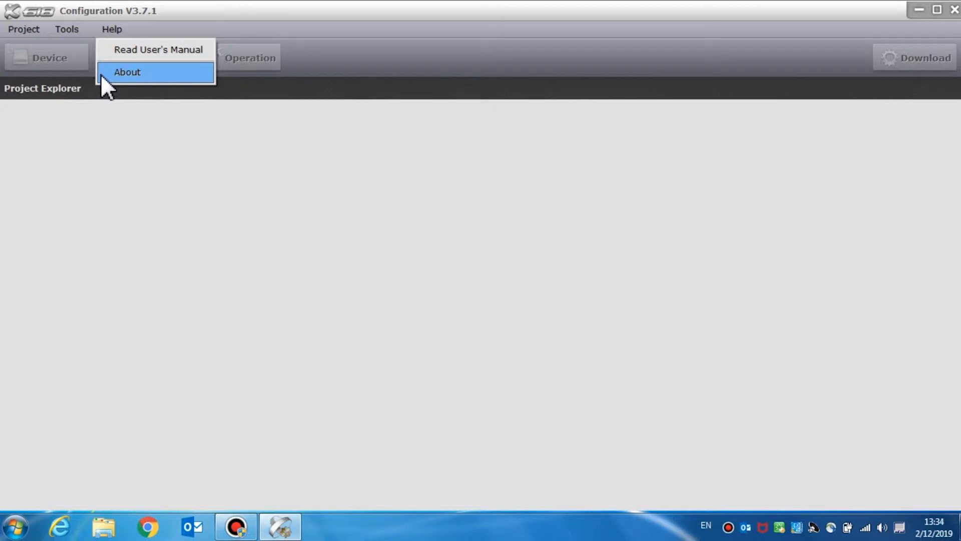
{"action": "mouse_move", "coordinate": [132, 199]}
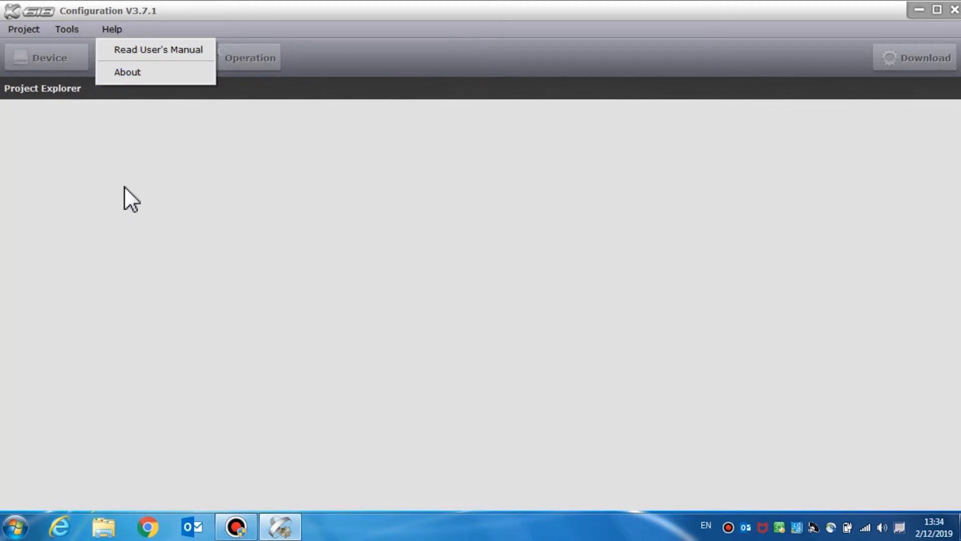
{"action": "left_click", "coordinate": [119, 153]}
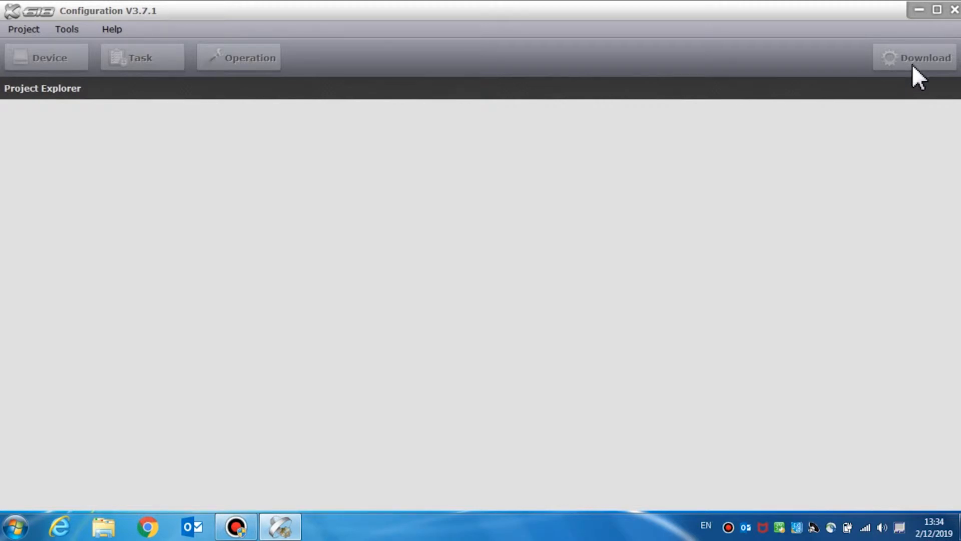
{"action": "mouse_move", "coordinate": [87, 67]}
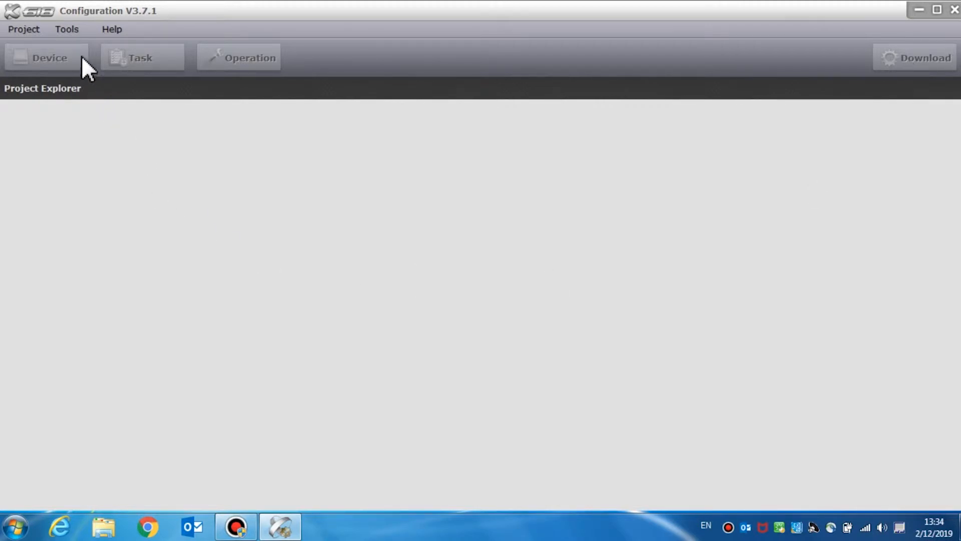
{"action": "mouse_move", "coordinate": [91, 78]}
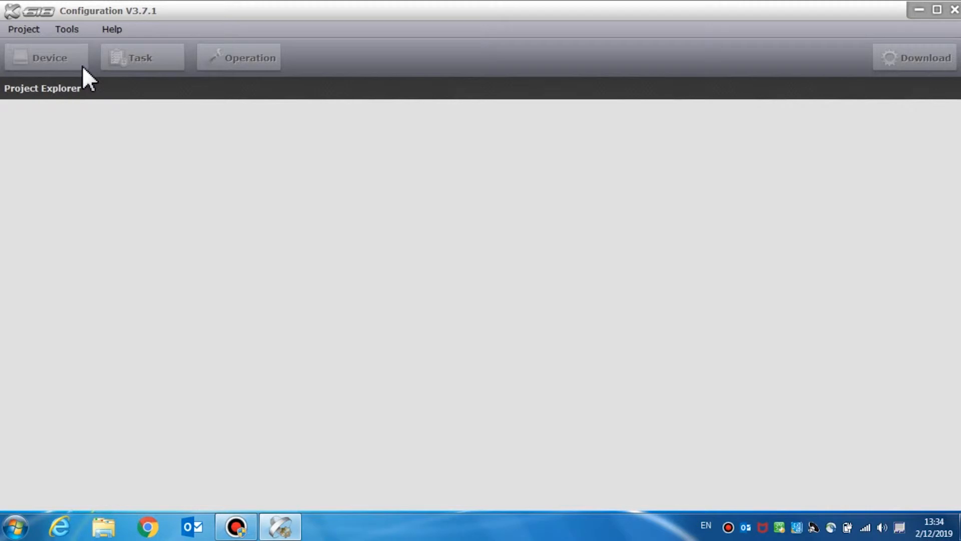
{"action": "mouse_move", "coordinate": [113, 101]}
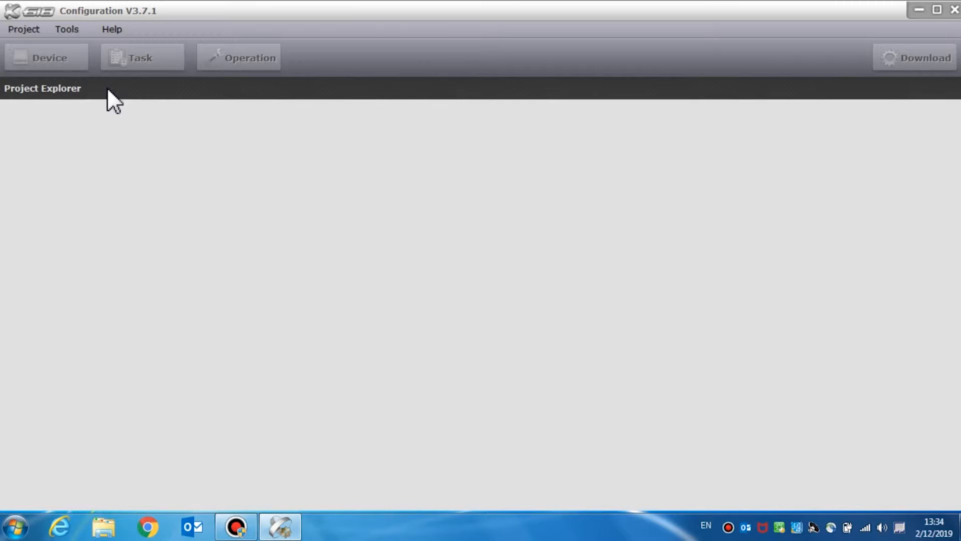
{"action": "mouse_move", "coordinate": [178, 67]}
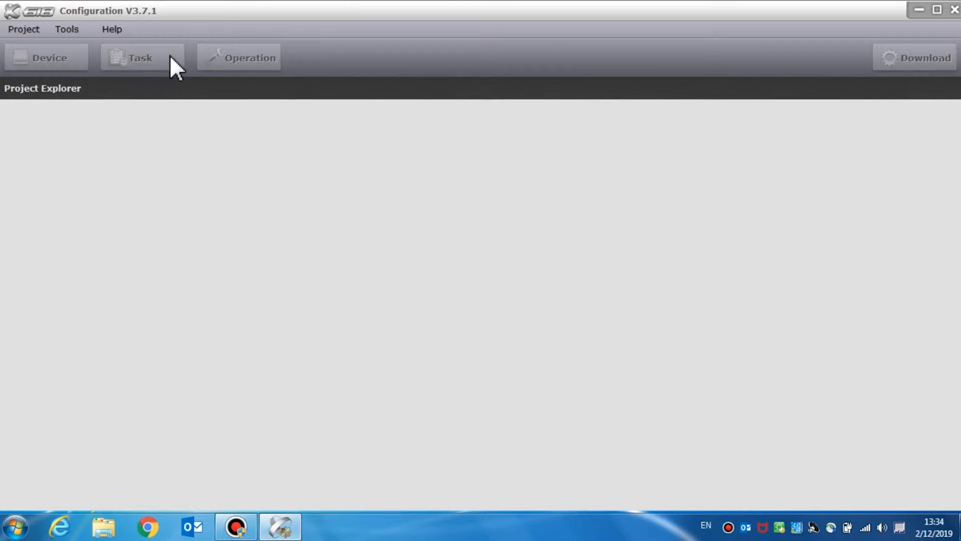
{"action": "mouse_move", "coordinate": [168, 67]}
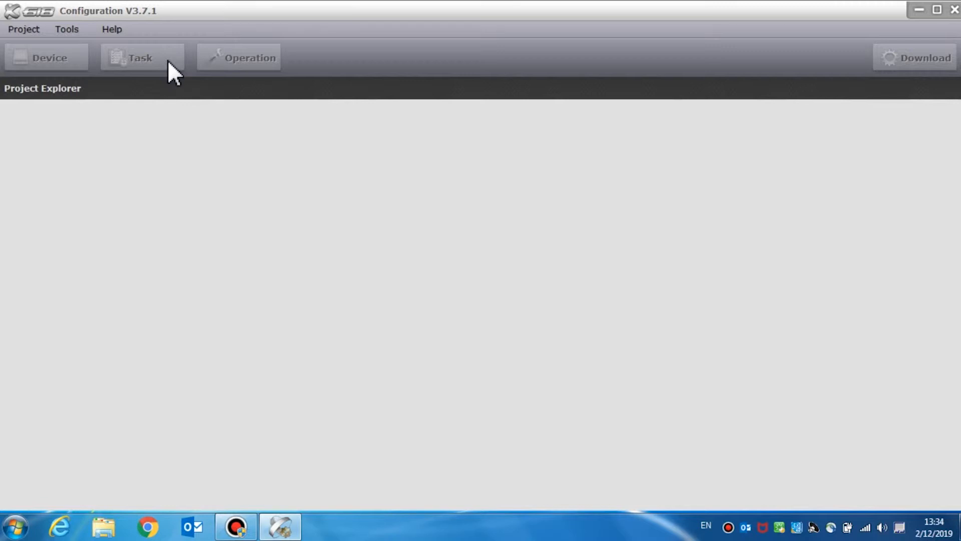
{"action": "mouse_move", "coordinate": [220, 73]}
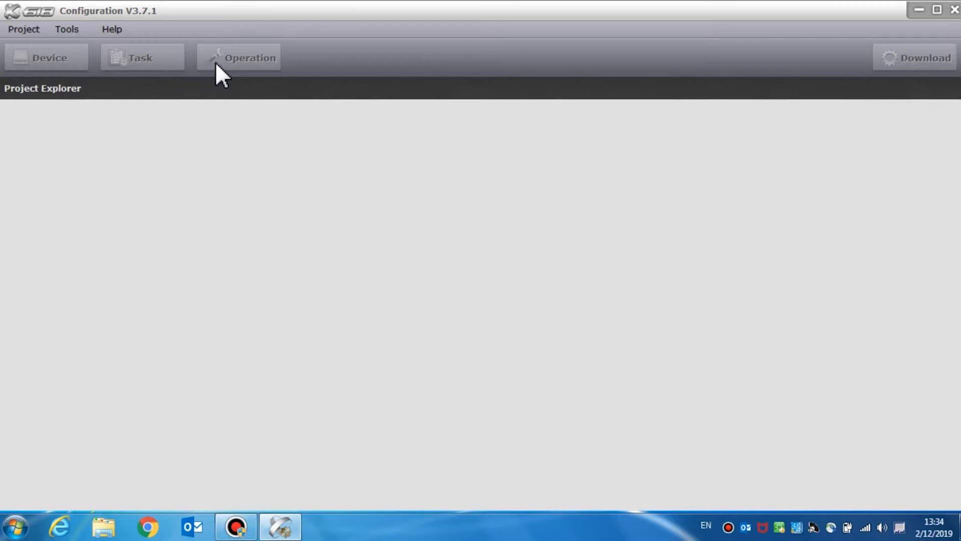
{"action": "mouse_move", "coordinate": [238, 74]}
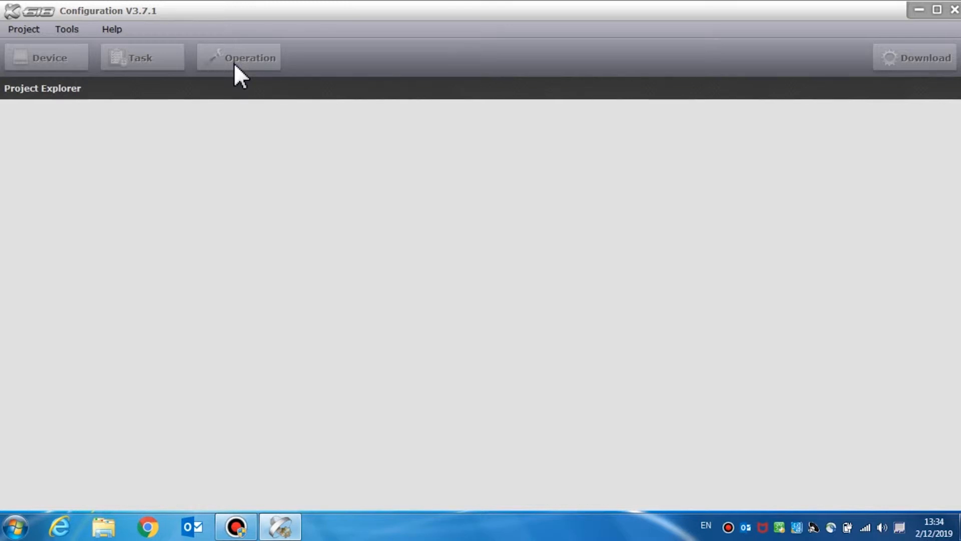
{"action": "mouse_move", "coordinate": [941, 70]}
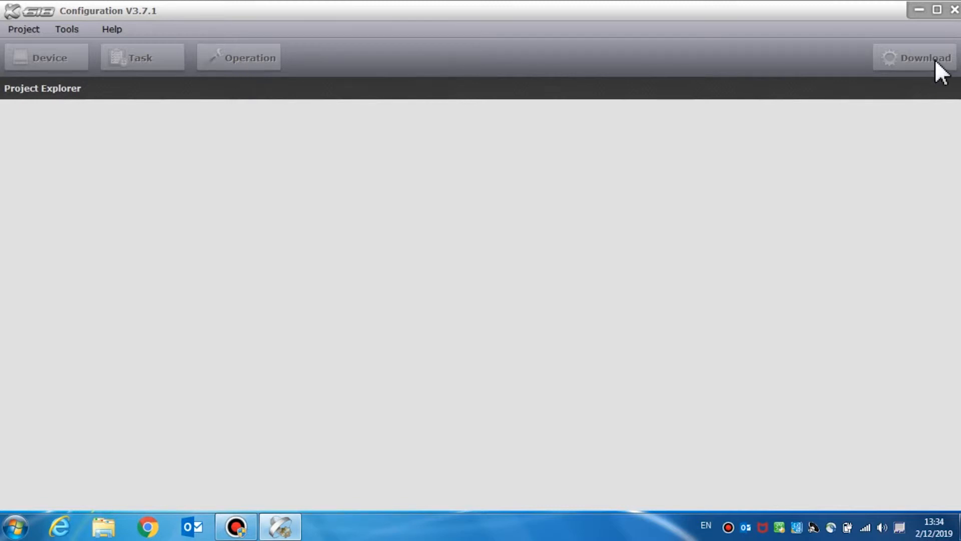
{"action": "mouse_move", "coordinate": [916, 67]}
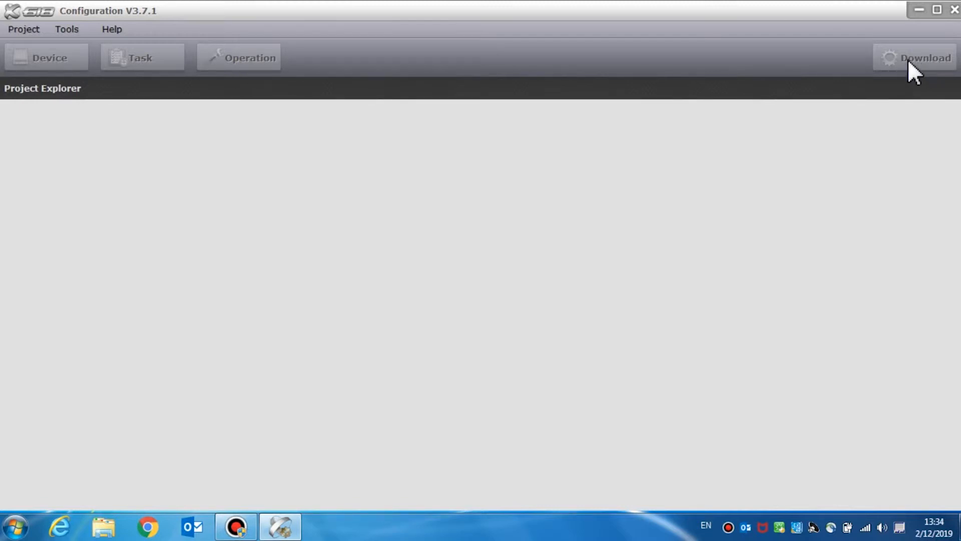
{"action": "mouse_move", "coordinate": [925, 77]}
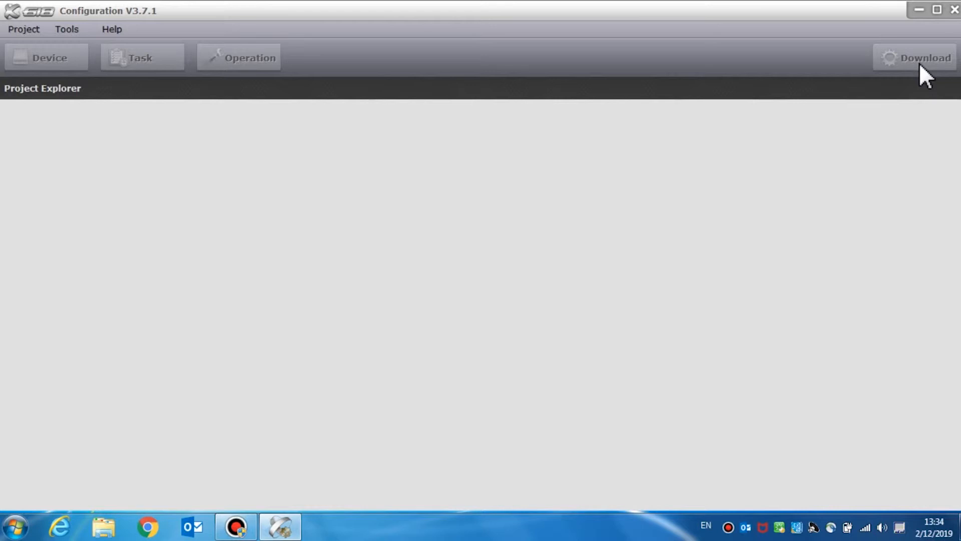
{"action": "mouse_move", "coordinate": [401, 361]}
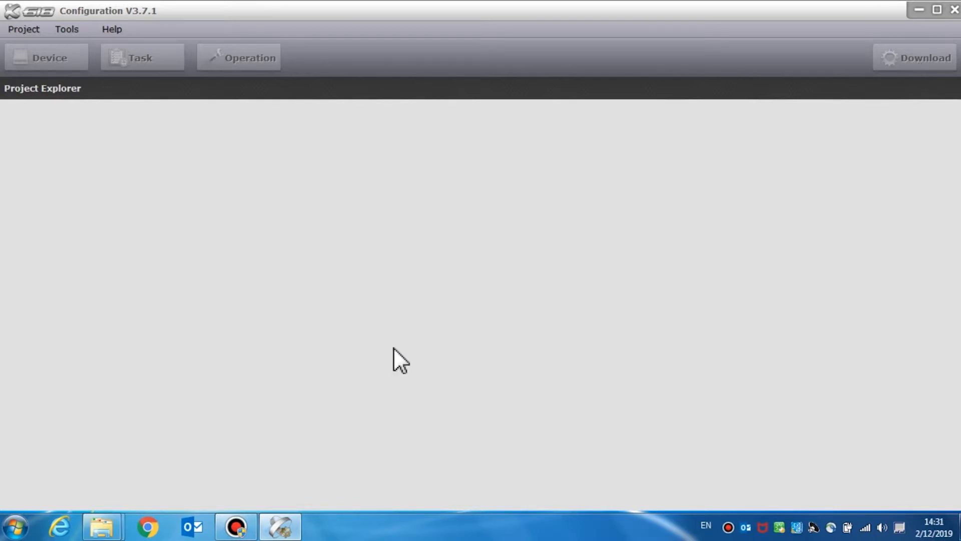
{"action": "mouse_move", "coordinate": [191, 171]}
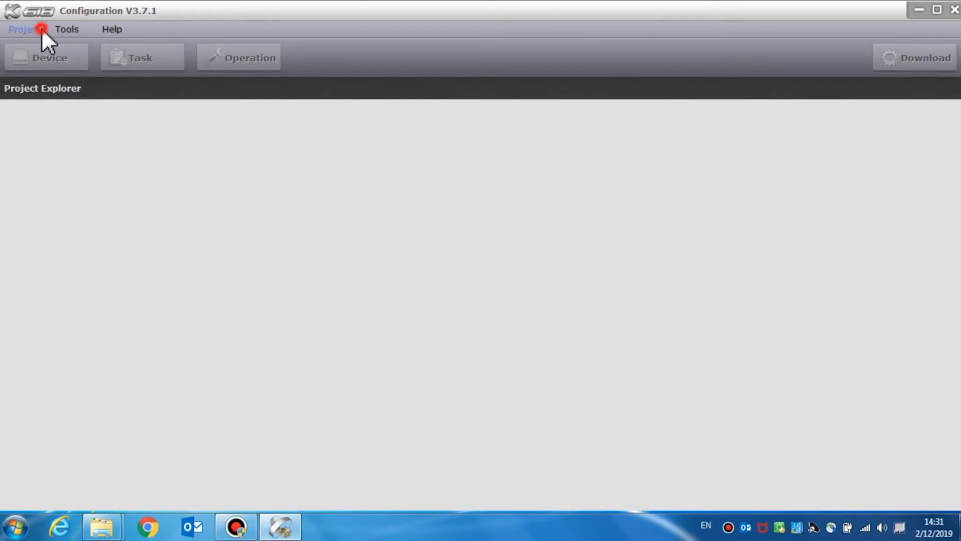
- Start a new project via Project > New, bringing up the Create New Project dialog
{"action": "left_click", "coordinate": [23, 29]}
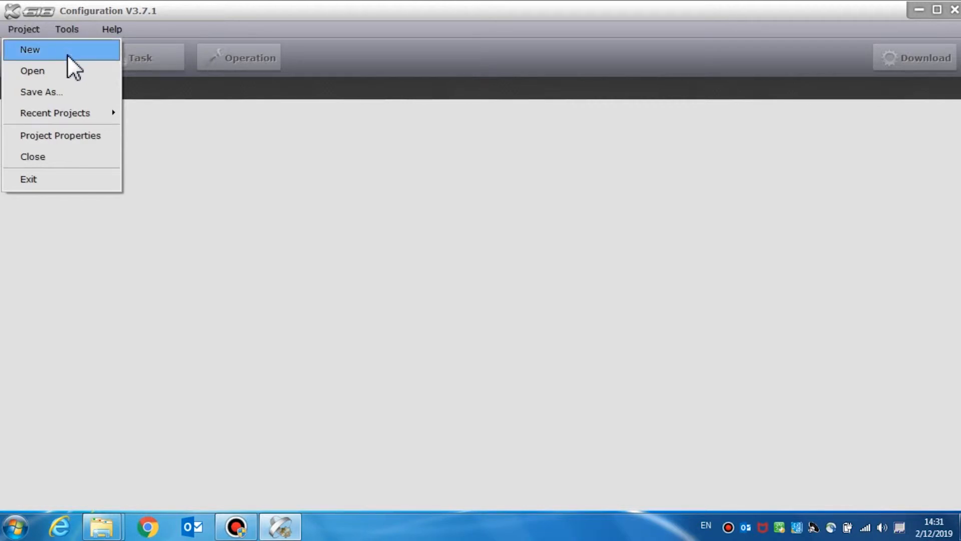
{"action": "left_click", "coordinate": [29, 50]}
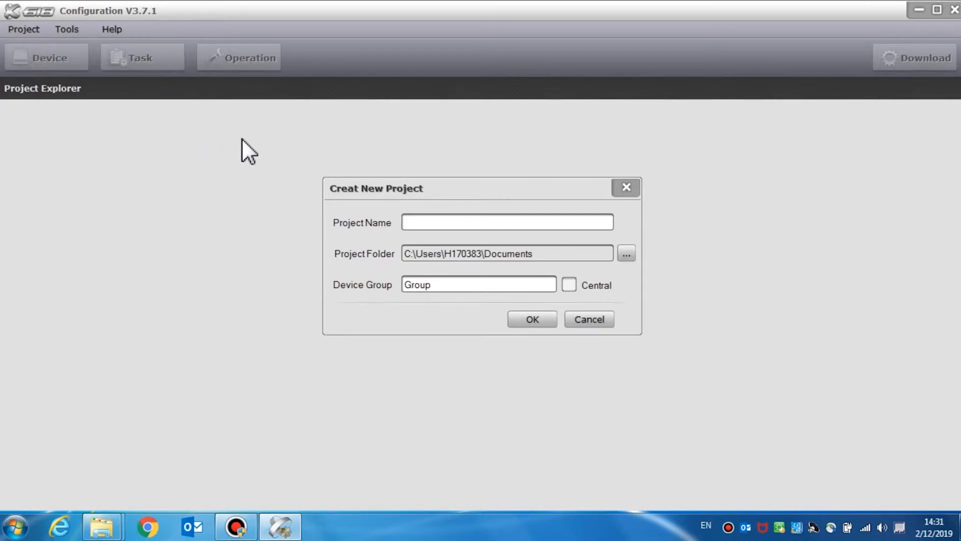
{"action": "mouse_move", "coordinate": [392, 201]}
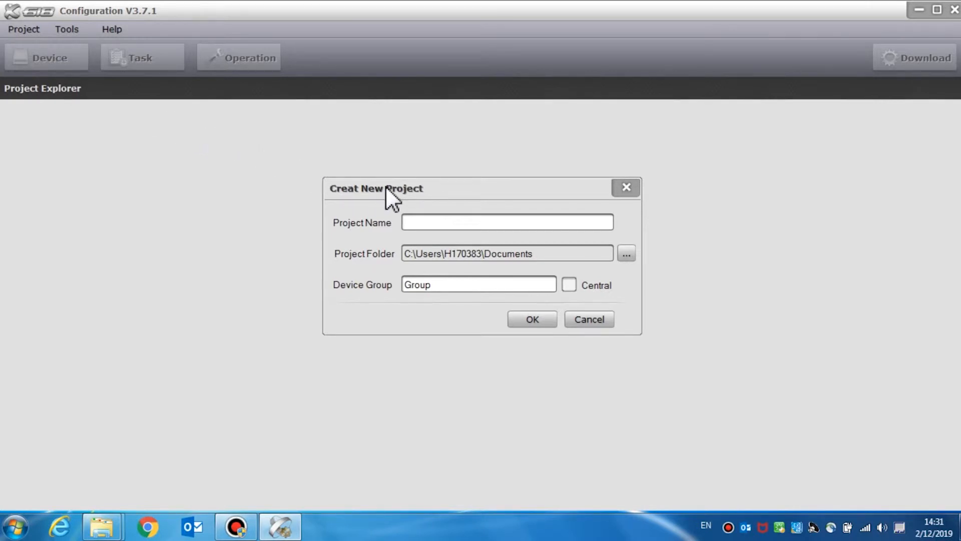
- Name the project DEMO with device group Group 1, leave Central unchecked, and create it
{"action": "left_click", "coordinate": [507, 222]}
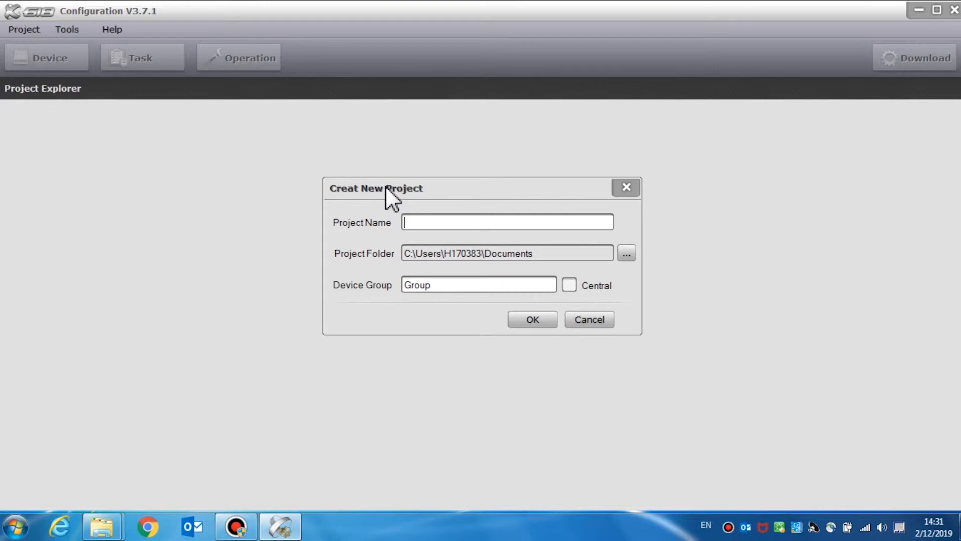
{"action": "type", "text": "DEMO"}
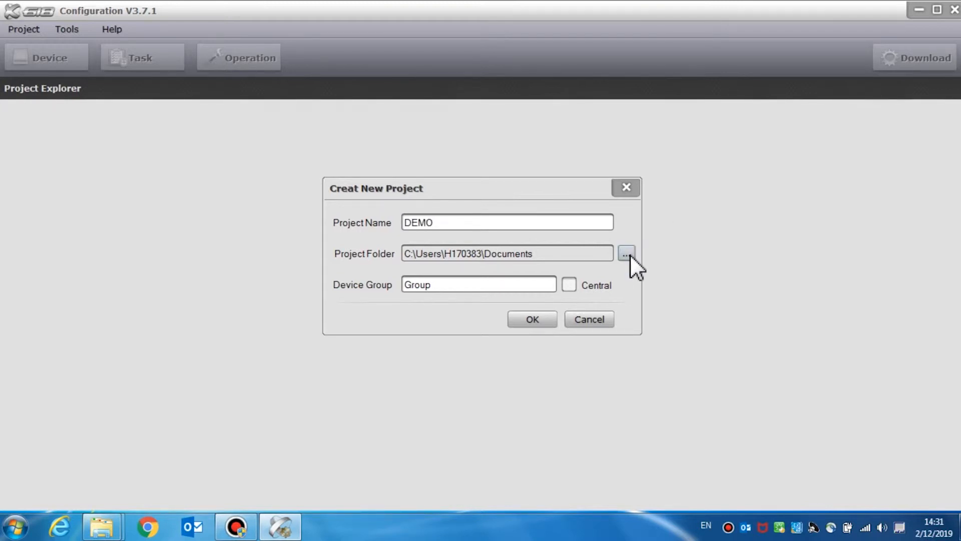
{"action": "mouse_move", "coordinate": [548, 276]}
{"action": "type", "text": " 1"}
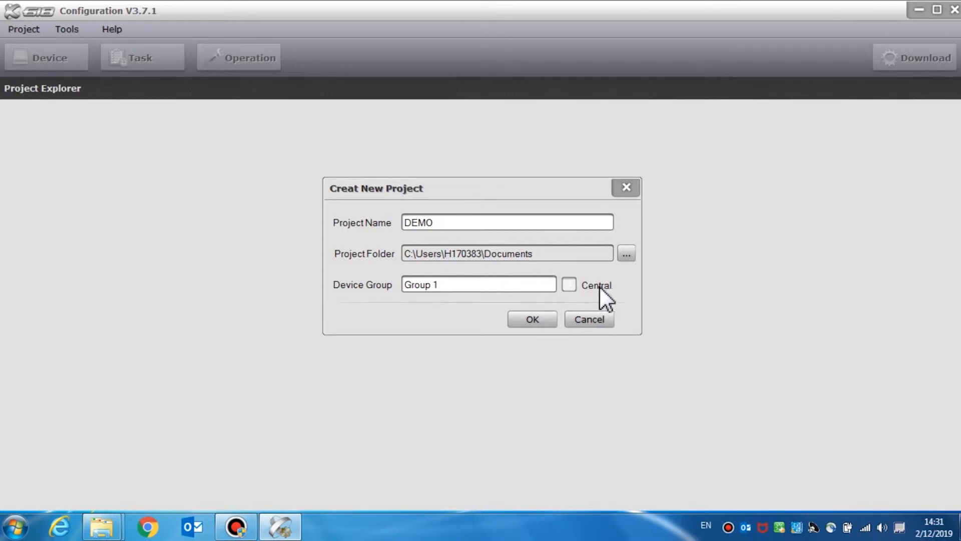
{"action": "left_click", "coordinate": [479, 284]}
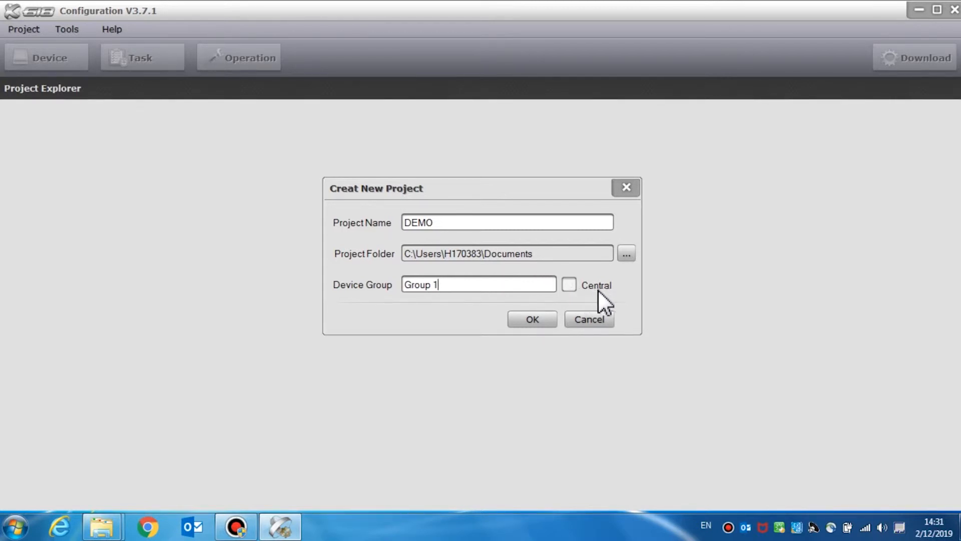
{"action": "left_click", "coordinate": [569, 284]}
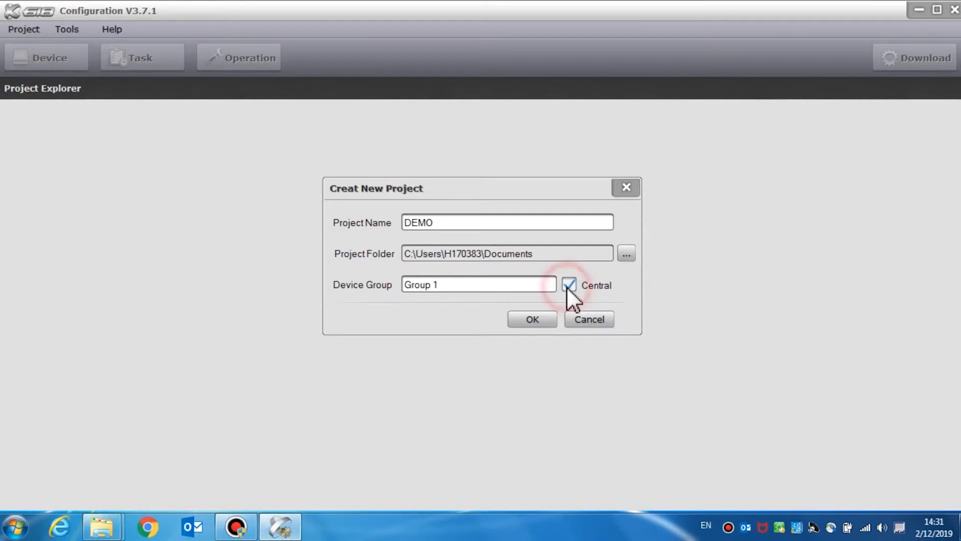
{"action": "left_click", "coordinate": [569, 285]}
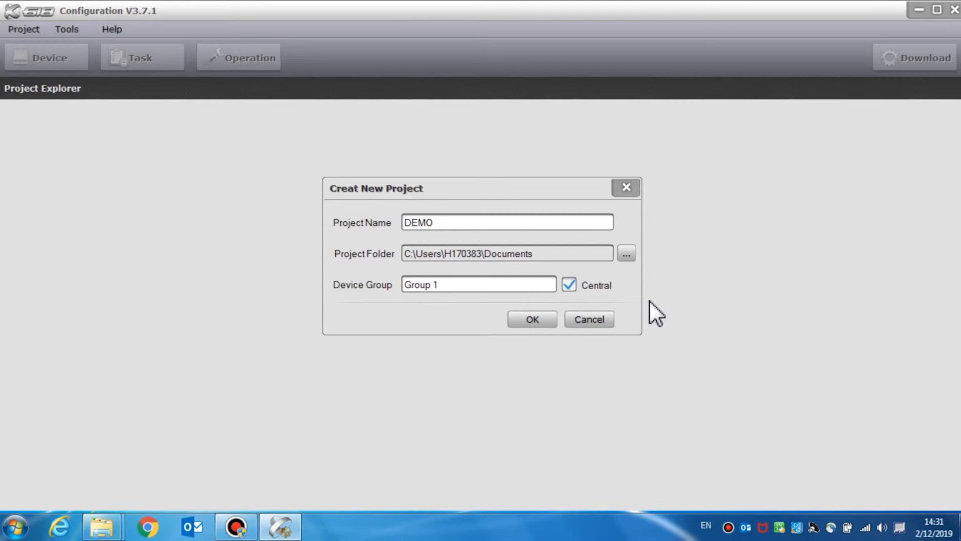
{"action": "mouse_move", "coordinate": [629, 306]}
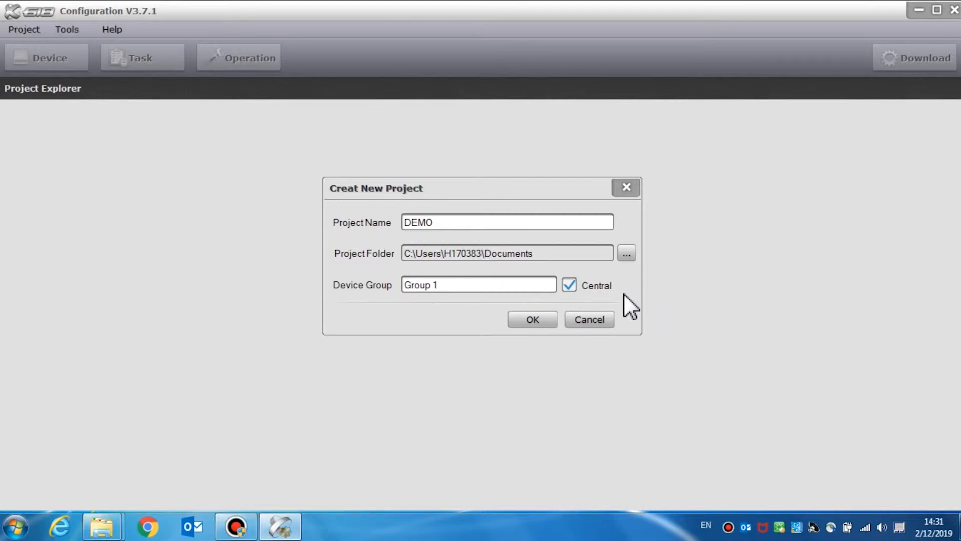
{"action": "left_click", "coordinate": [569, 285]}
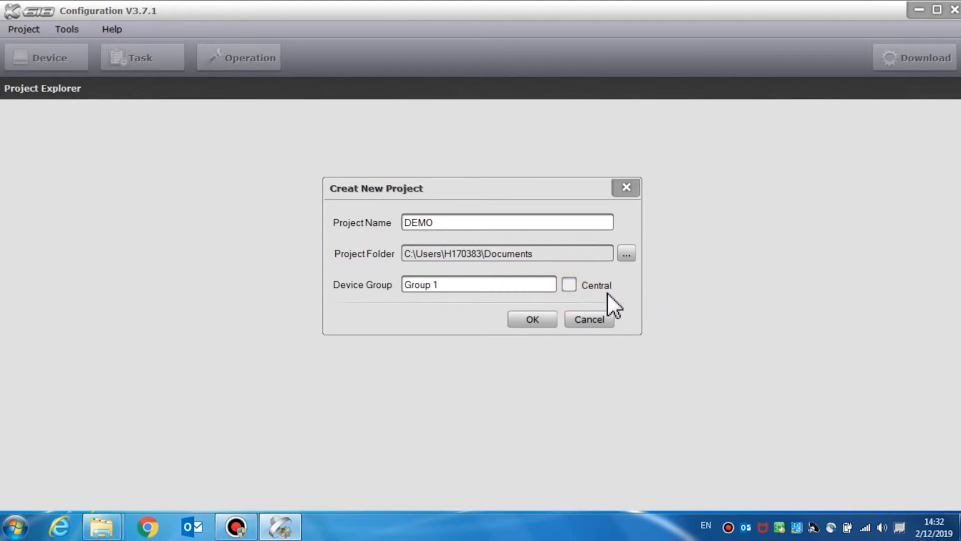
{"action": "mouse_move", "coordinate": [621, 307]}
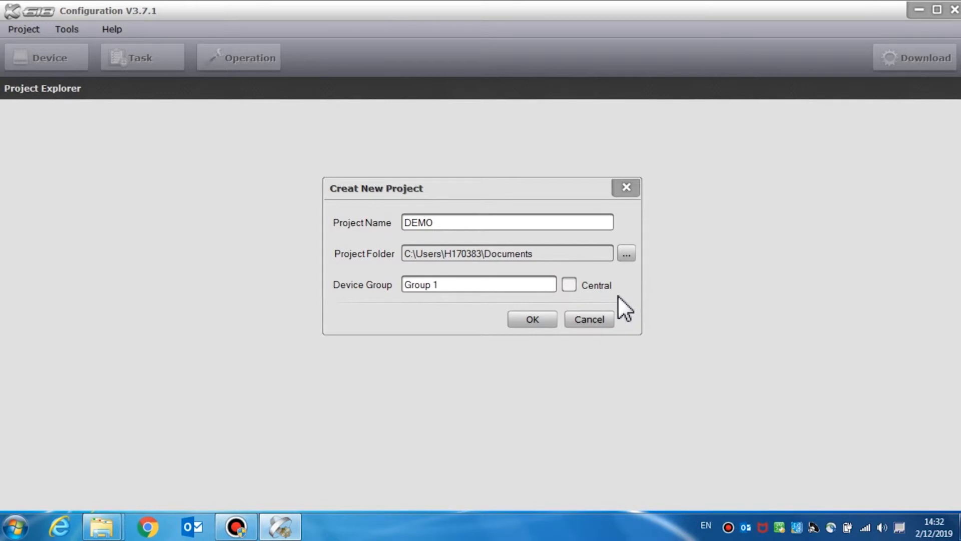
{"action": "left_click", "coordinate": [530, 318]}
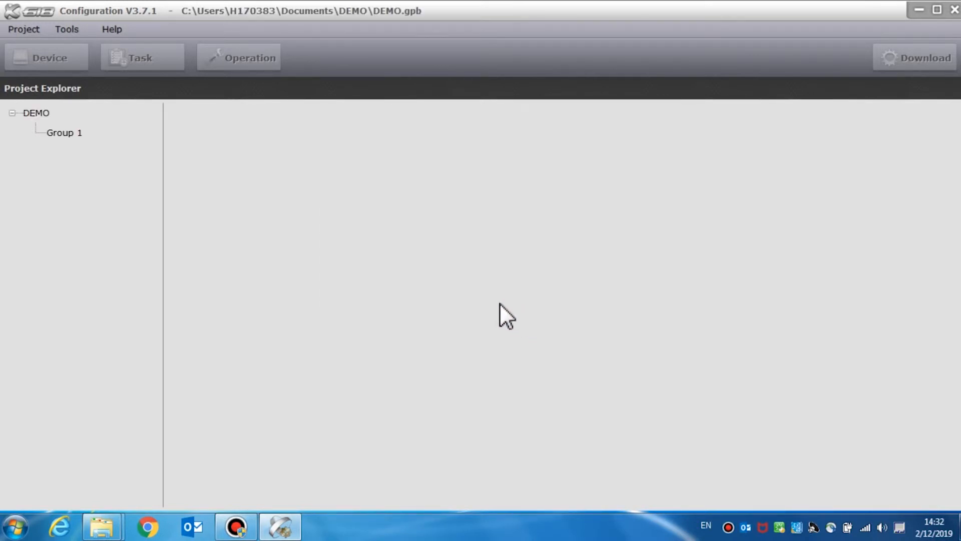
- Show the Project menu again with Recent Projects and Project Properties for DEMO
{"action": "left_click", "coordinate": [23, 29]}
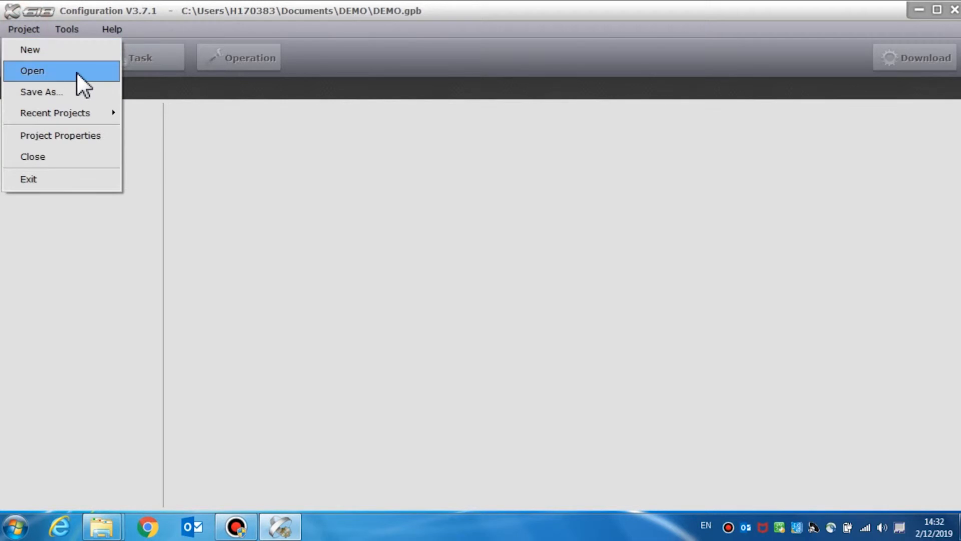
{"action": "mouse_move", "coordinate": [105, 91]}
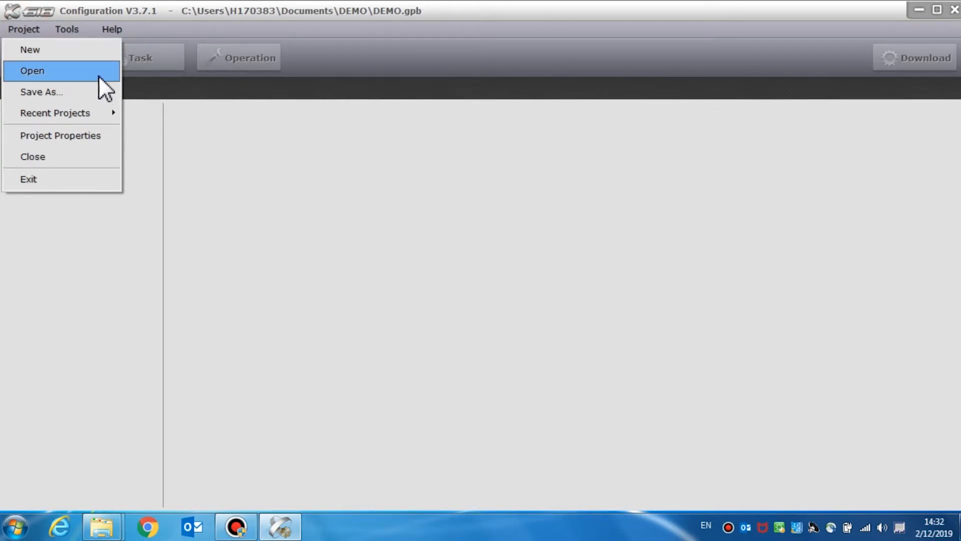
{"action": "mouse_move", "coordinate": [61, 92]}
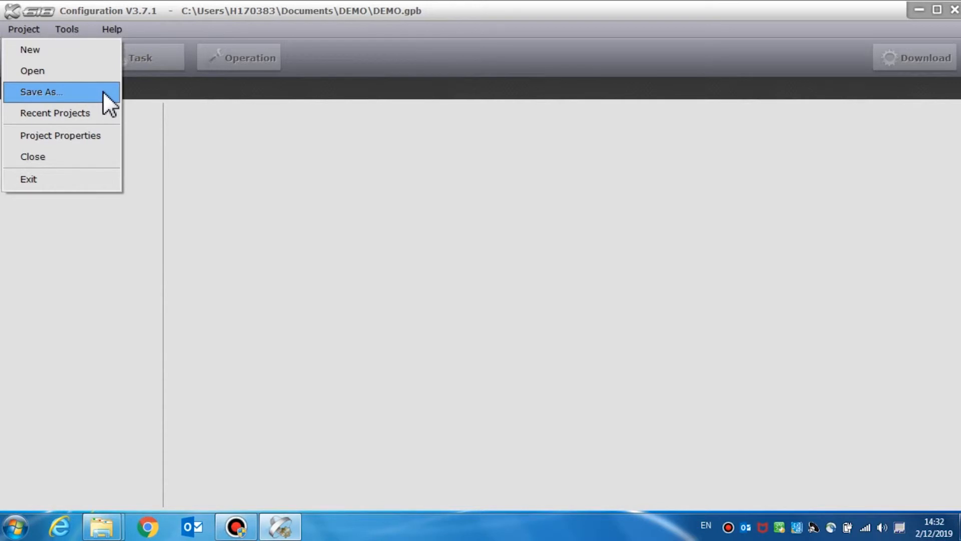
{"action": "mouse_move", "coordinate": [55, 114]}
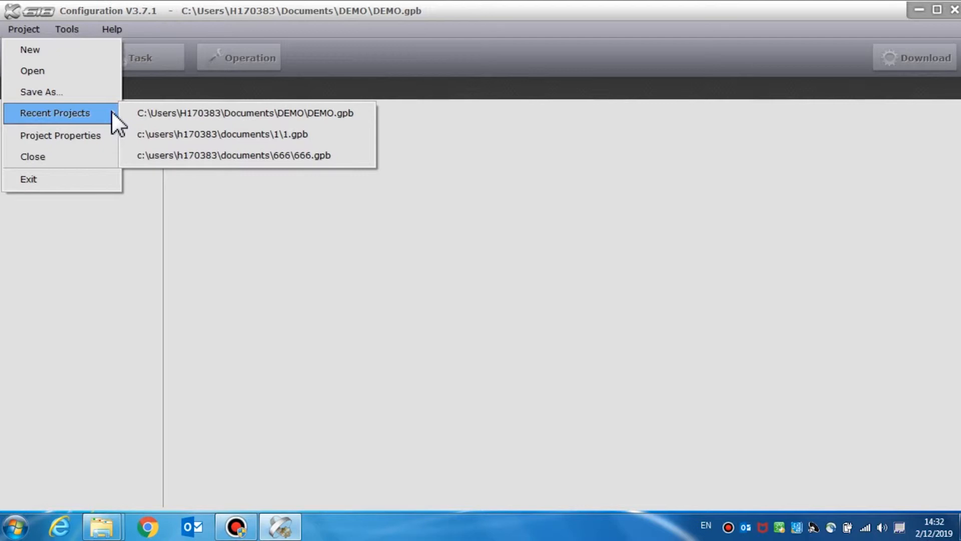
{"action": "mouse_move", "coordinate": [67, 136]}
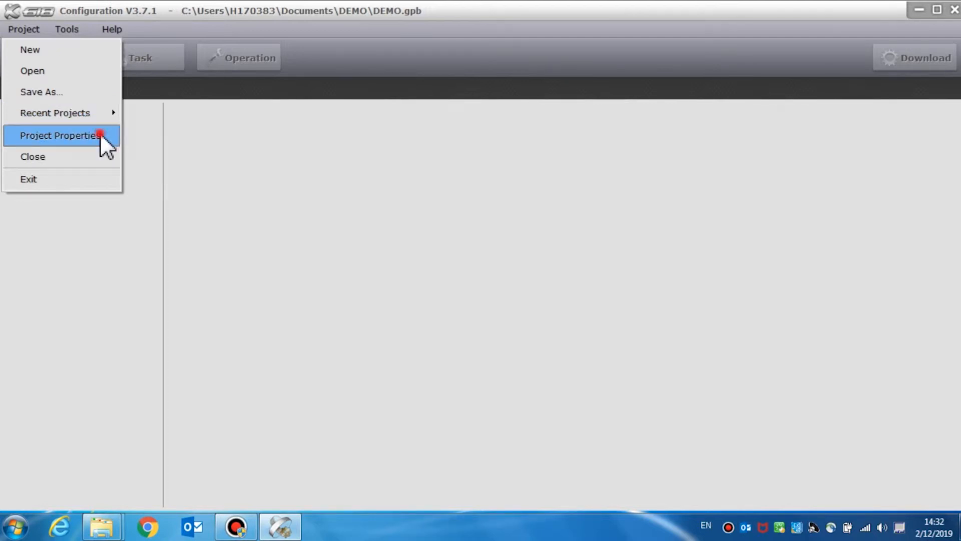
- Set DEMO's company to honeywell, keep X-DCS2000 compatibility and 4KB net package size, and confirm
{"action": "left_click", "coordinate": [60, 135]}
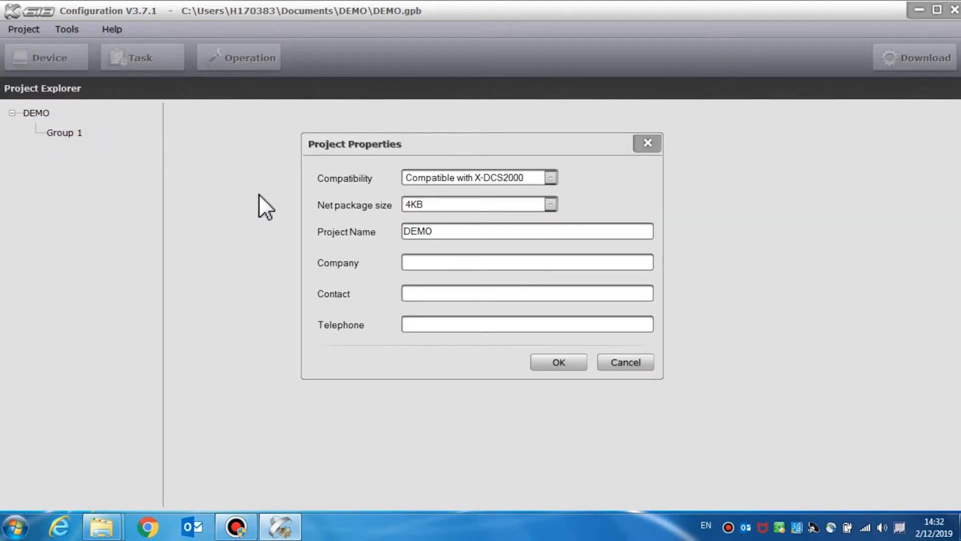
{"action": "mouse_move", "coordinate": [352, 280]}
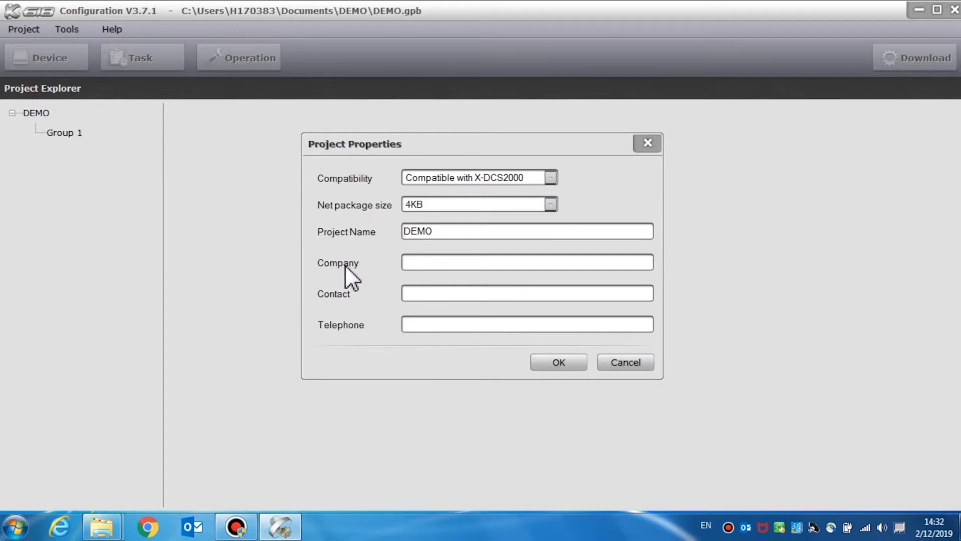
{"action": "left_click", "coordinate": [442, 262]}
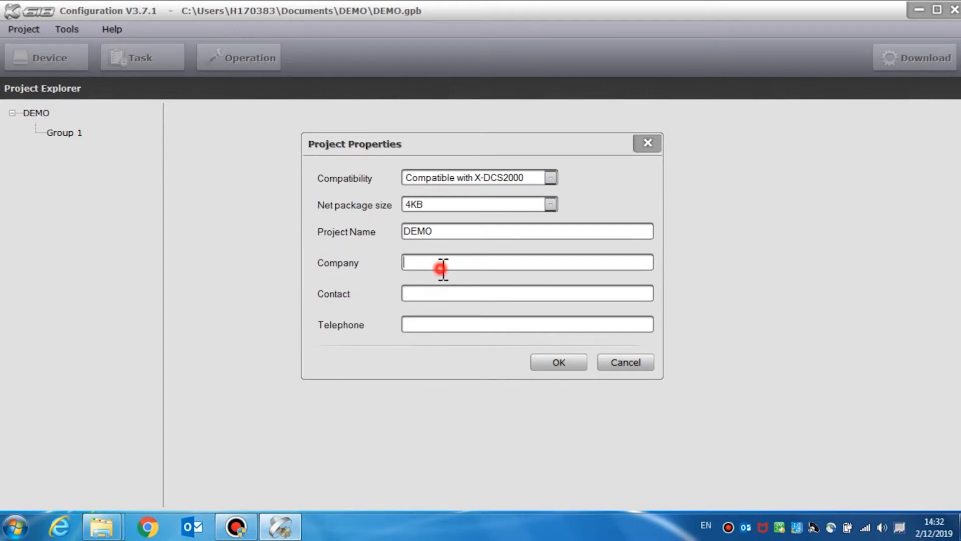
{"action": "type", "text": "honeywell"}
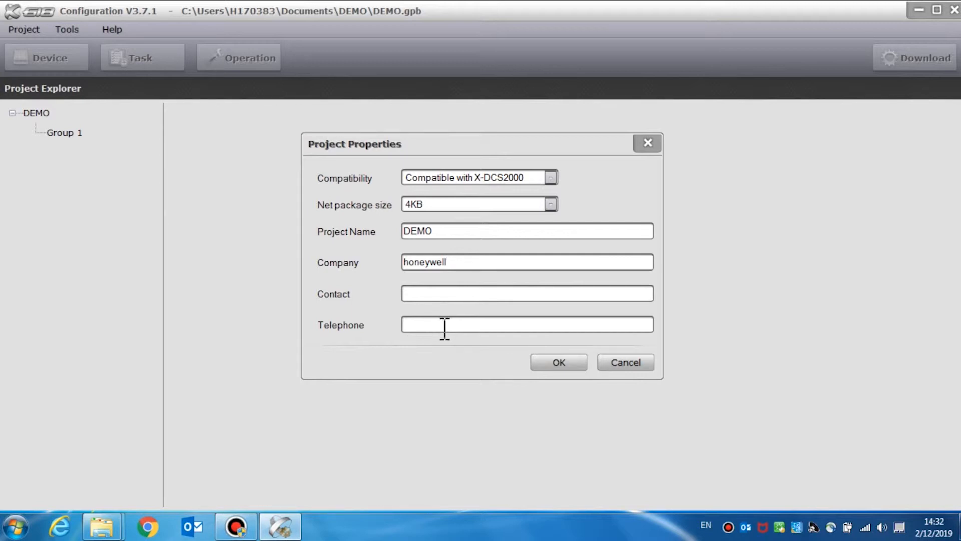
{"action": "mouse_move", "coordinate": [532, 213]}
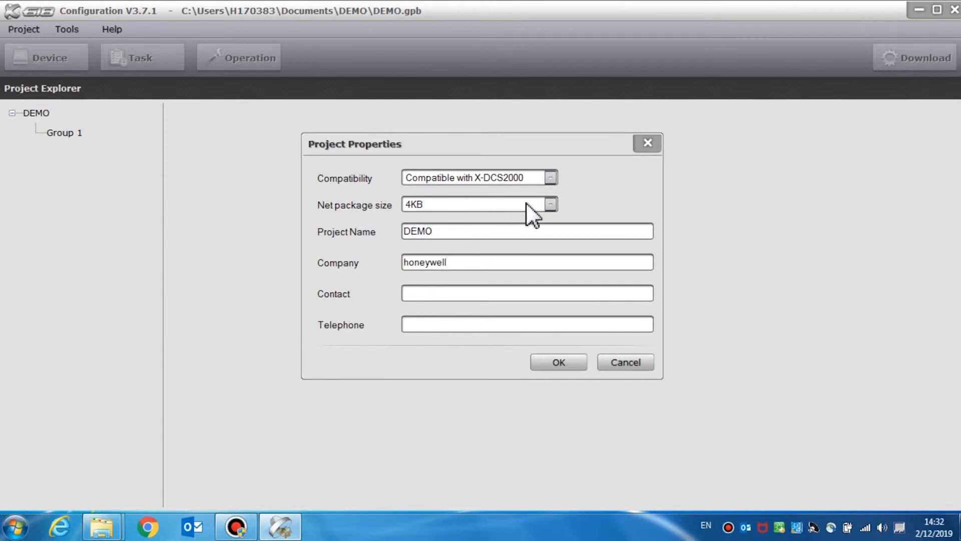
{"action": "left_click", "coordinate": [550, 204]}
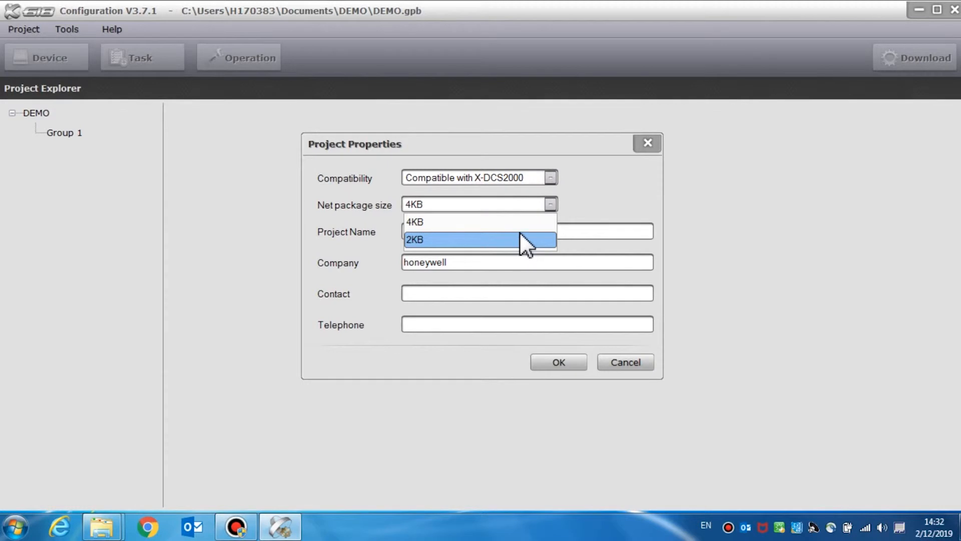
{"action": "mouse_move", "coordinate": [480, 222]}
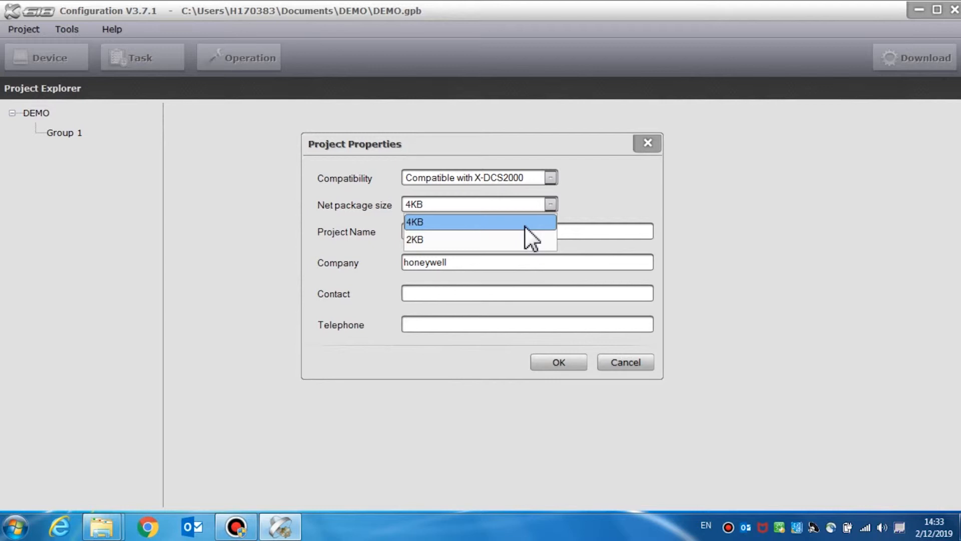
{"action": "left_click", "coordinate": [414, 223]}
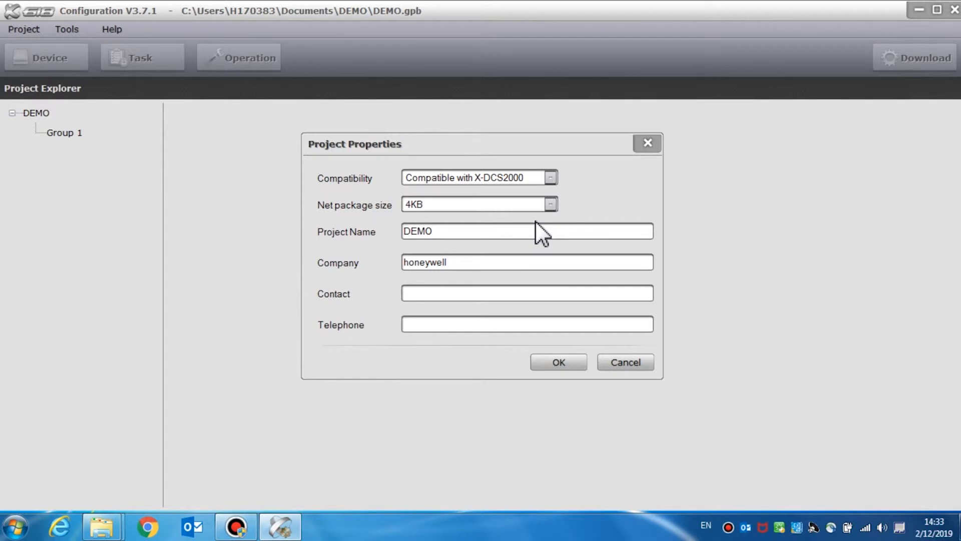
{"action": "left_click", "coordinate": [558, 362]}
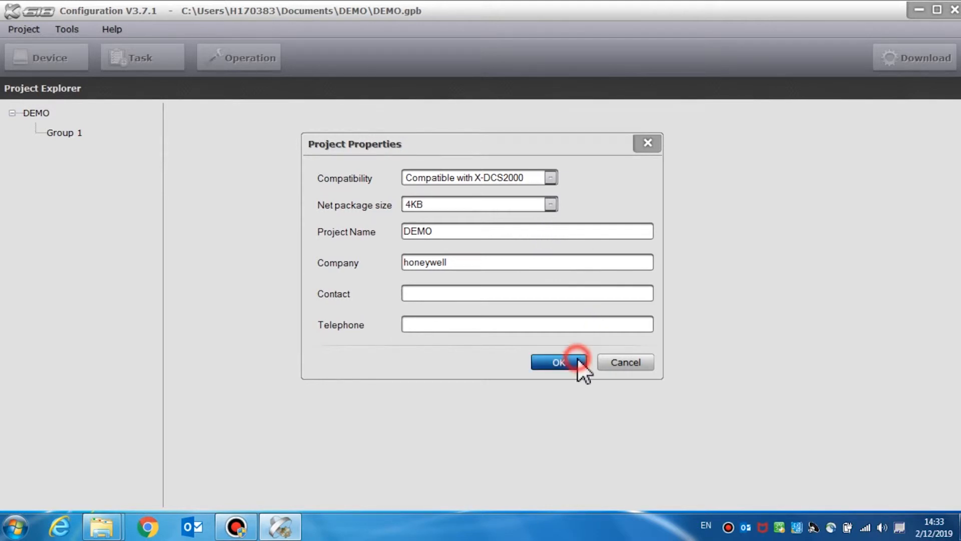
- Add a device group named Group 2 under DEMO, marked as Central
{"action": "left_click", "coordinate": [556, 361]}
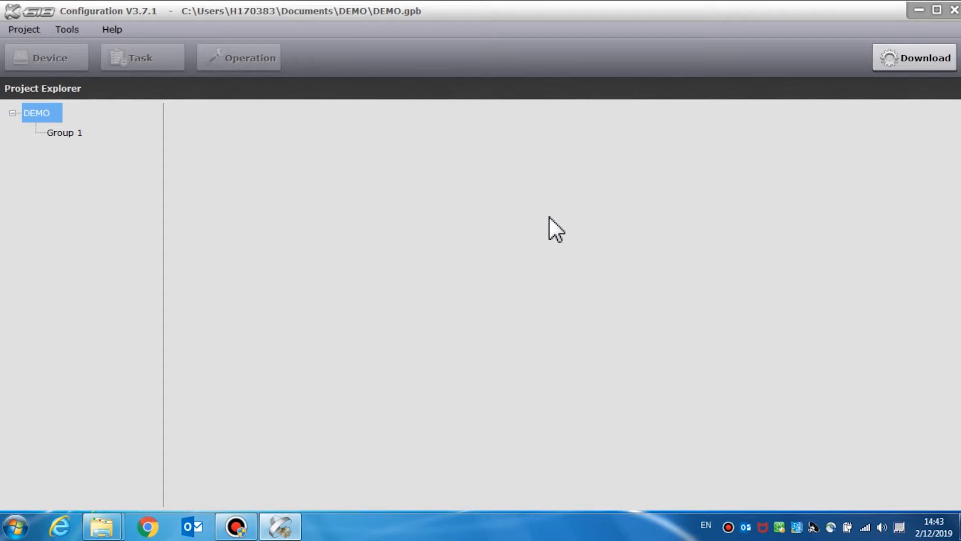
{"action": "mouse_move", "coordinate": [392, 192]}
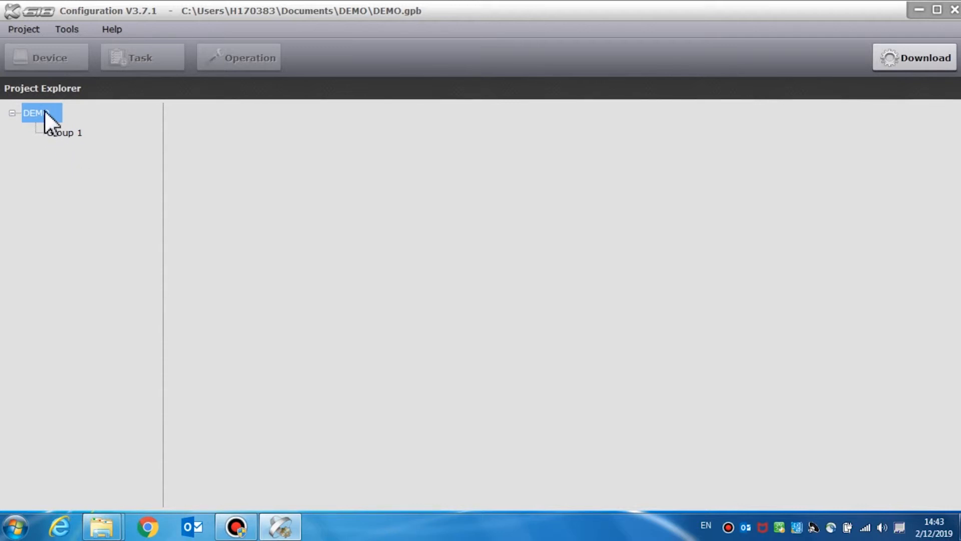
{"action": "right_click", "coordinate": [34, 113]}
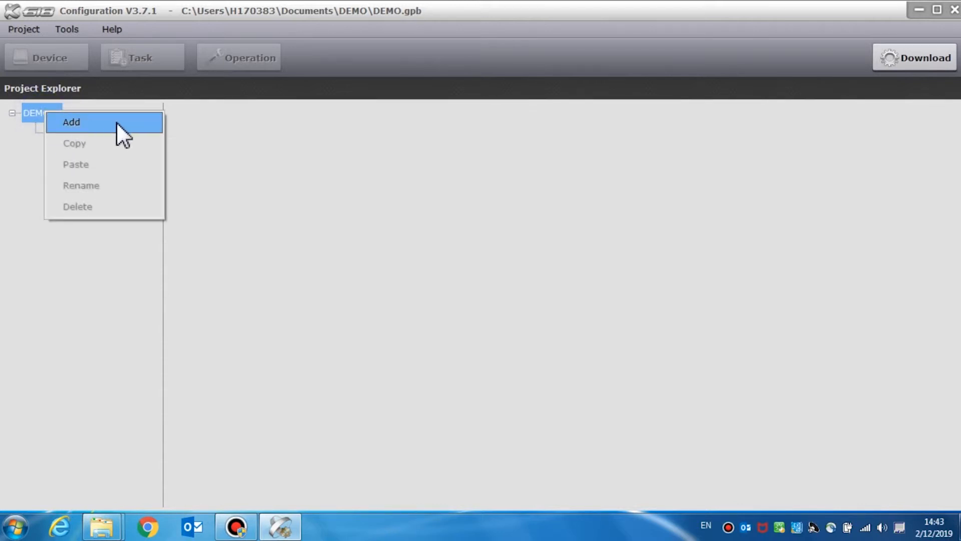
{"action": "left_click", "coordinate": [71, 121]}
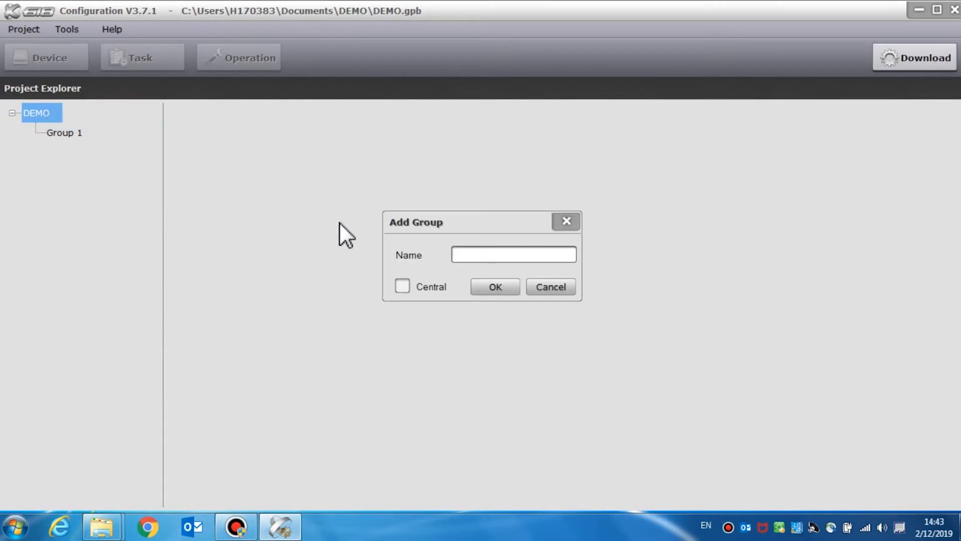
{"action": "type", "text": "GR"}
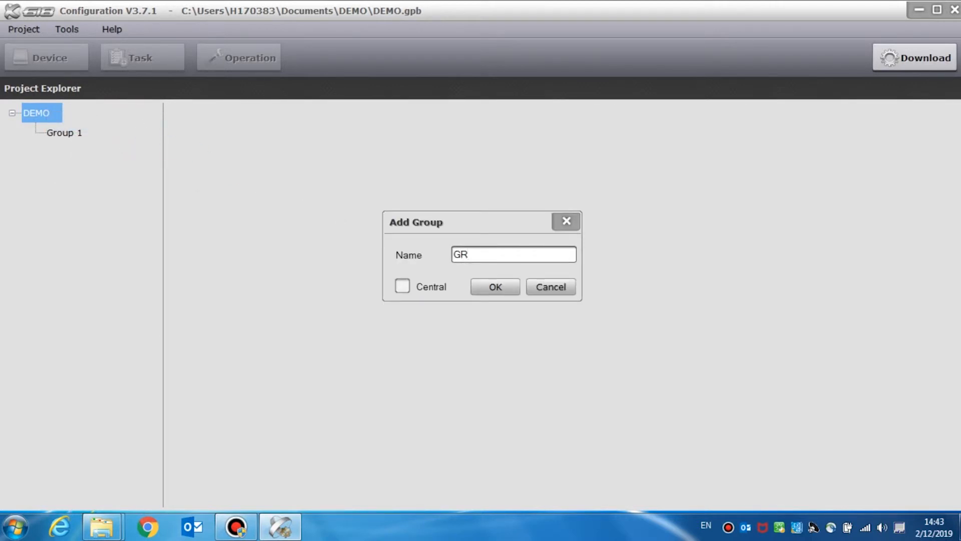
{"action": "type", "text": "Group"}
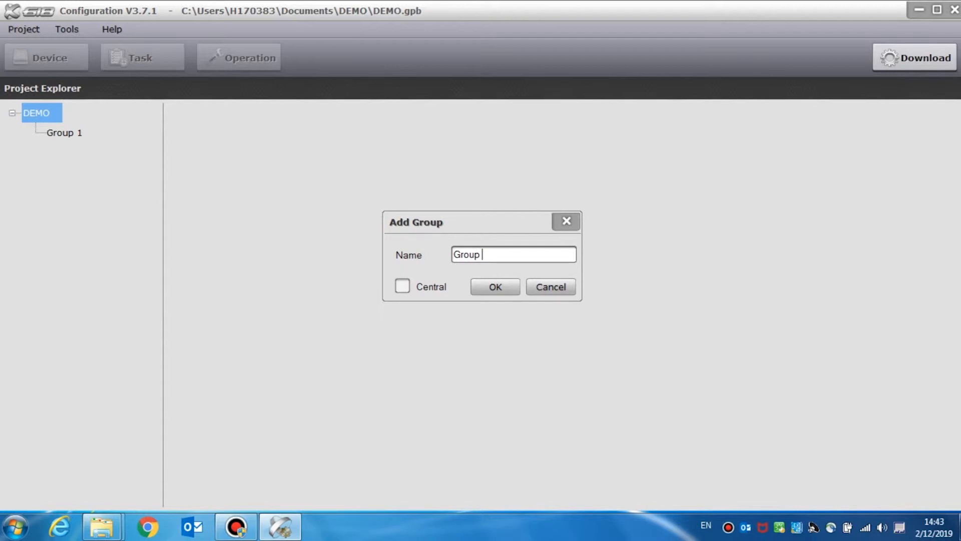
{"action": "left_click", "coordinate": [403, 286]}
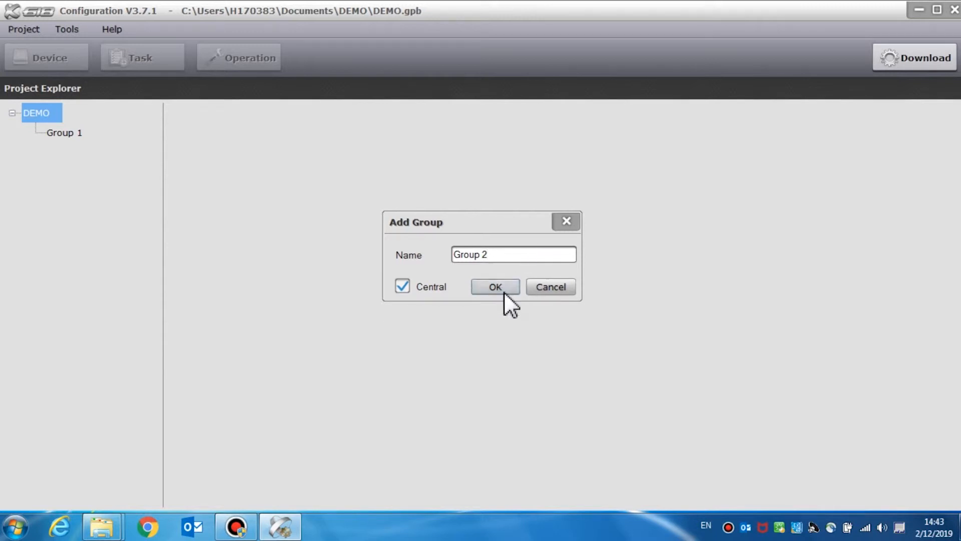
{"action": "left_click", "coordinate": [495, 287]}
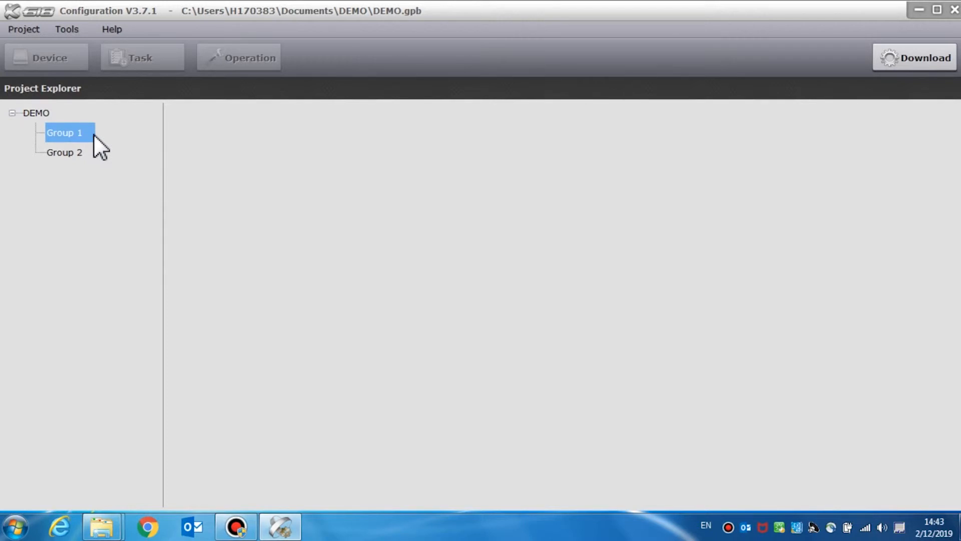
- Add an X-DCS3000 device named DCS3000 to Group 1
{"action": "right_click", "coordinate": [64, 132]}
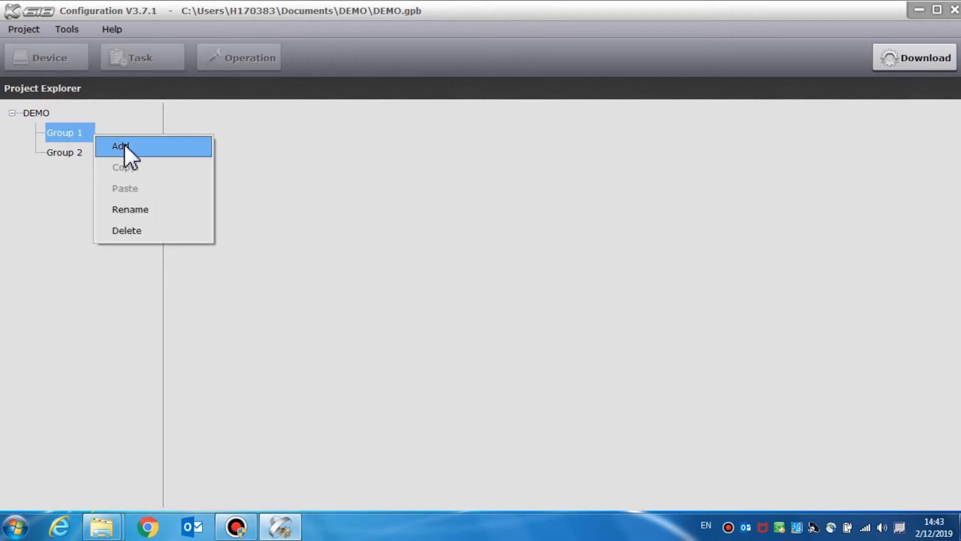
{"action": "mouse_move", "coordinate": [181, 162]}
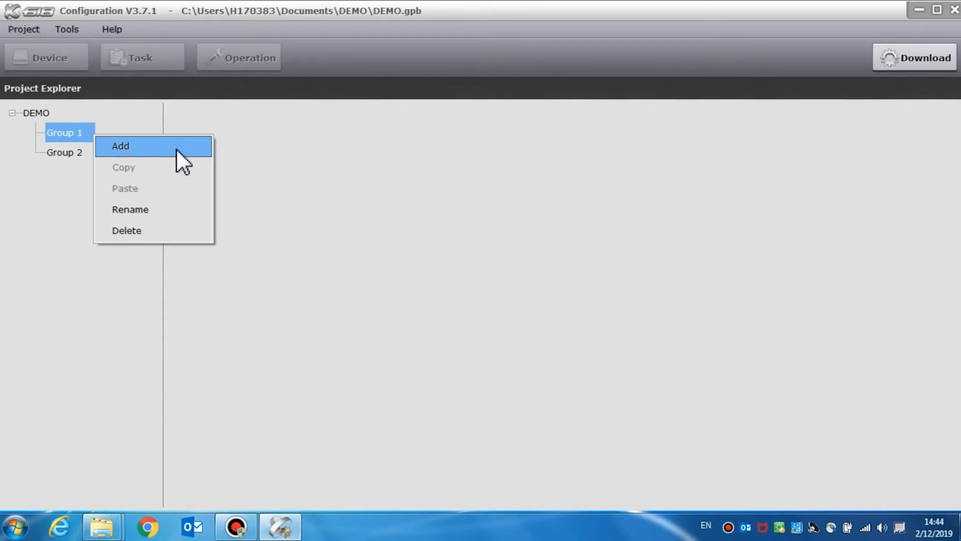
{"action": "left_click", "coordinate": [120, 146]}
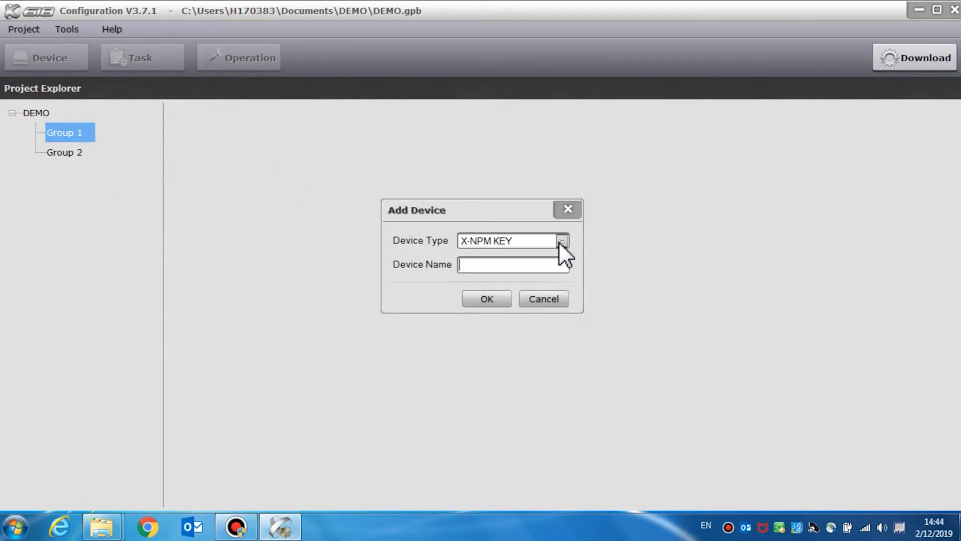
{"action": "left_click", "coordinate": [561, 240]}
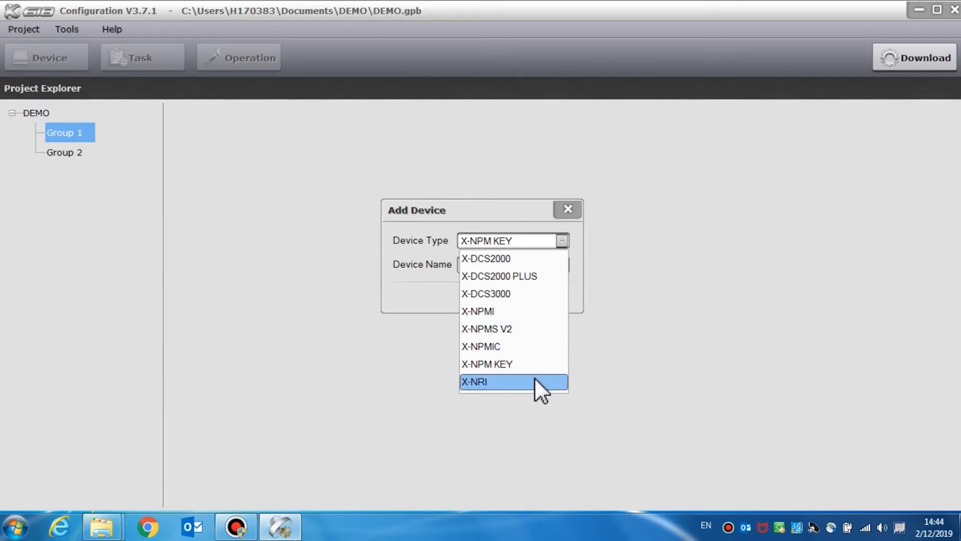
{"action": "left_click", "coordinate": [485, 294]}
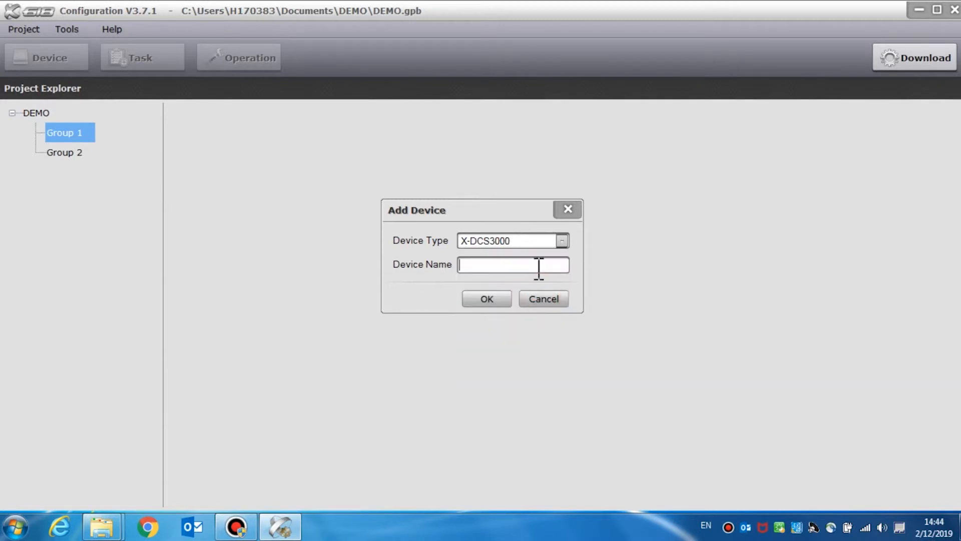
{"action": "type", "text": "DCS"}
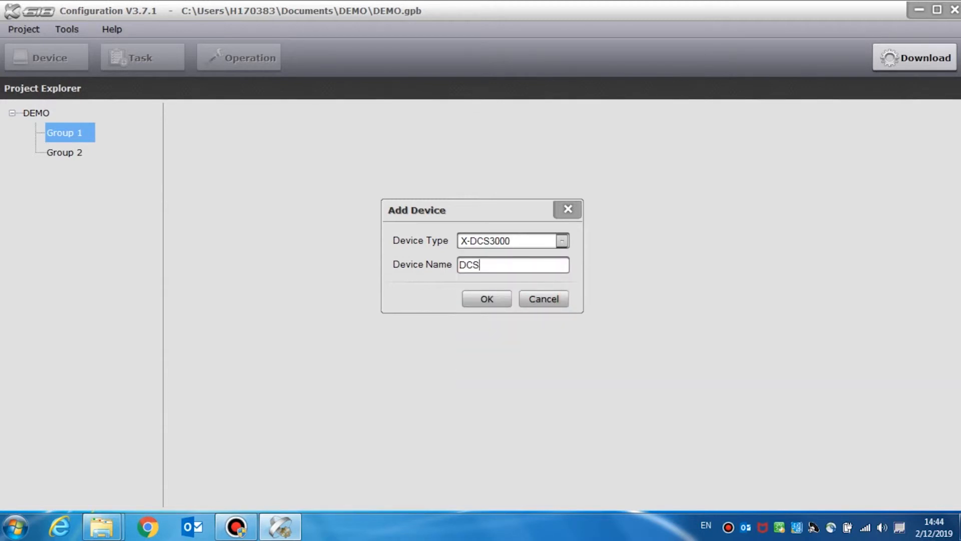
{"action": "type", "text": "3000"}
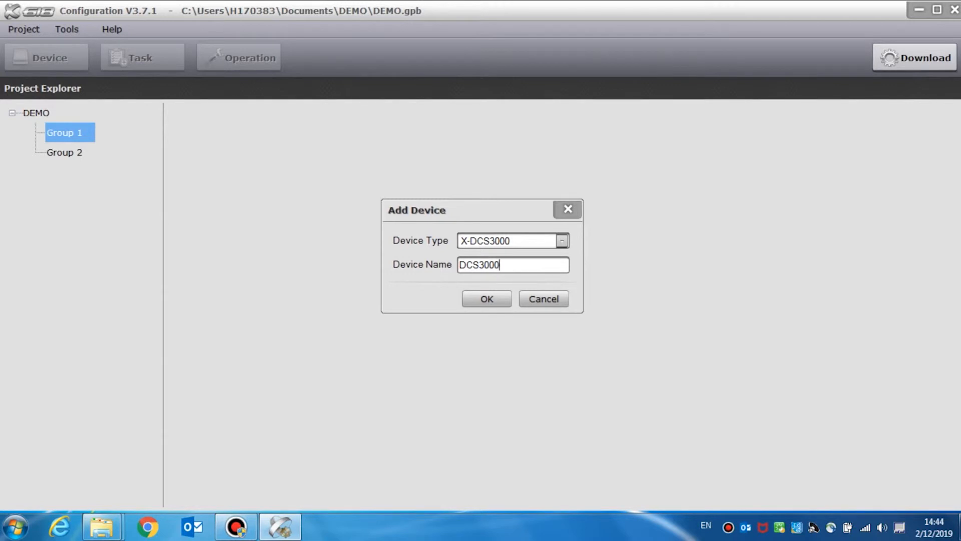
{"action": "left_click", "coordinate": [486, 299]}
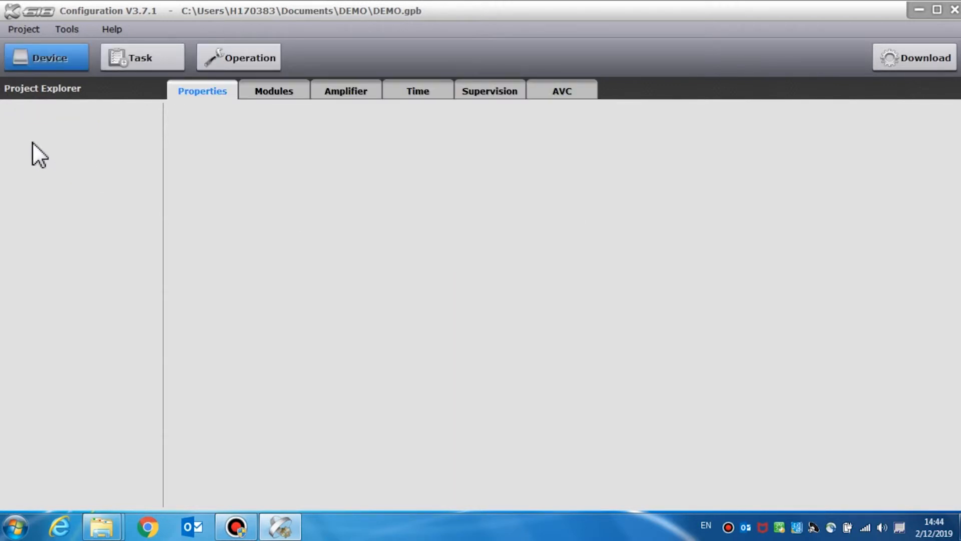
- Add an X-NPMS V2 device named xpms under Group 1 and confirm
{"action": "left_click", "coordinate": [104, 147]}
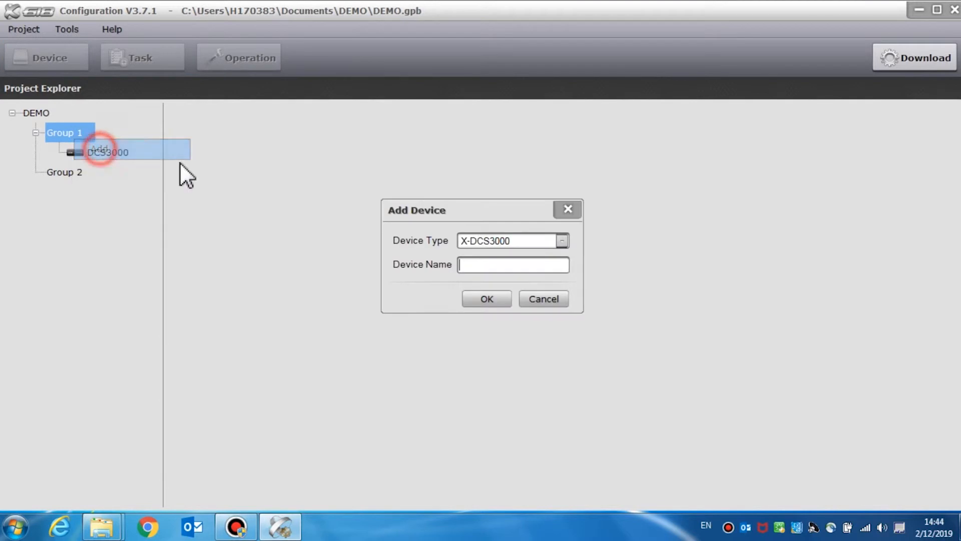
{"action": "left_click", "coordinate": [560, 240]}
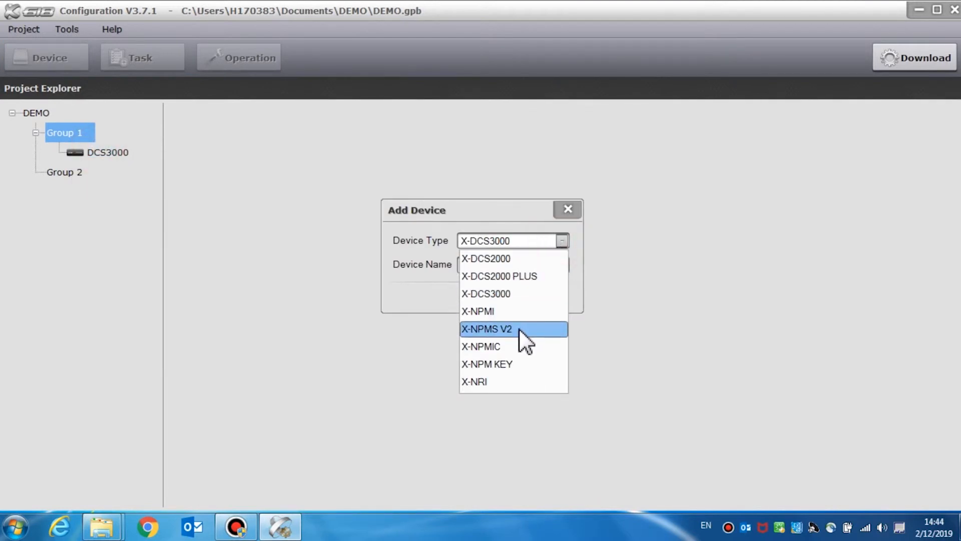
{"action": "left_click", "coordinate": [487, 330]}
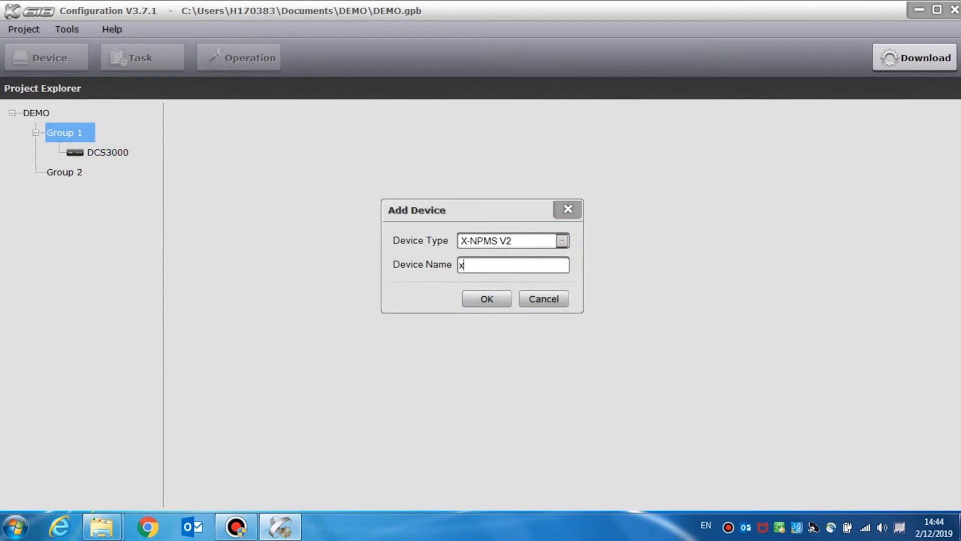
{"action": "type", "text": "nms"}
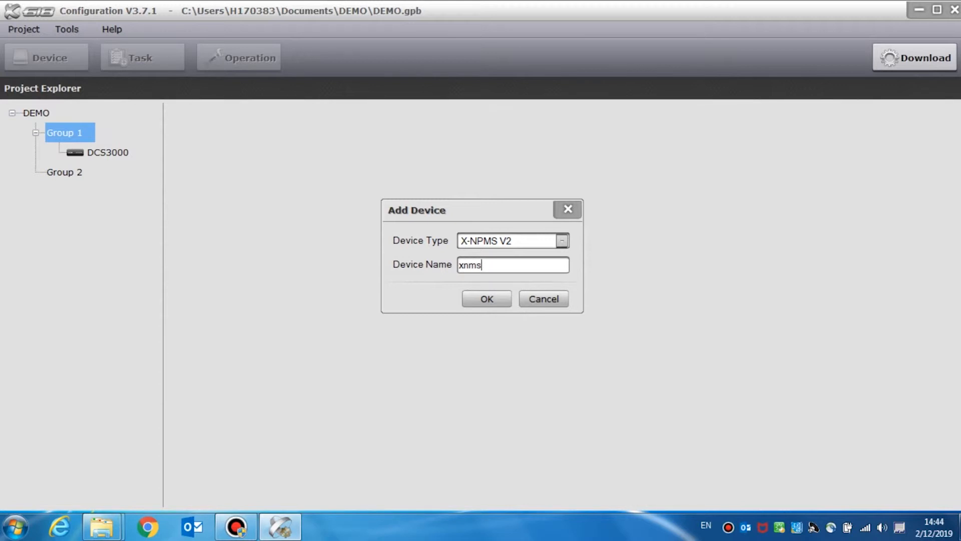
{"action": "mouse_move", "coordinate": [482, 285]}
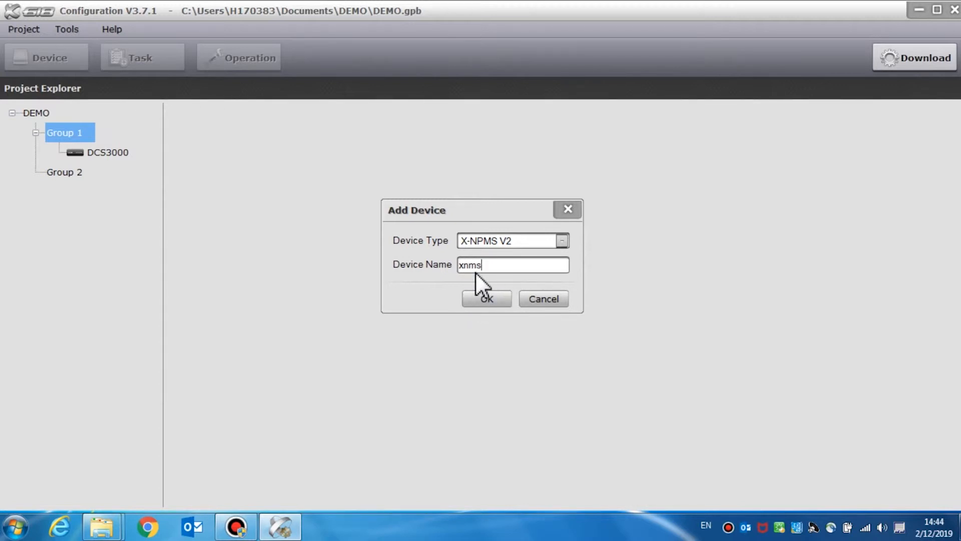
{"action": "type", "text": "xpms"}
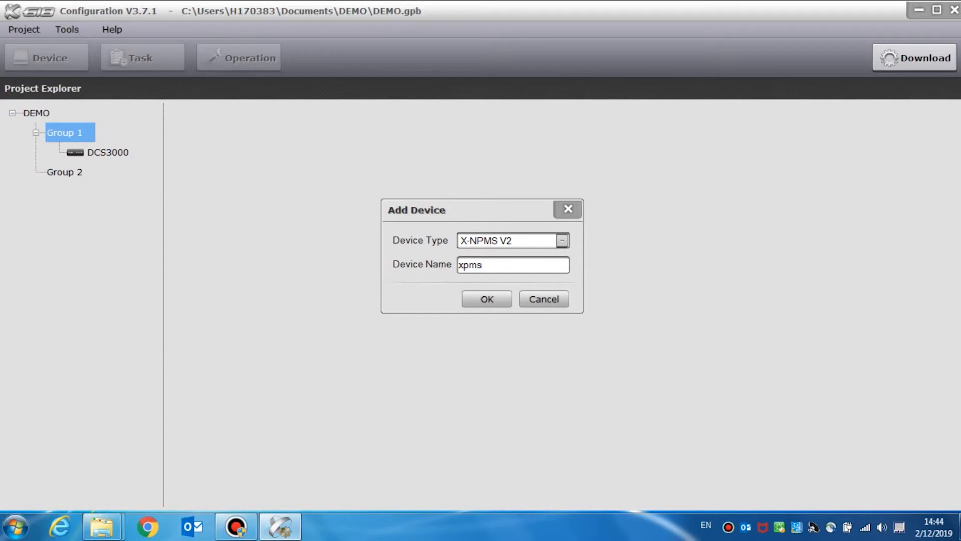
{"action": "left_click", "coordinate": [486, 298]}
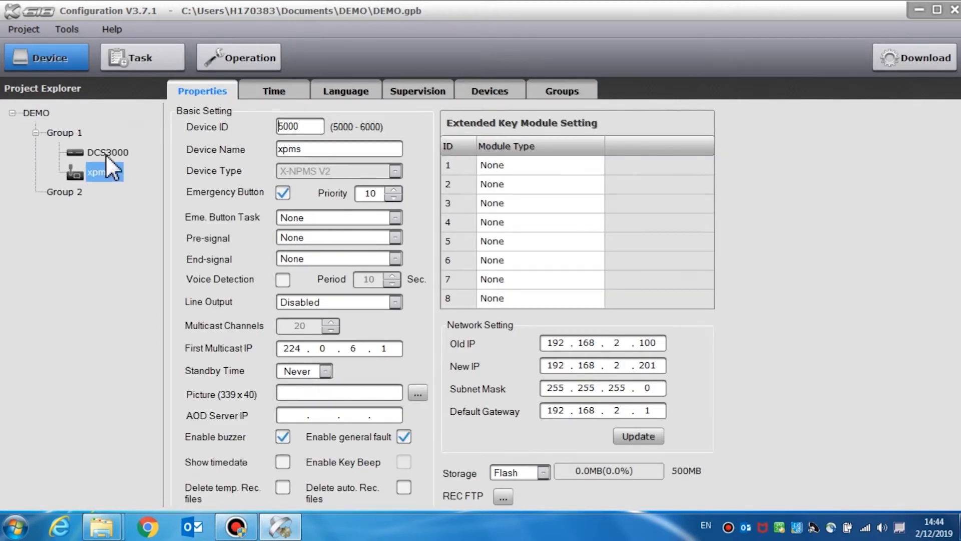
- Rename the xpms device to NPMS via its right-click Rename option
{"action": "right_click", "coordinate": [108, 152]}
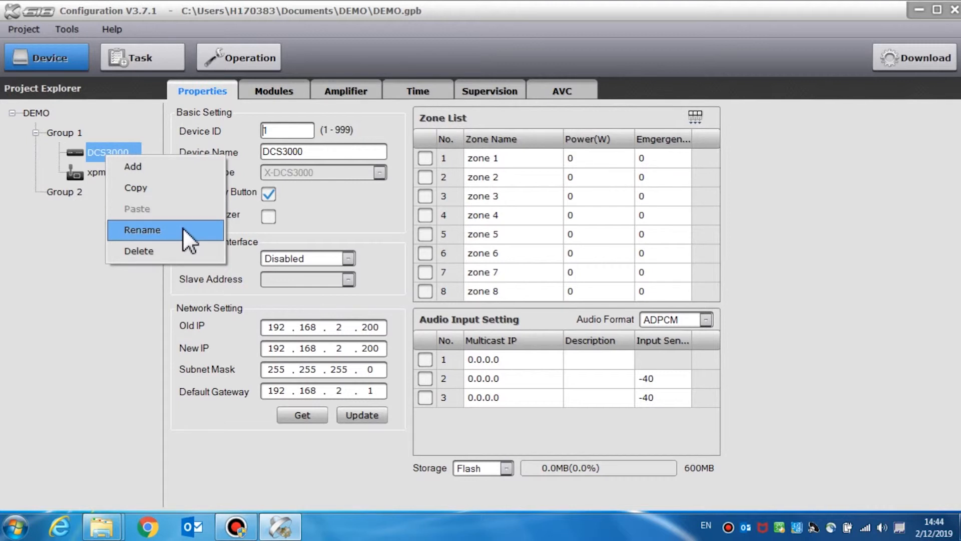
{"action": "mouse_move", "coordinate": [192, 196]}
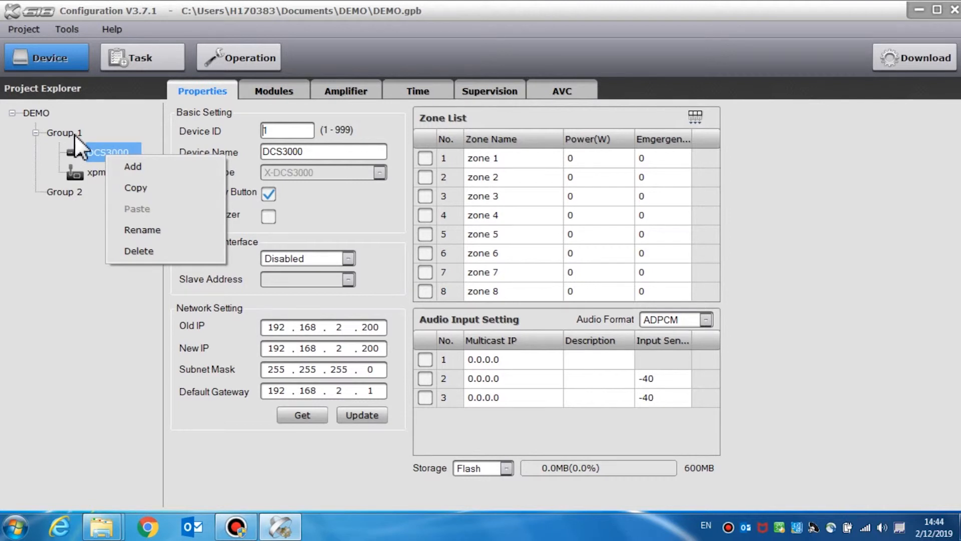
{"action": "left_click", "coordinate": [132, 166]}
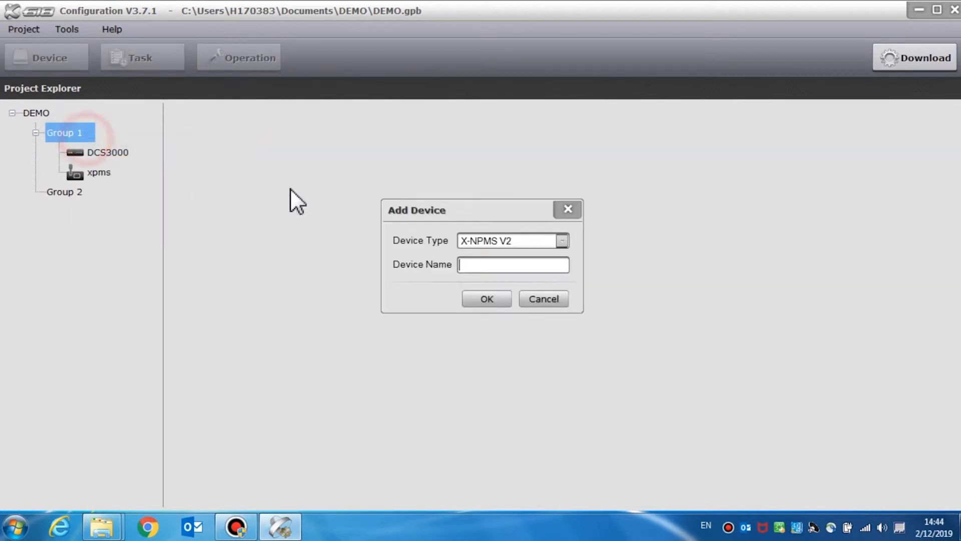
{"action": "left_click", "coordinate": [487, 298]}
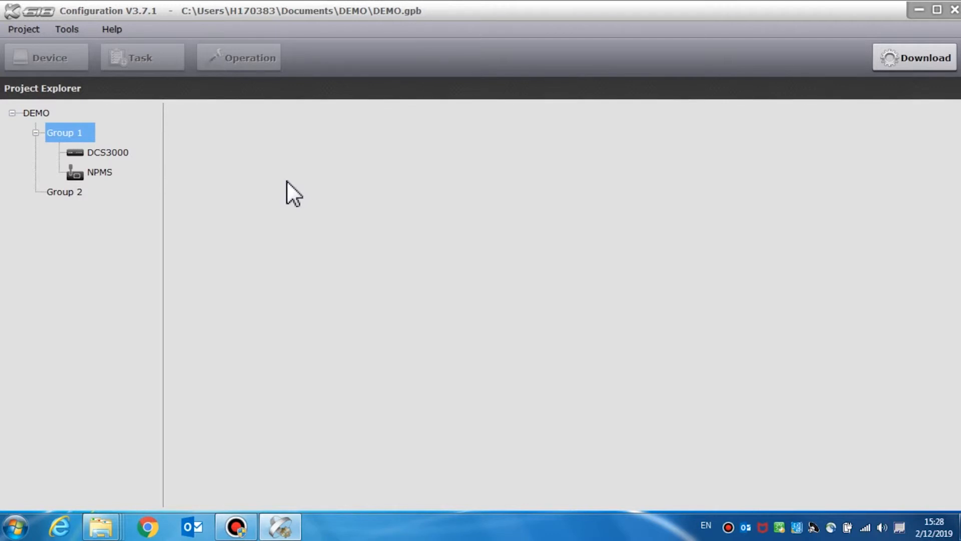
{"action": "mouse_move", "coordinate": [205, 170]}
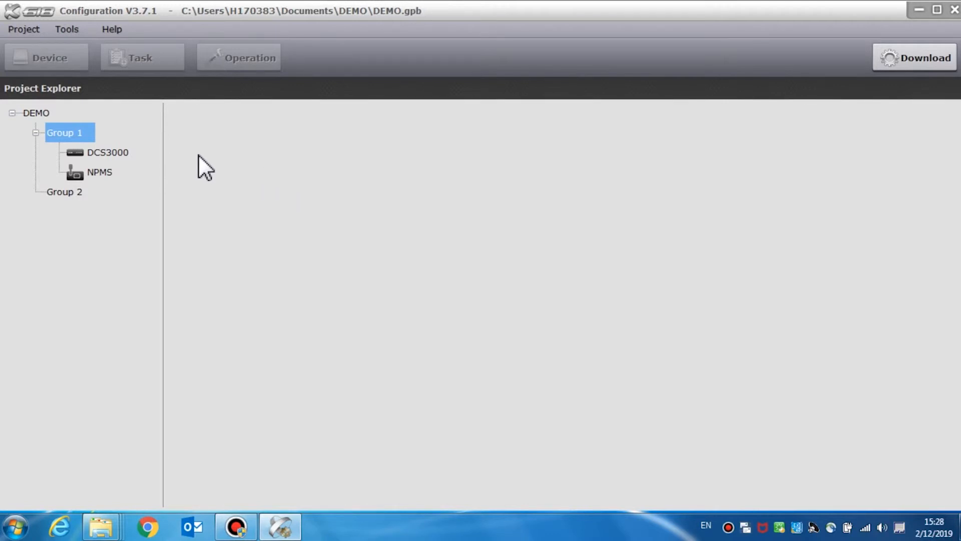
- Select DCS3000 in Project Explorer and give it Device ID 1
{"action": "left_click", "coordinate": [107, 152]}
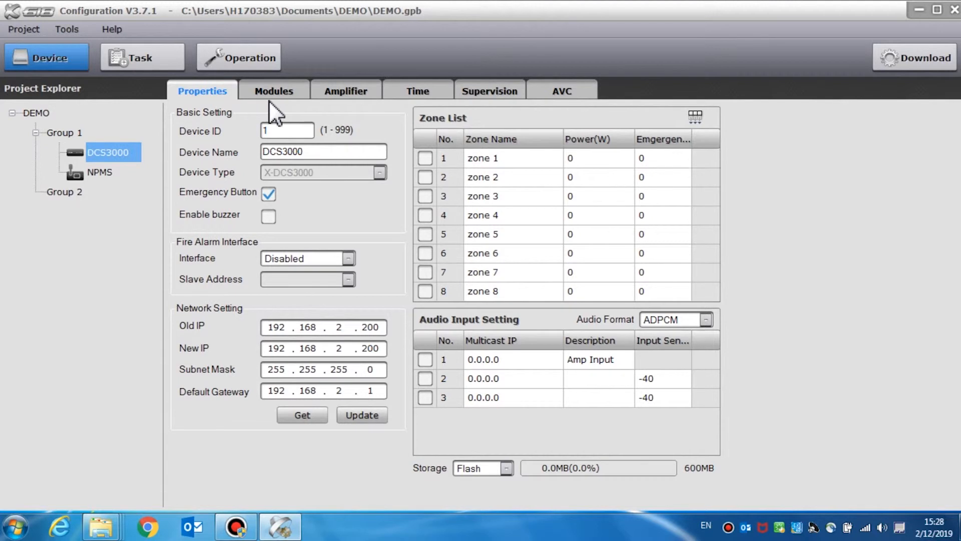
{"action": "mouse_move", "coordinate": [417, 113]}
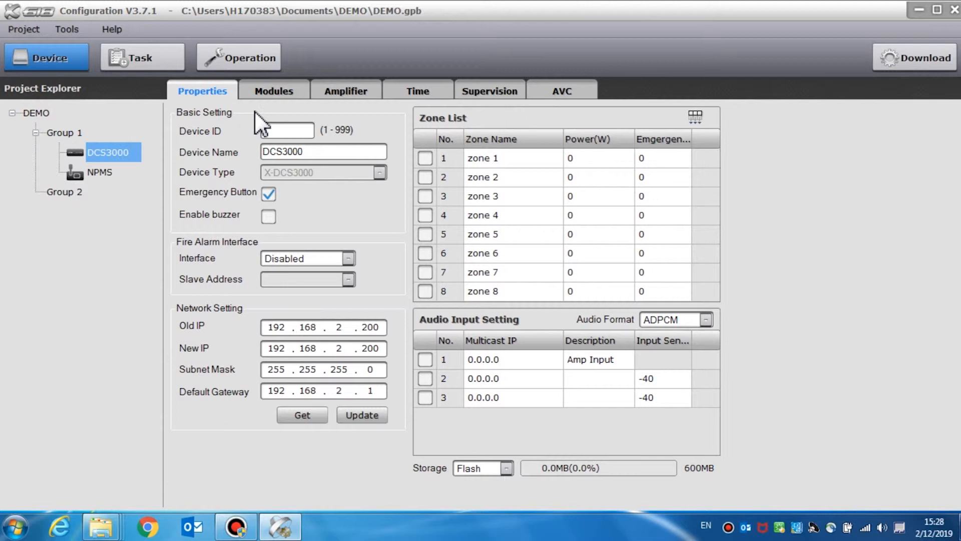
{"action": "type", "text": "1"}
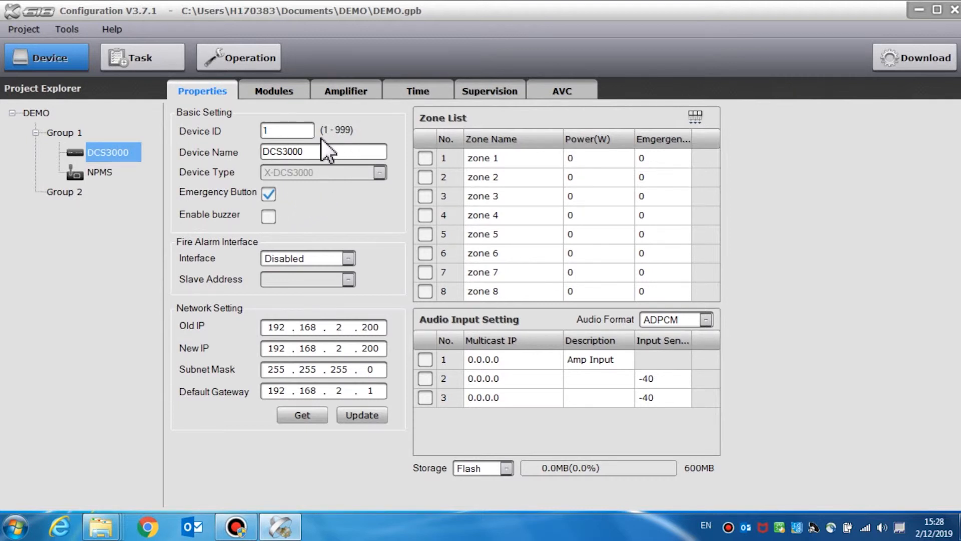
{"action": "mouse_move", "coordinate": [355, 151]}
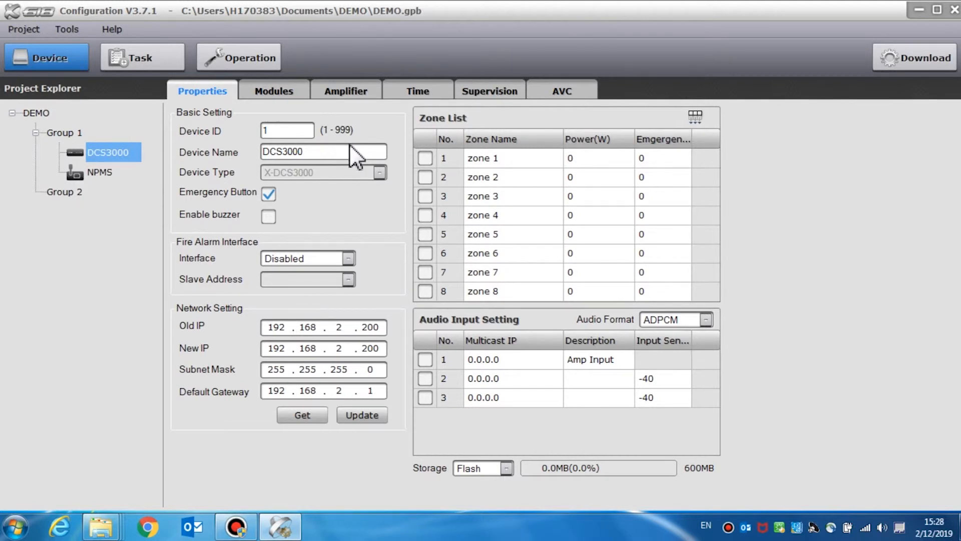
- Keep the emergency button enabled and tick Enable buzzer for DCS3000
{"action": "left_click", "coordinate": [268, 194]}
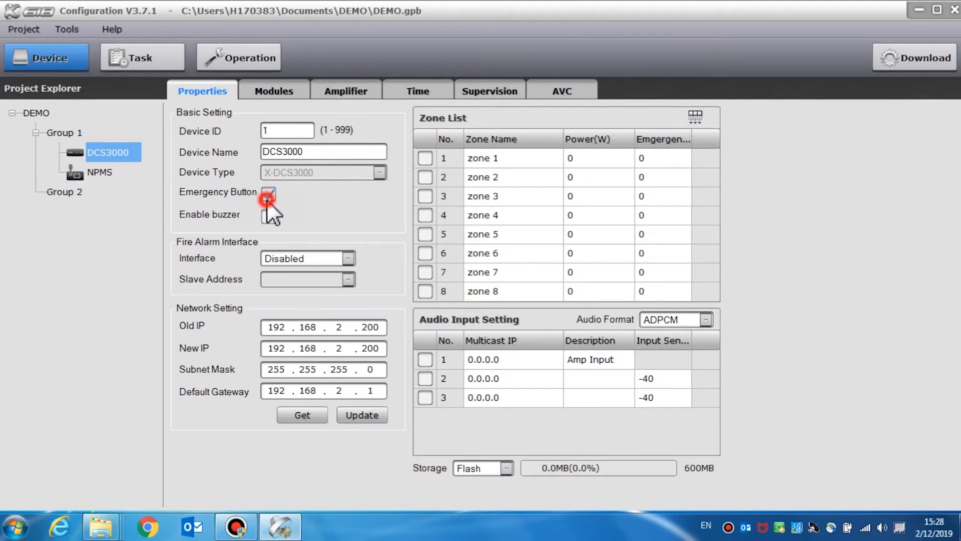
{"action": "left_click", "coordinate": [268, 196]}
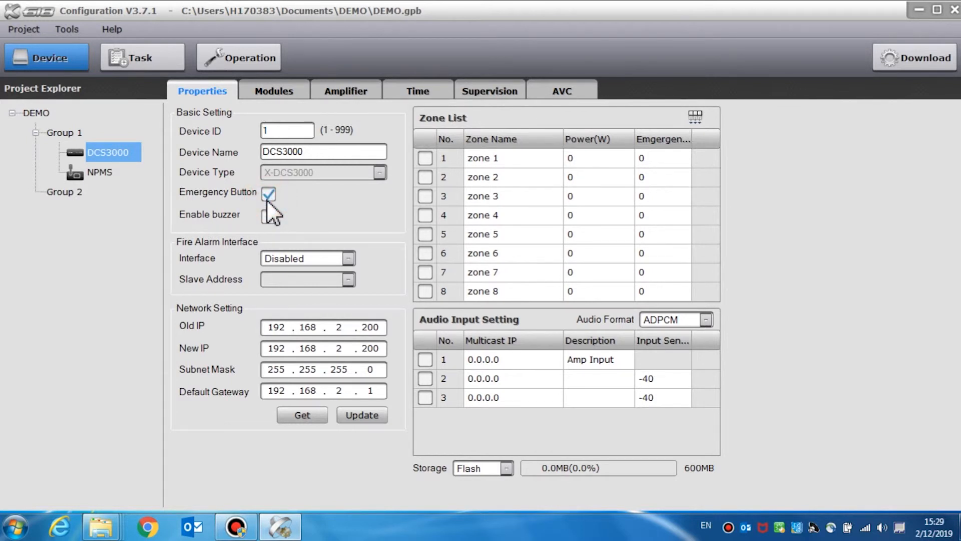
{"action": "mouse_move", "coordinate": [283, 226]}
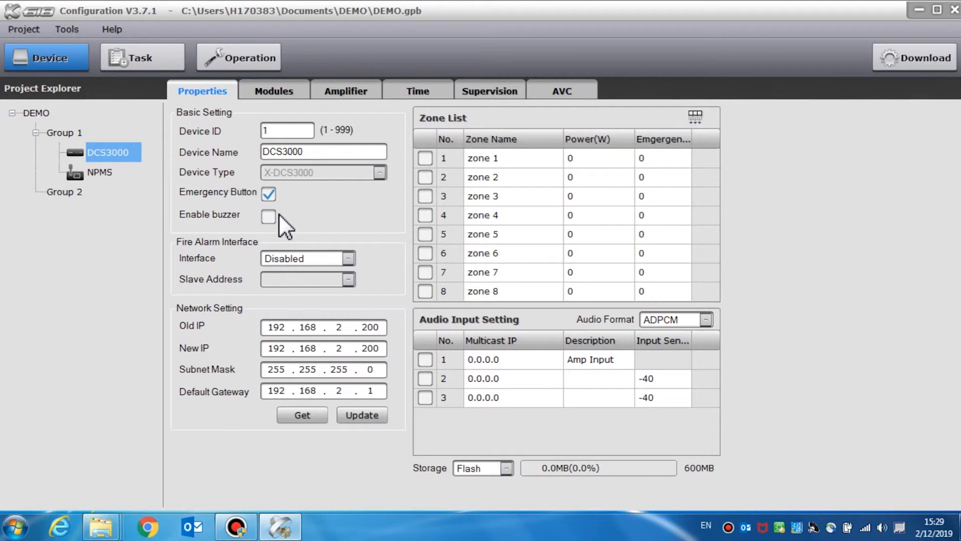
{"action": "left_click", "coordinate": [268, 218]}
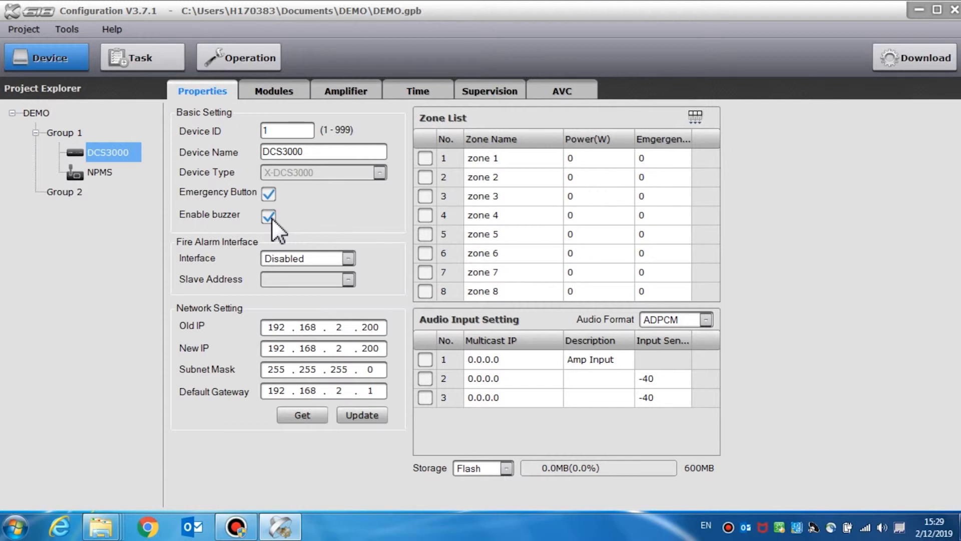
{"action": "mouse_move", "coordinate": [323, 229]}
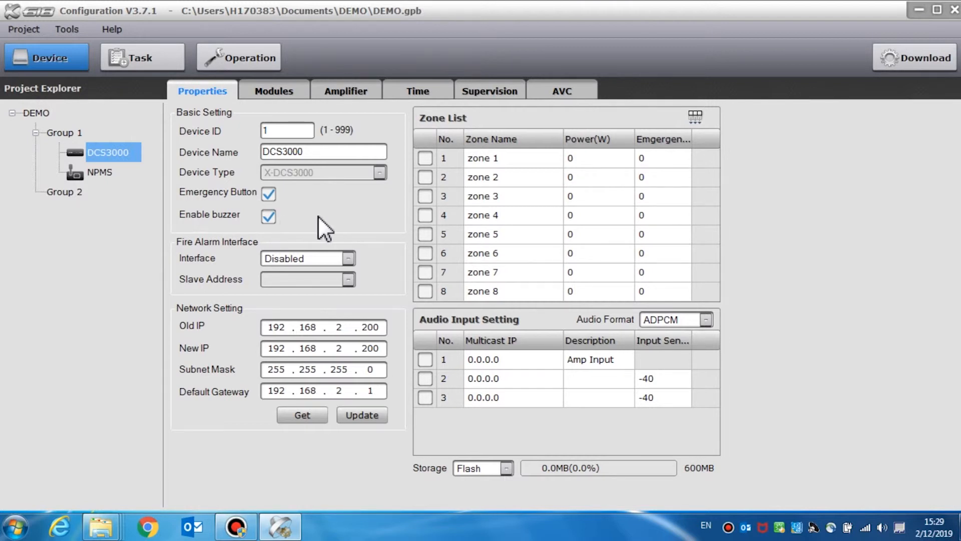
{"action": "mouse_move", "coordinate": [227, 258]}
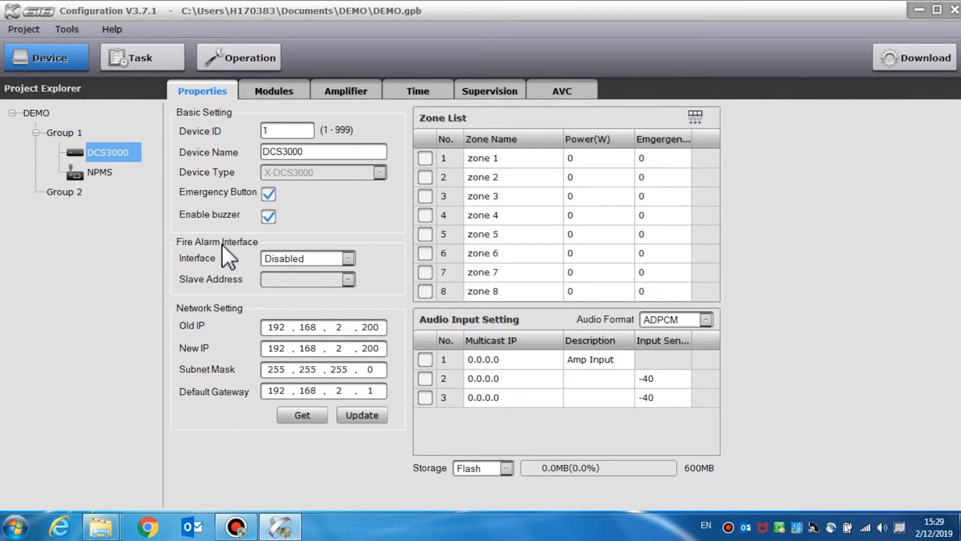
{"action": "mouse_move", "coordinate": [242, 258]}
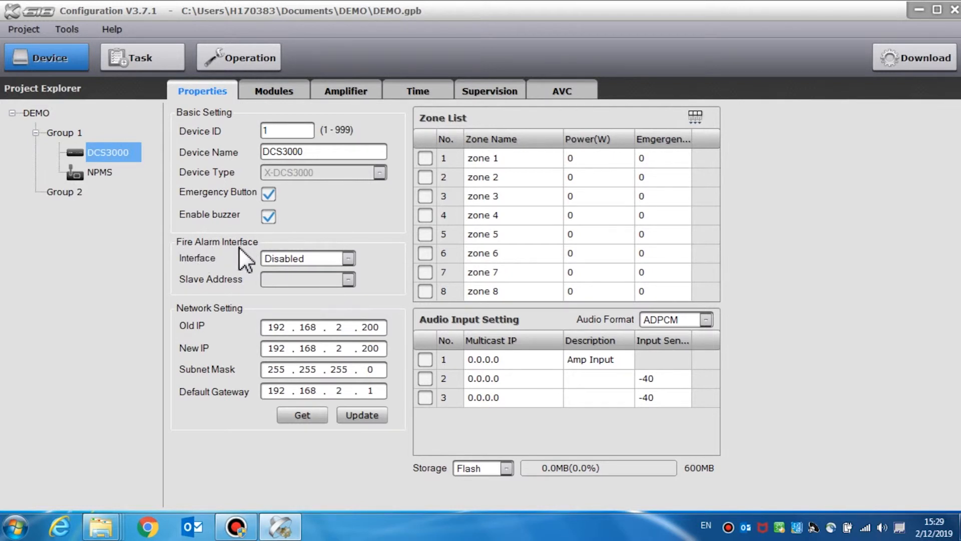
{"action": "mouse_move", "coordinate": [275, 275]}
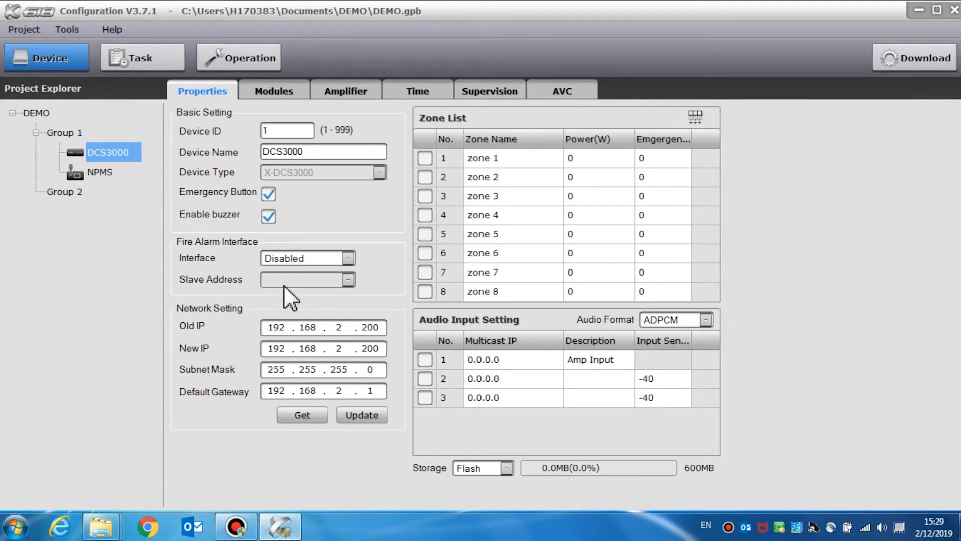
{"action": "mouse_move", "coordinate": [244, 326]}
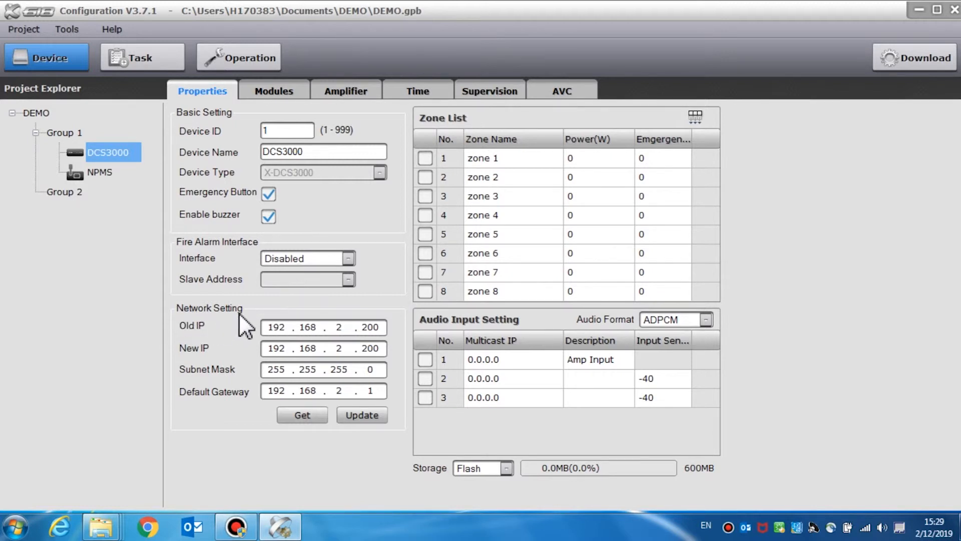
{"action": "mouse_move", "coordinate": [348, 315]}
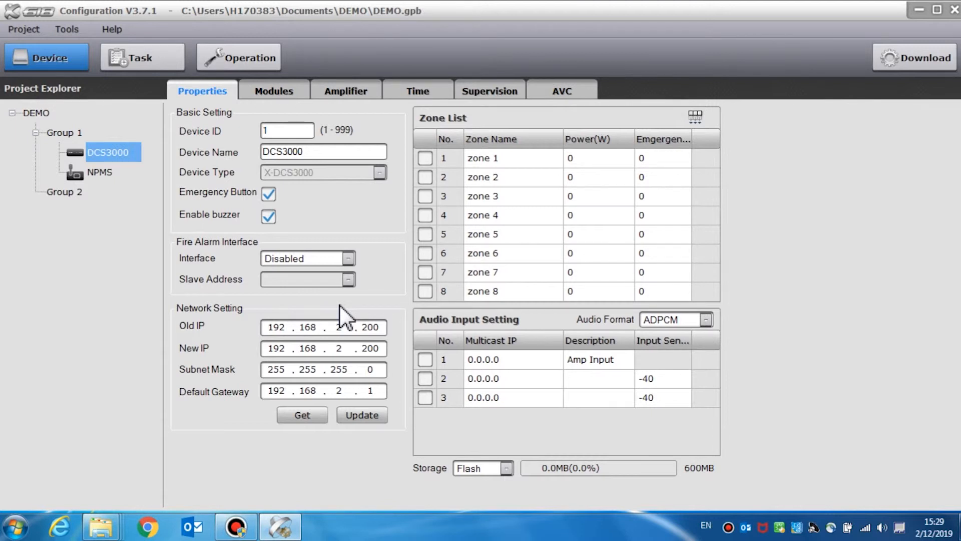
{"action": "mouse_move", "coordinate": [353, 317]}
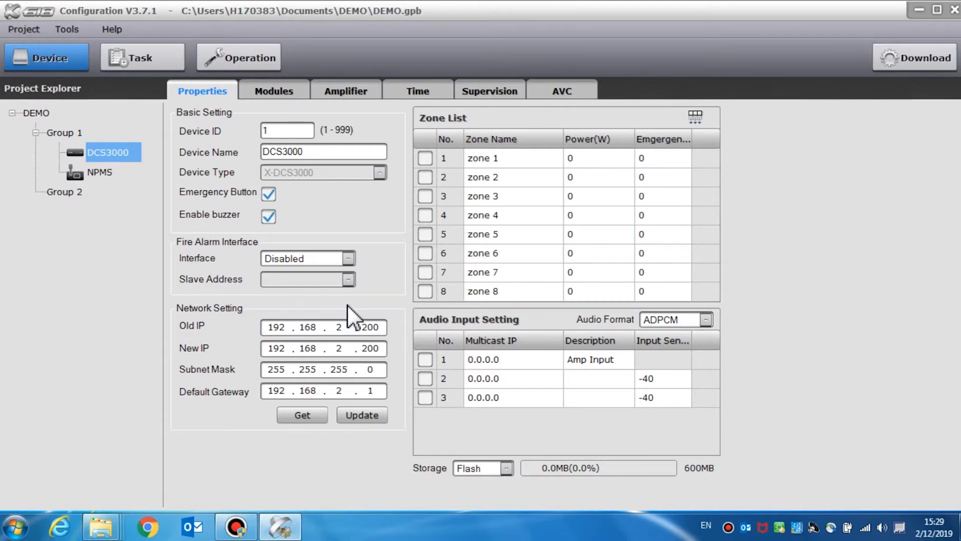
{"action": "mouse_move", "coordinate": [399, 340]}
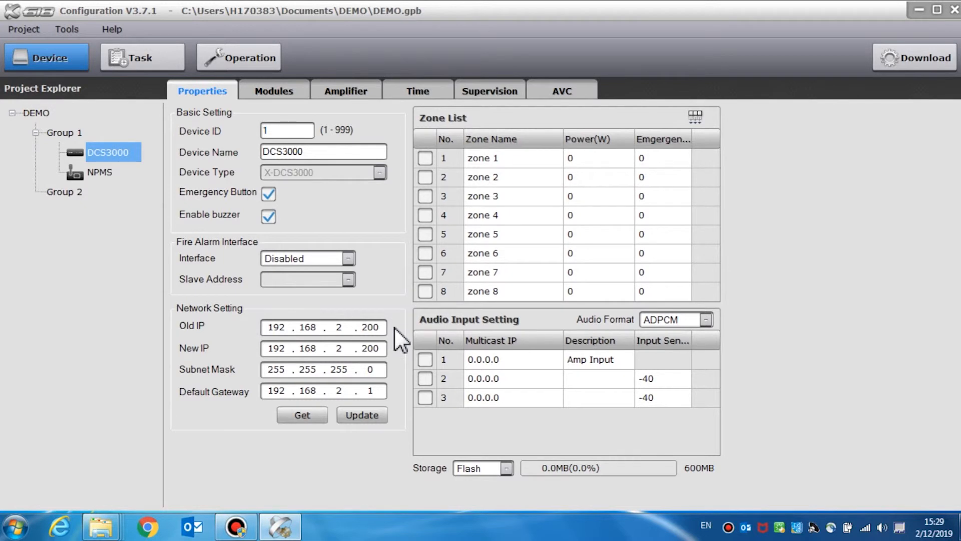
{"action": "left_click", "coordinate": [300, 326]}
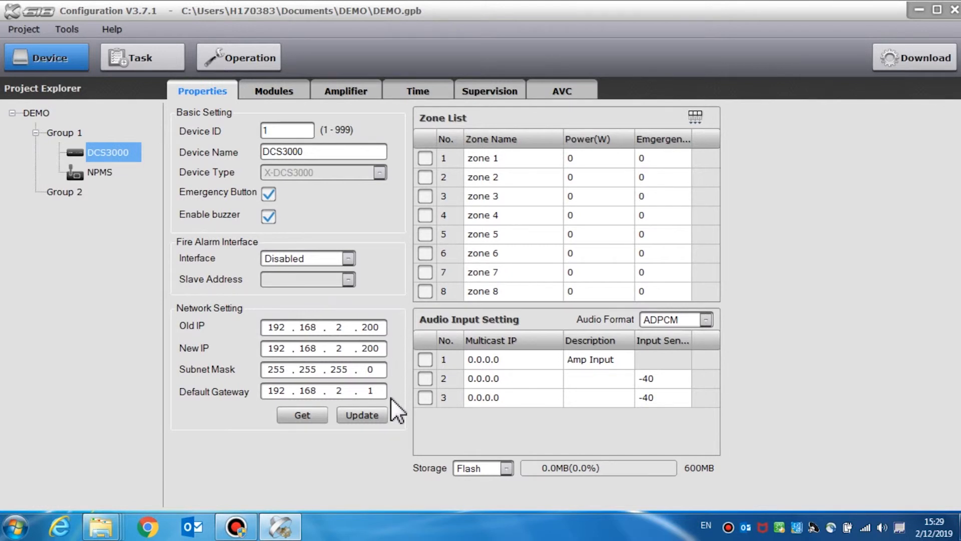
{"action": "left_click", "coordinate": [362, 415]}
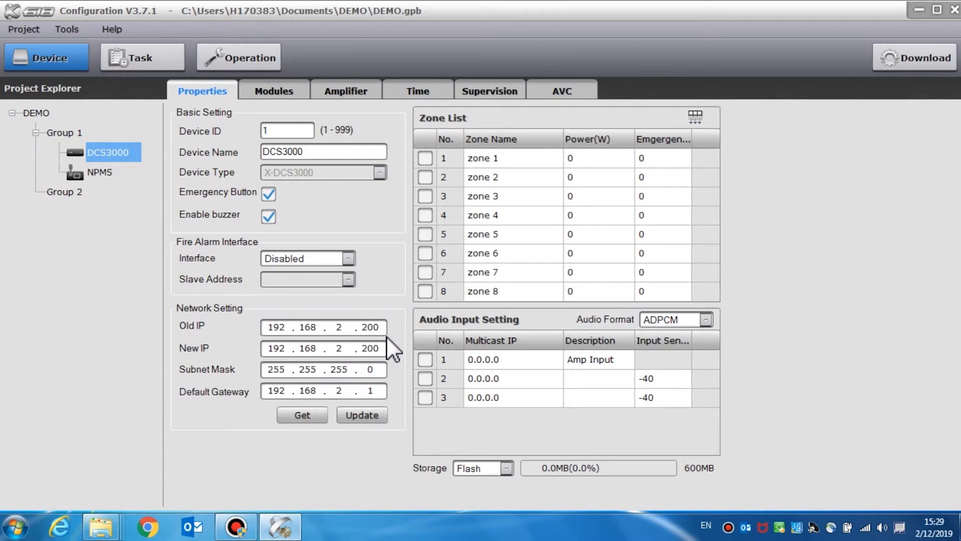
{"action": "mouse_move", "coordinate": [395, 349]}
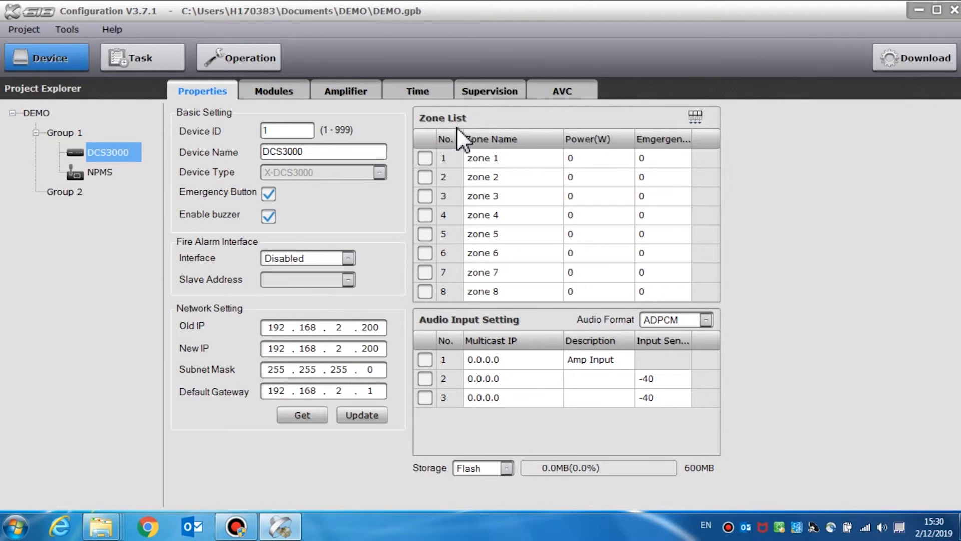
{"action": "mouse_move", "coordinate": [402, 187]}
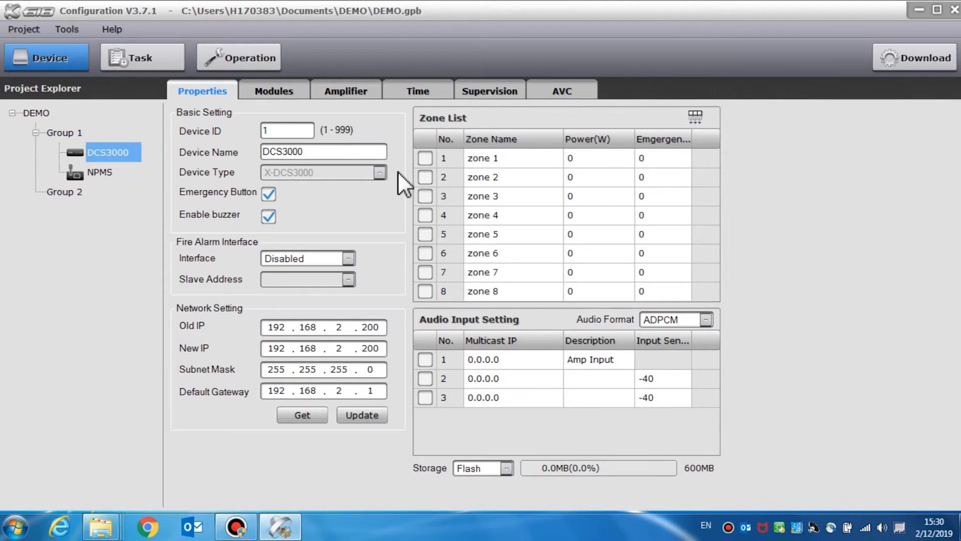
- Rename zone 1 to 'zone 1 New', set its power to 500 W and tick it
{"action": "left_click", "coordinate": [424, 158]}
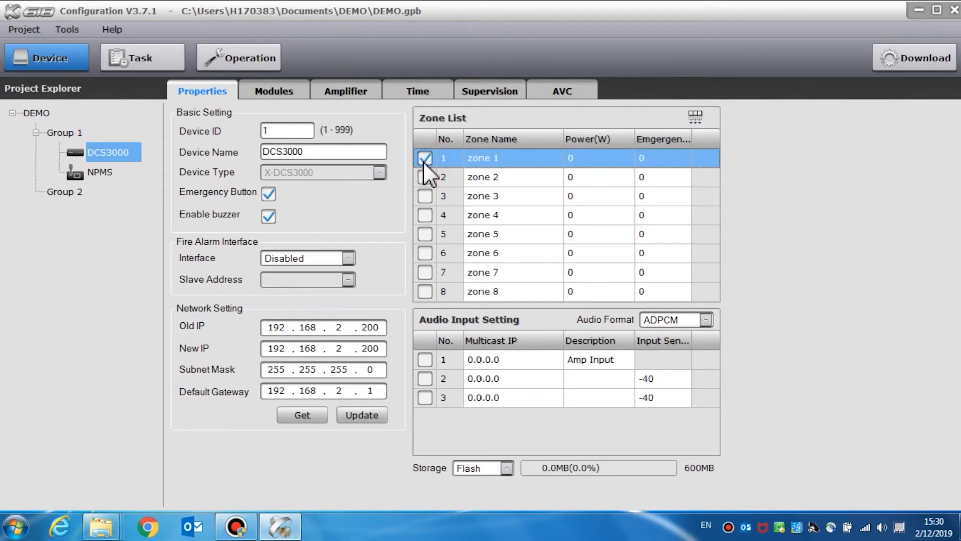
{"action": "left_click", "coordinate": [424, 158]}
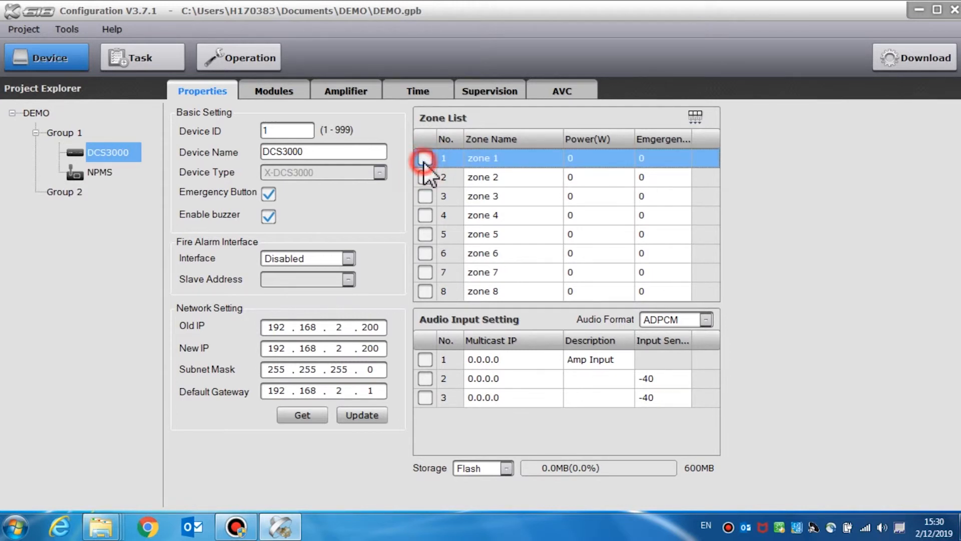
{"action": "double_click", "coordinate": [483, 159]}
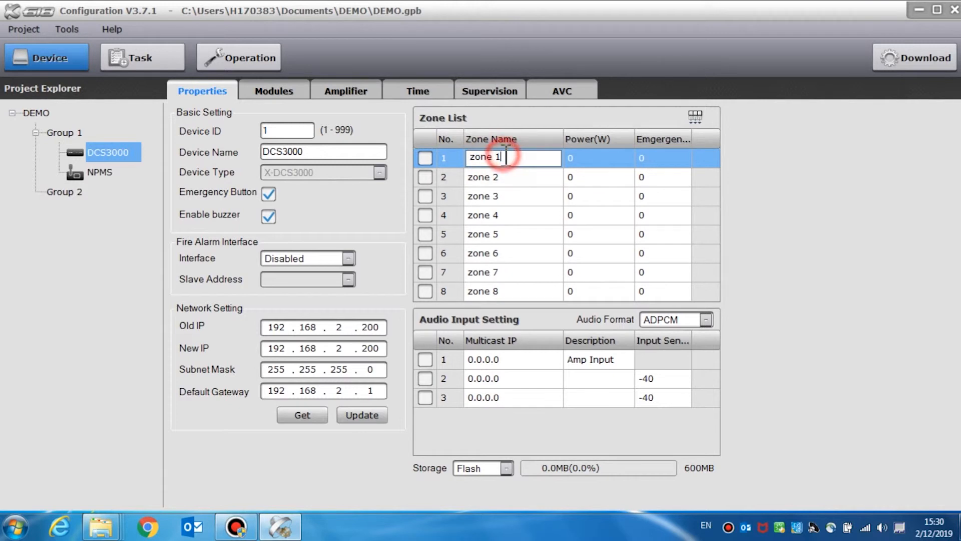
{"action": "key", "text": "Backspace"}
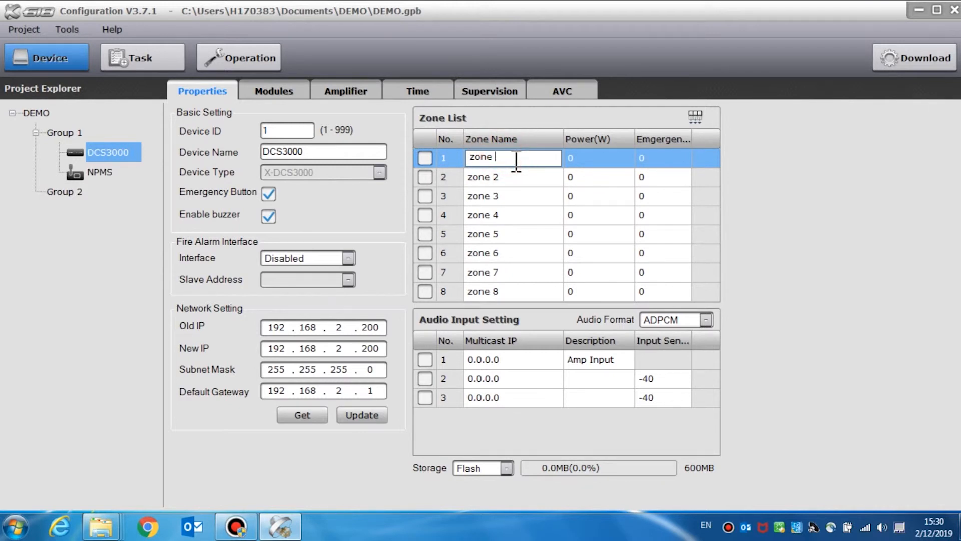
{"action": "type", "text": "1 N"}
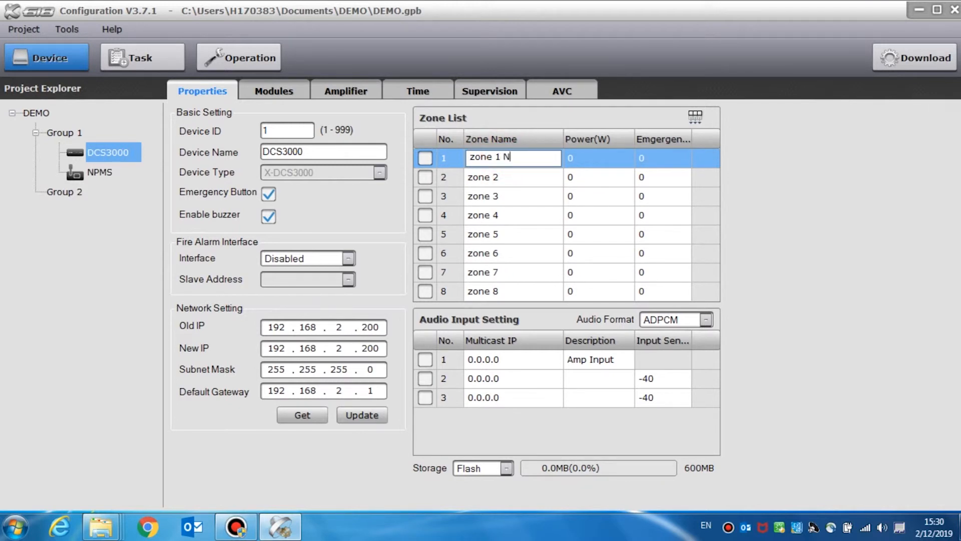
{"action": "type", "text": "ew"}
{"action": "left_click", "coordinate": [599, 157]}
{"action": "type", "text": "500"}
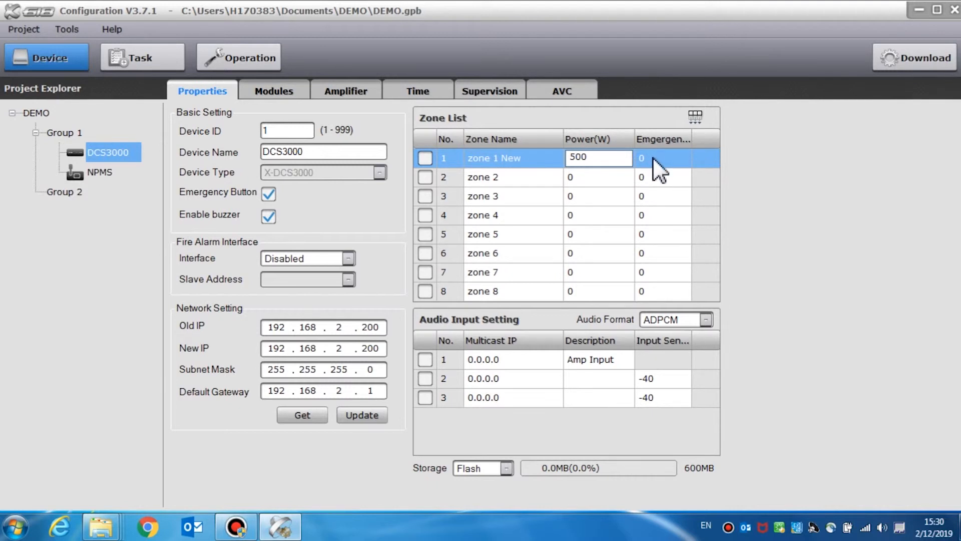
{"action": "left_click", "coordinate": [662, 157]}
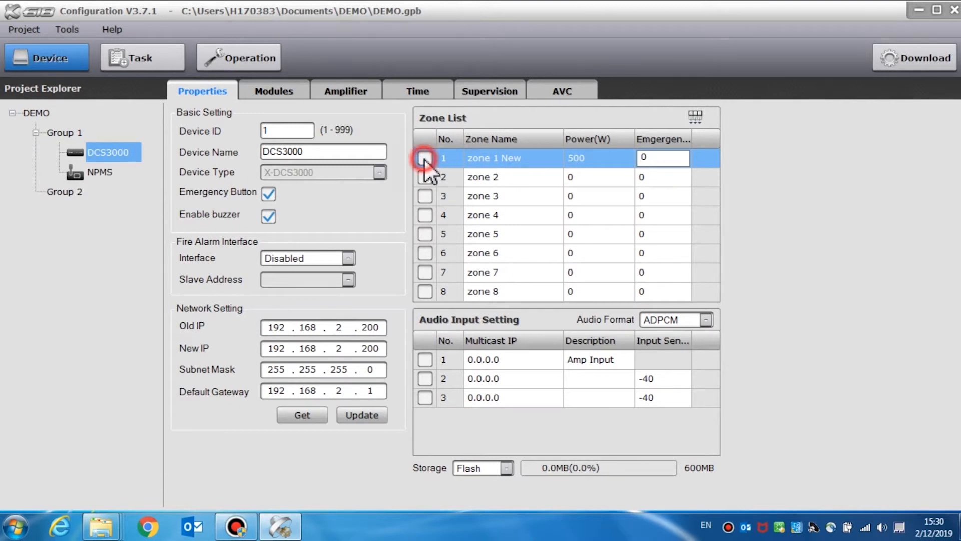
{"action": "left_click", "coordinate": [425, 158]}
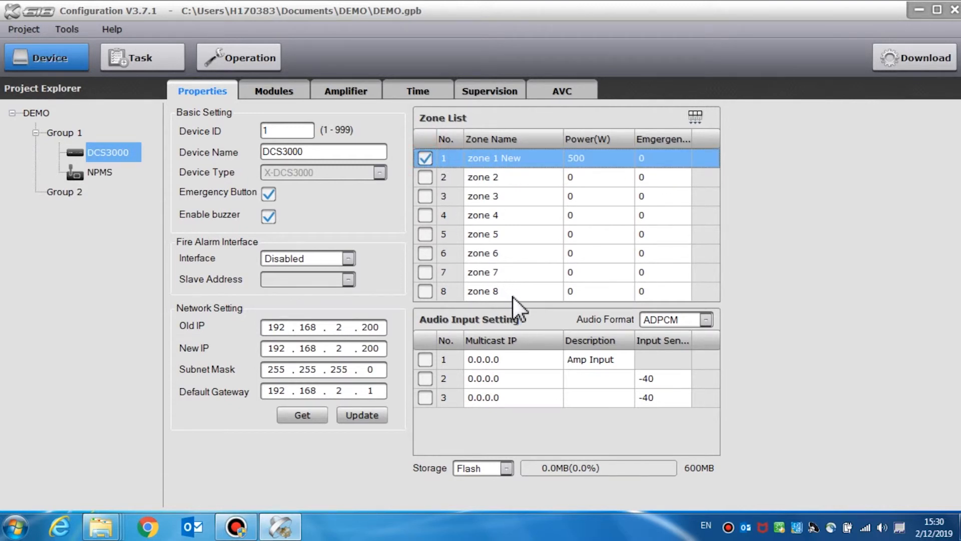
{"action": "mouse_move", "coordinate": [529, 333]}
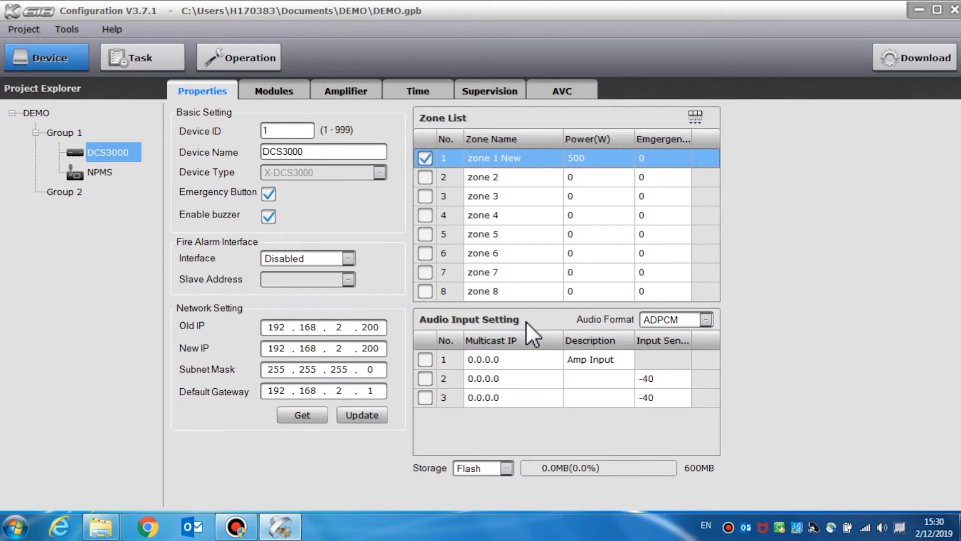
{"action": "mouse_move", "coordinate": [539, 332]}
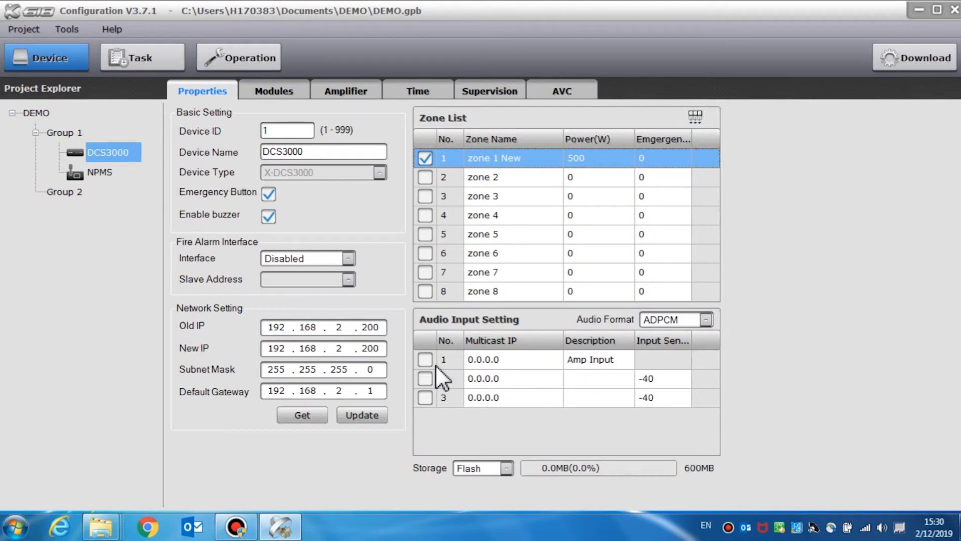
- Tick audio inputs 1, 2 and 3, assigning multicast IPs 224.0.5.1, 224.0.5.2 and 224.0.5.3
{"action": "left_click", "coordinate": [424, 359]}
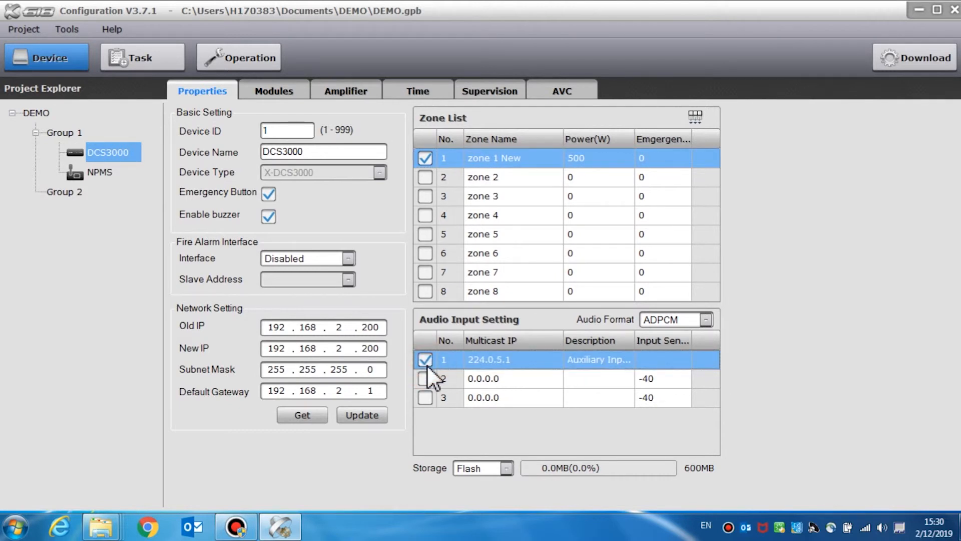
{"action": "left_click", "coordinate": [425, 360]}
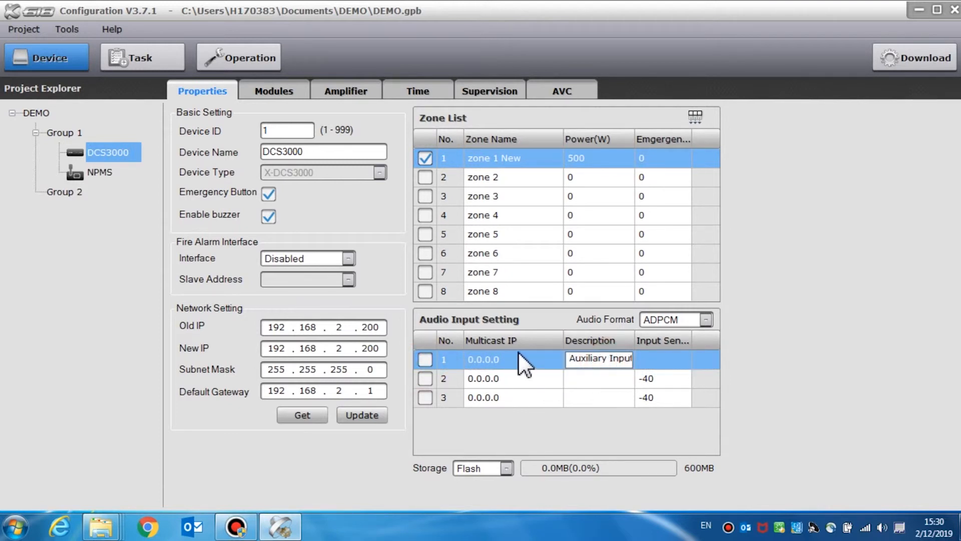
{"action": "left_click", "coordinate": [426, 379]}
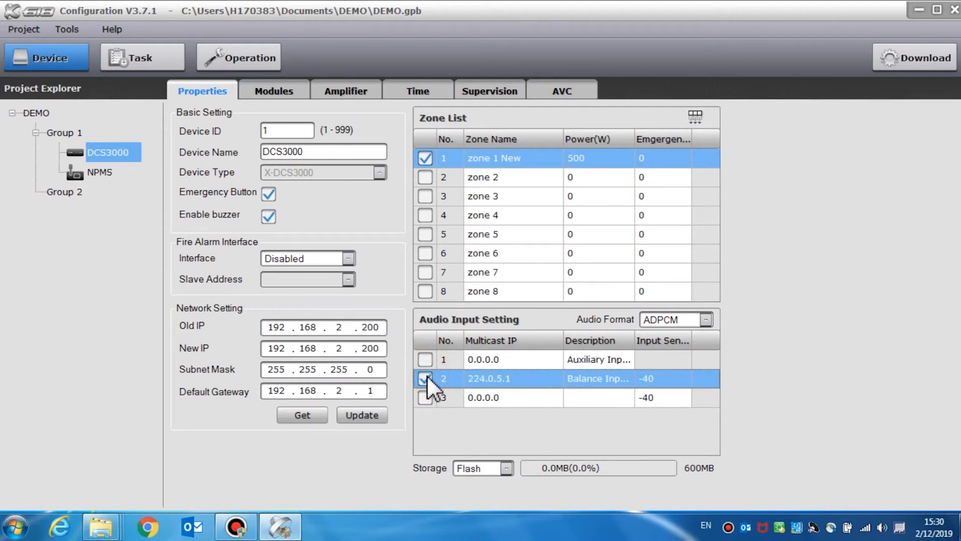
{"action": "left_click", "coordinate": [424, 378]}
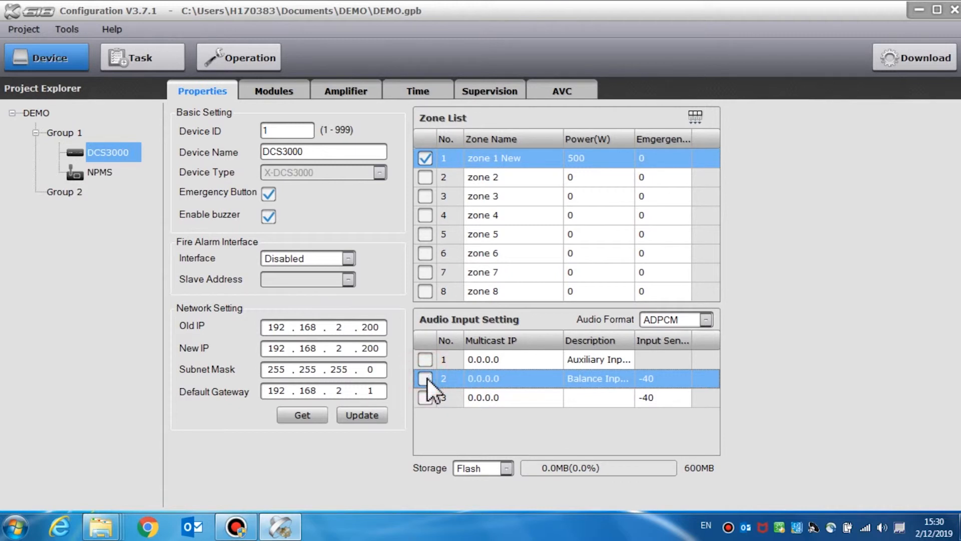
{"action": "left_click", "coordinate": [425, 398]}
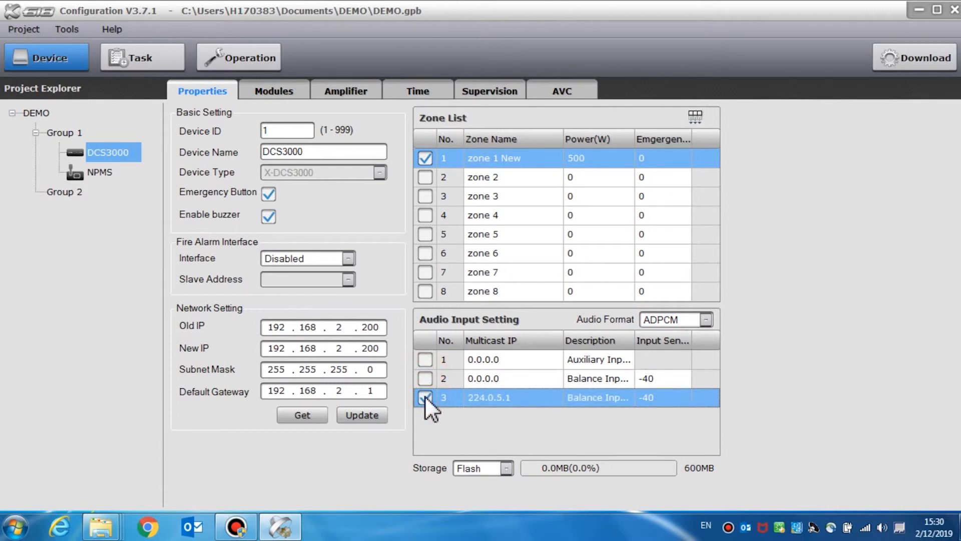
{"action": "left_click", "coordinate": [424, 397]}
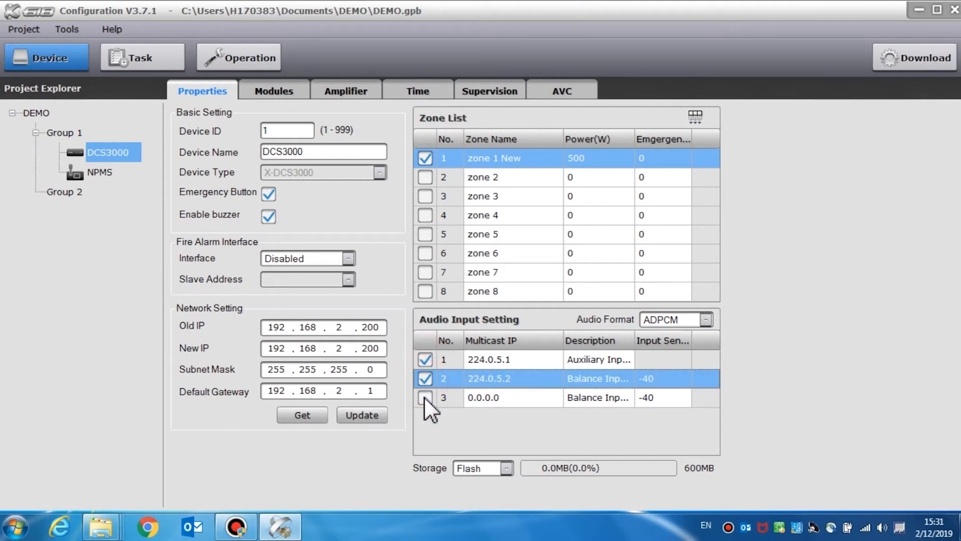
{"action": "left_click", "coordinate": [425, 398]}
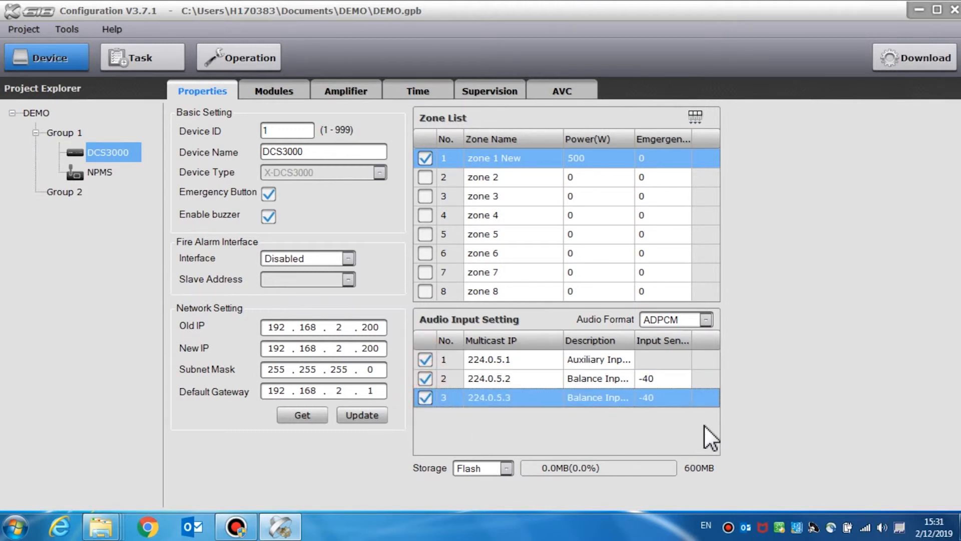
{"action": "mouse_move", "coordinate": [496, 389]}
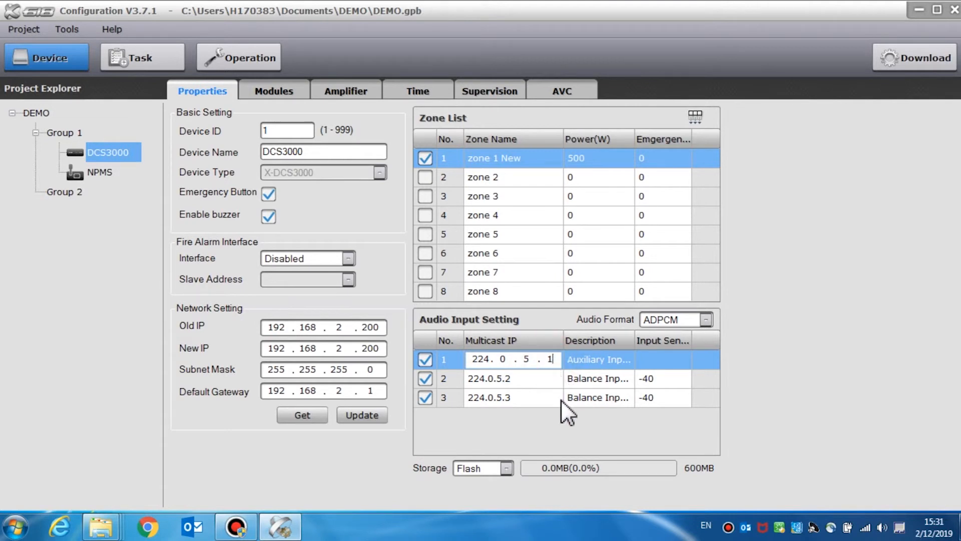
{"action": "mouse_move", "coordinate": [571, 444]}
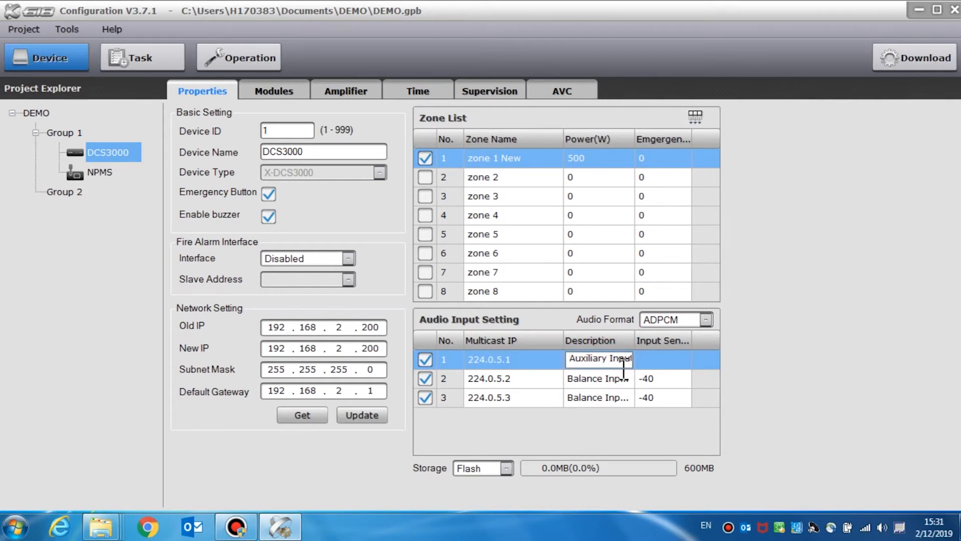
- Edit audio input 2's description and check its -40 dB sensitivity value
{"action": "left_click", "coordinate": [599, 379]}
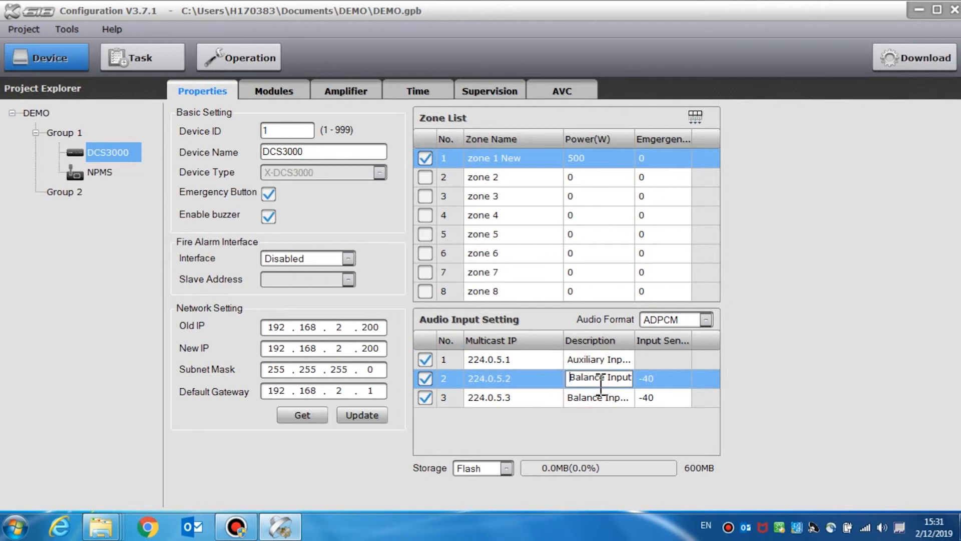
{"action": "mouse_move", "coordinate": [600, 416]}
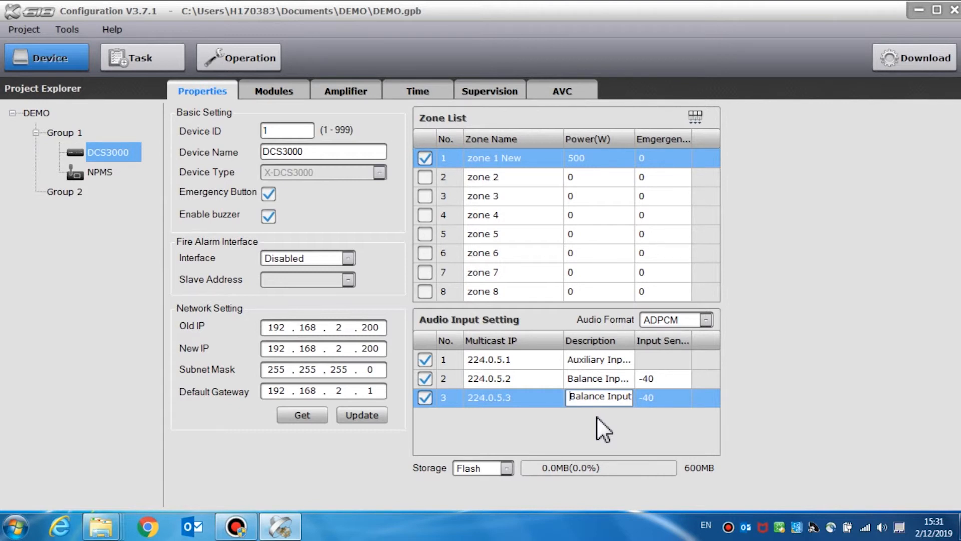
{"action": "mouse_move", "coordinate": [668, 427]}
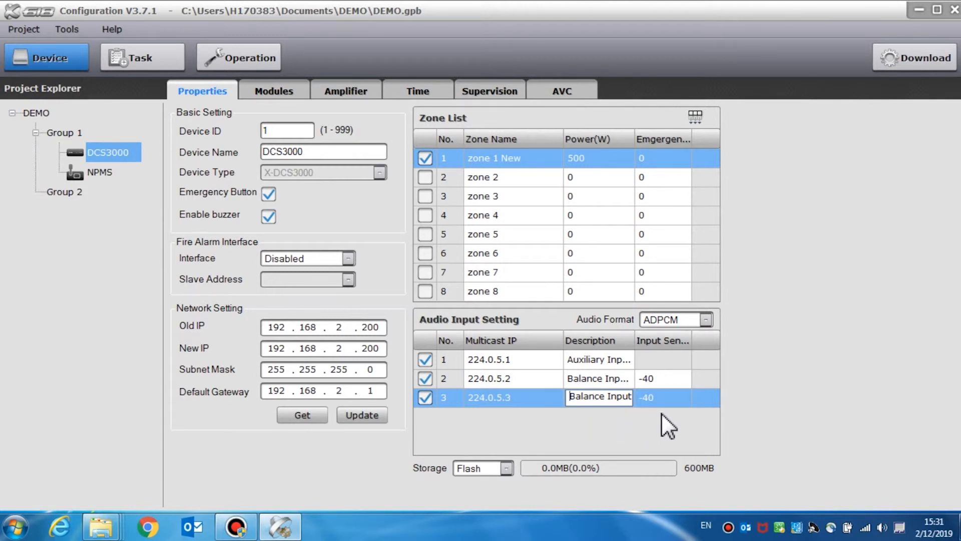
{"action": "left_click", "coordinate": [671, 378]}
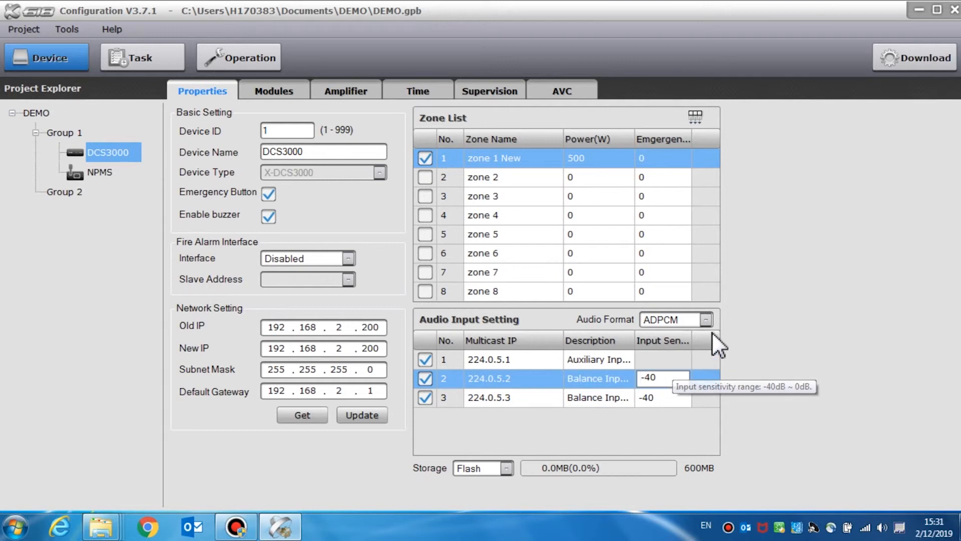
- Keep ADPCM audio format and set storage to SD for 4000MB capacity
{"action": "left_click", "coordinate": [706, 319]}
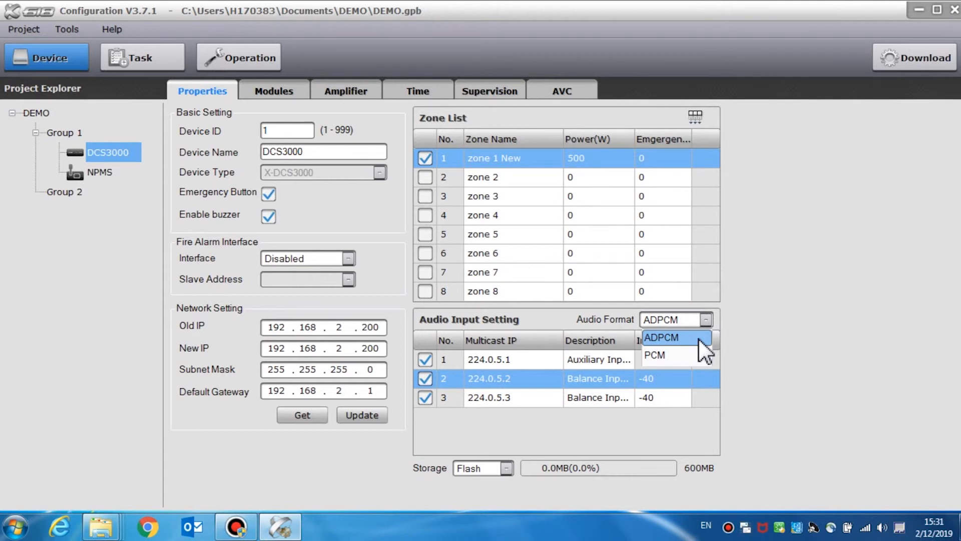
{"action": "mouse_move", "coordinate": [655, 355]}
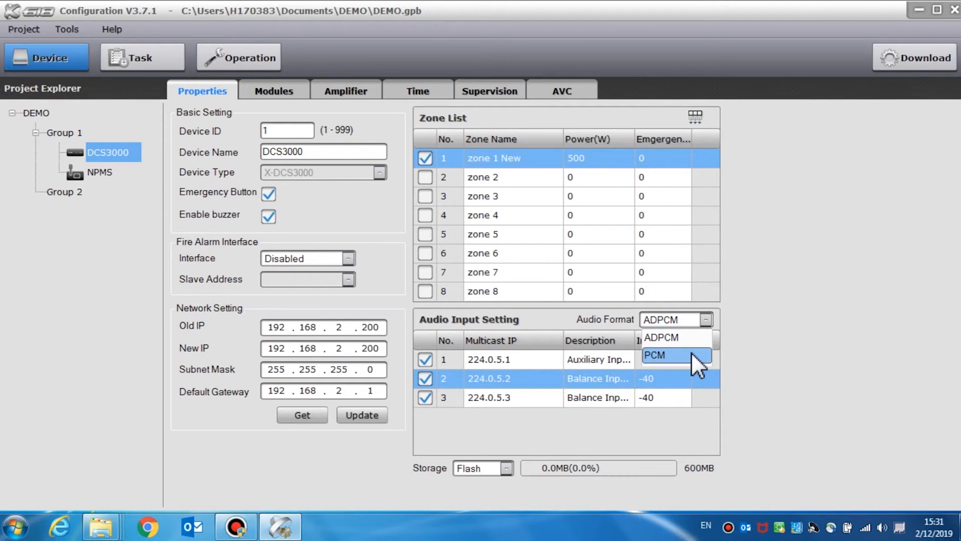
{"action": "left_click", "coordinate": [764, 410]}
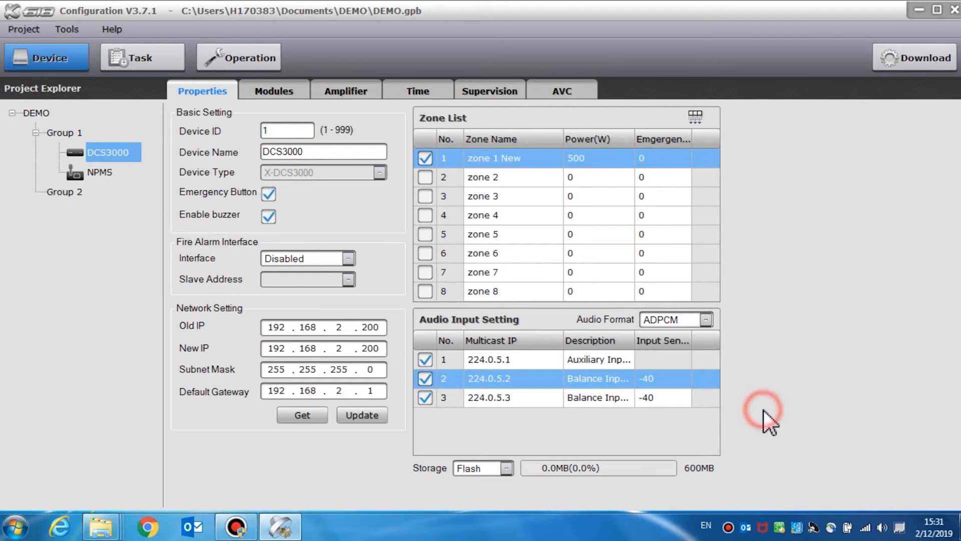
{"action": "mouse_move", "coordinate": [488, 491]}
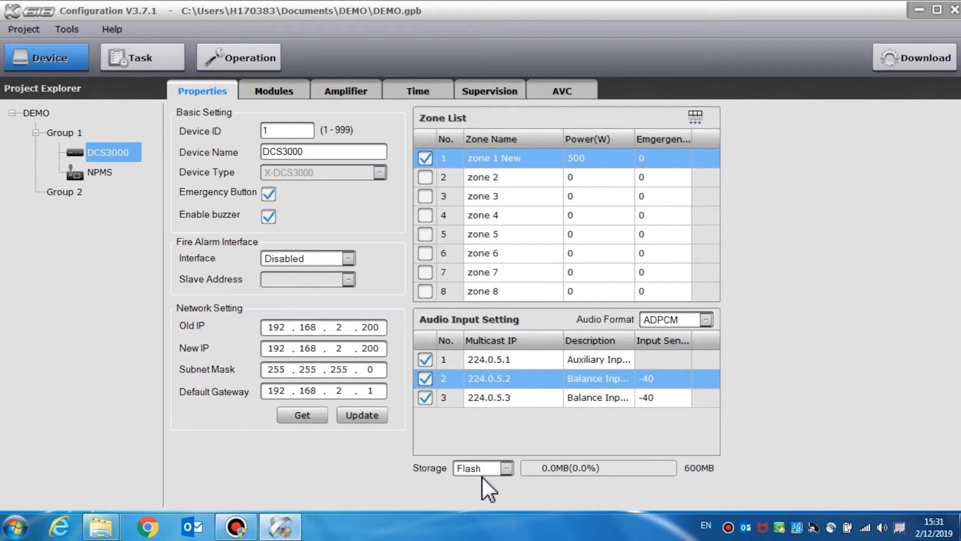
{"action": "mouse_move", "coordinate": [497, 491]}
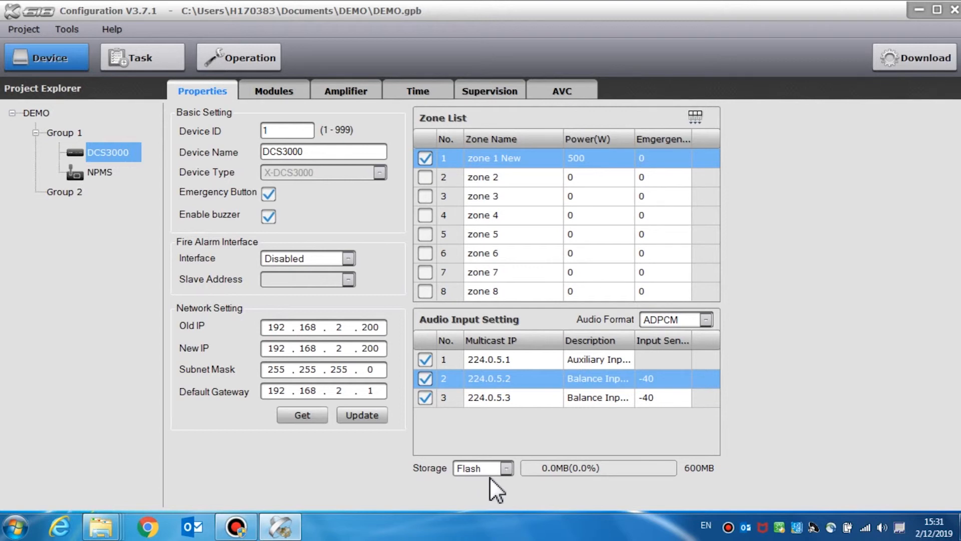
{"action": "mouse_move", "coordinate": [499, 489]}
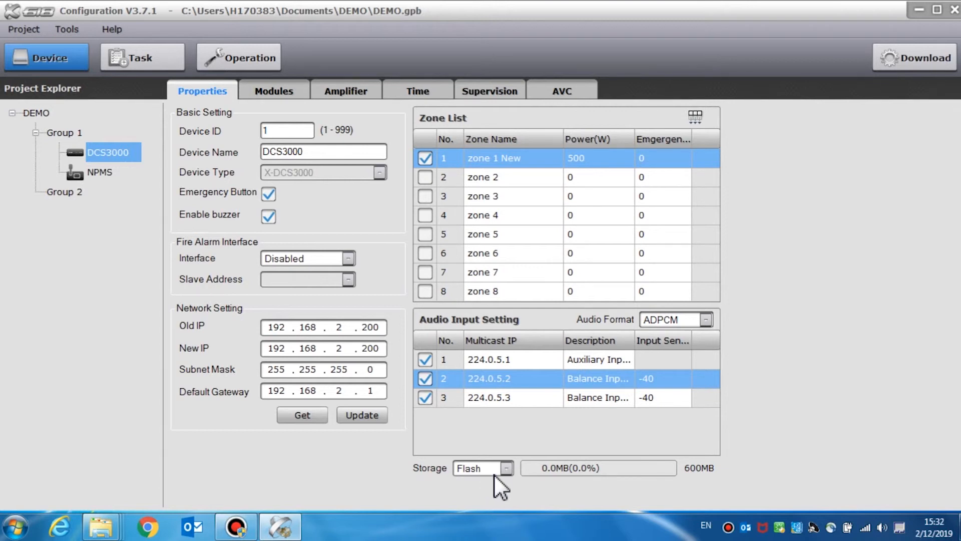
{"action": "left_click", "coordinate": [506, 468]}
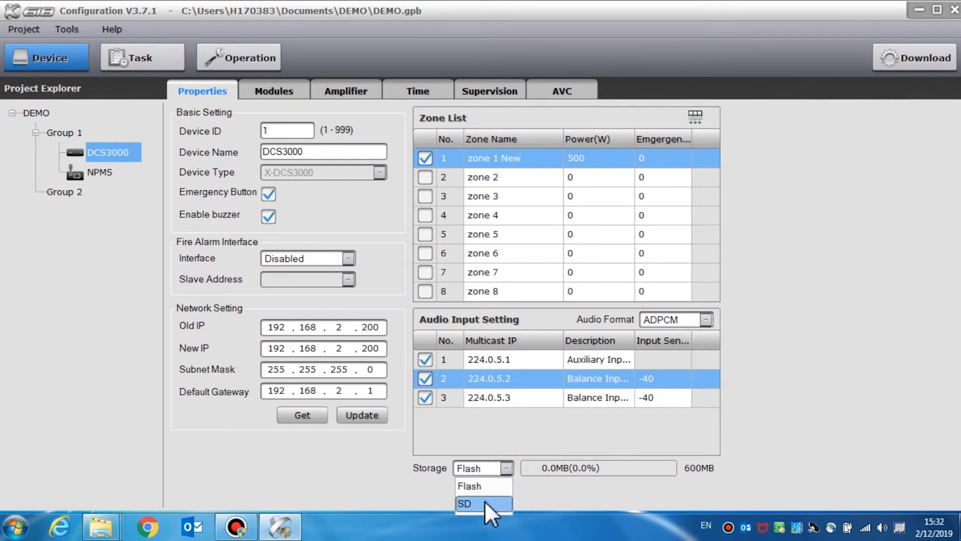
{"action": "left_click", "coordinate": [466, 503]}
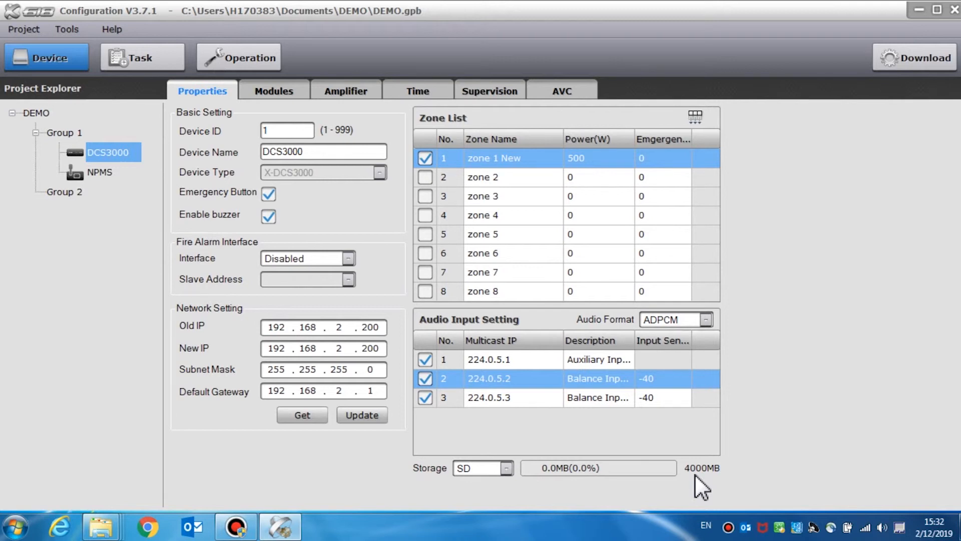
- Assign Noise Detectors at port 1 addresses 1 and 3 and port 2 address 2, plus an End of Line Module at port 1 address 5
{"action": "left_click", "coordinate": [274, 91]}
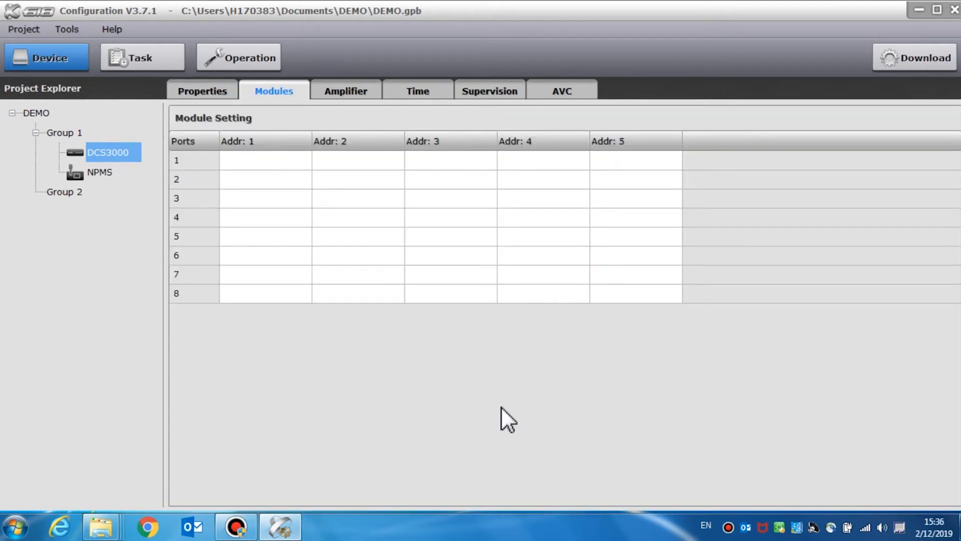
{"action": "mouse_move", "coordinate": [500, 396]}
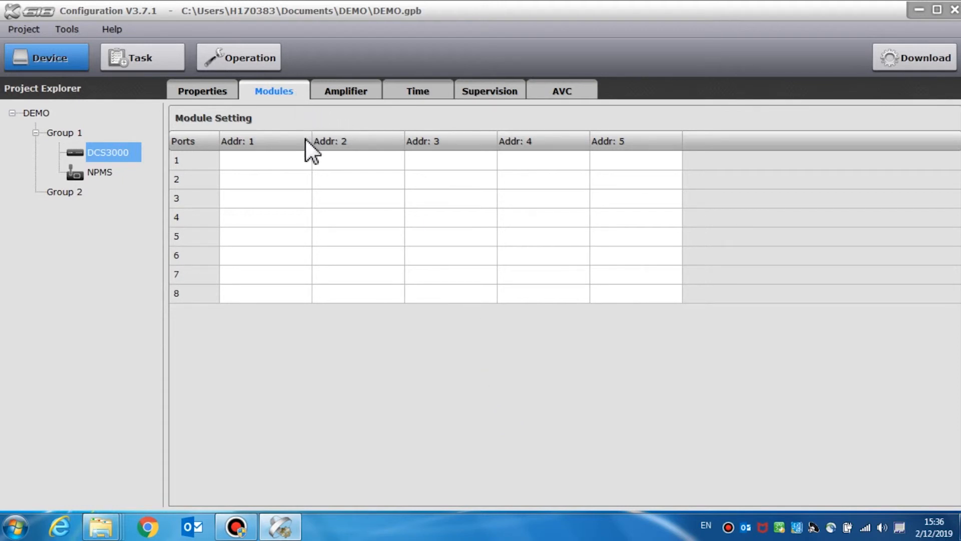
{"action": "left_click", "coordinate": [302, 160]}
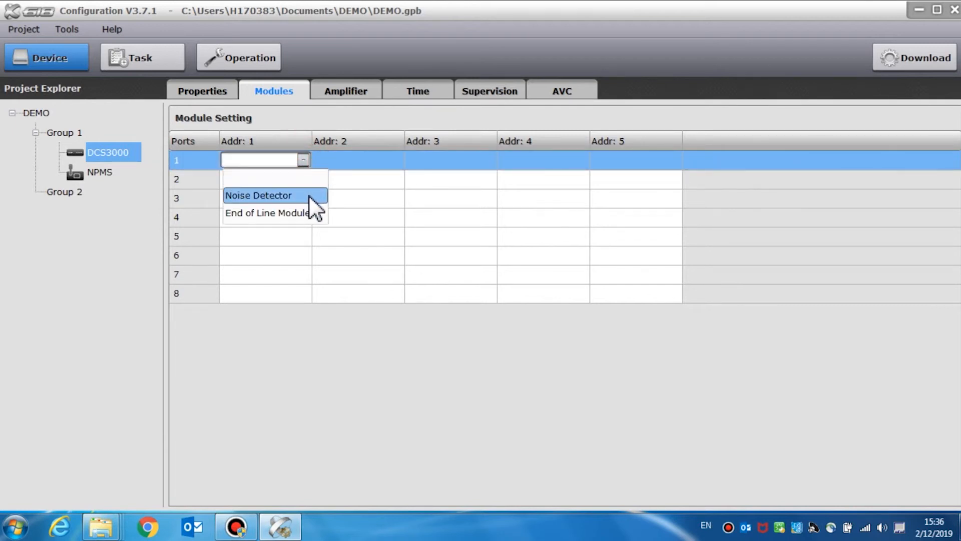
{"action": "left_click", "coordinate": [258, 196]}
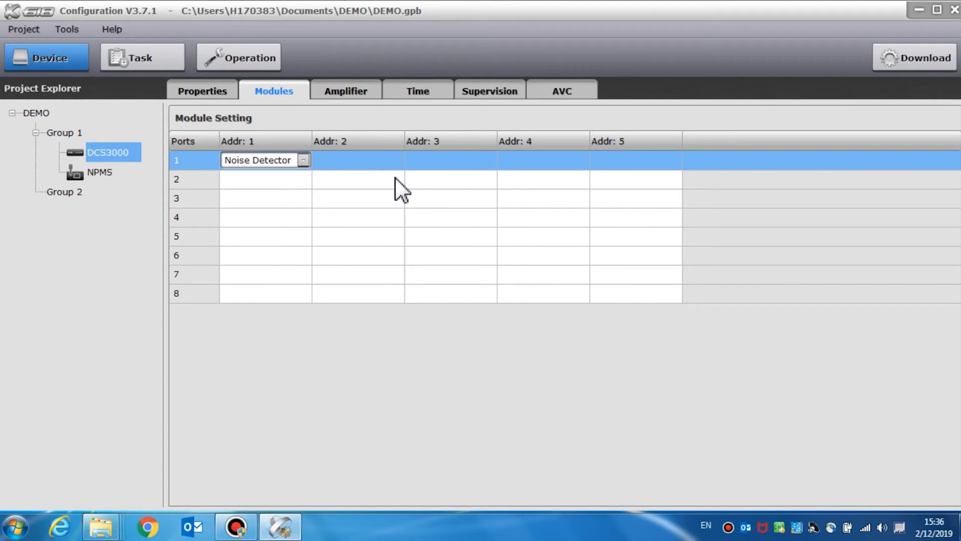
{"action": "left_click", "coordinate": [356, 179]}
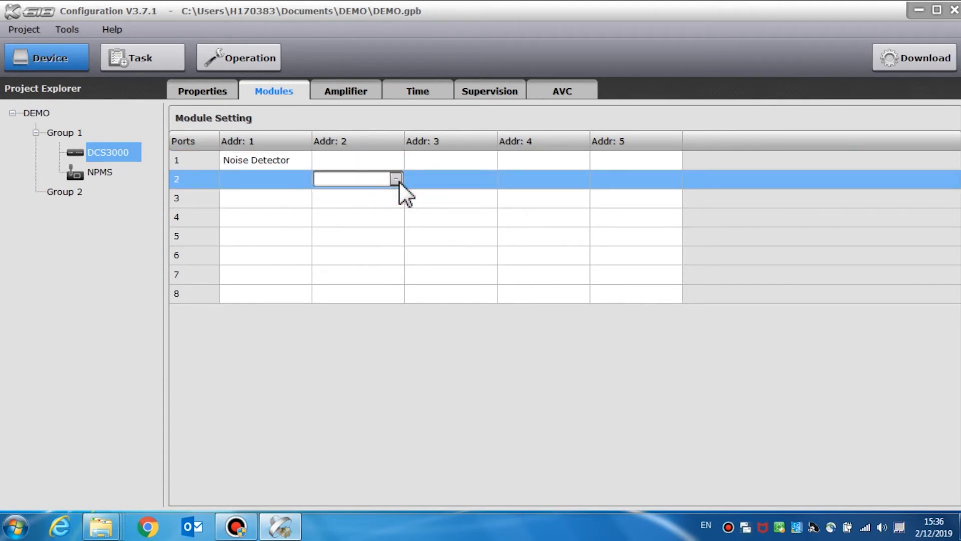
{"action": "left_click", "coordinate": [396, 178]}
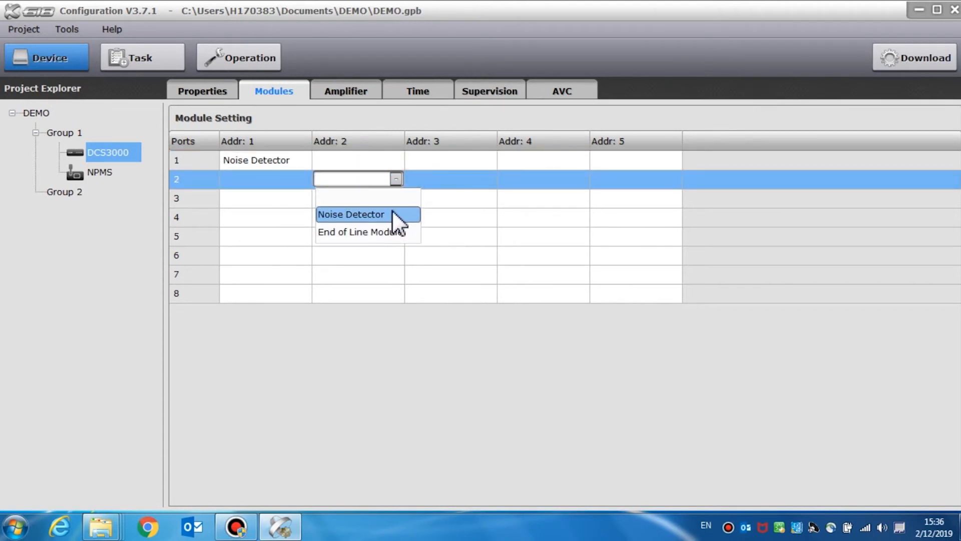
{"action": "left_click", "coordinate": [350, 214]}
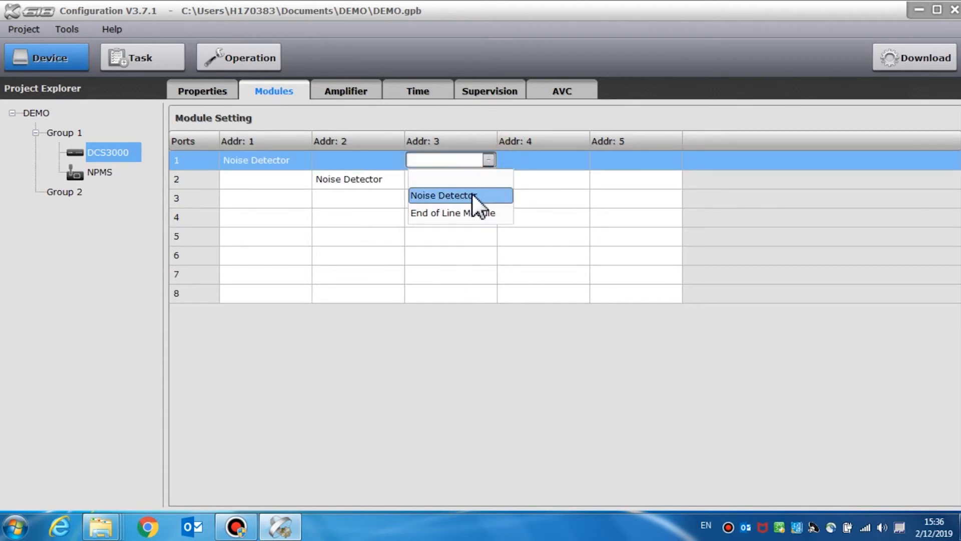
{"action": "left_click", "coordinate": [443, 195]}
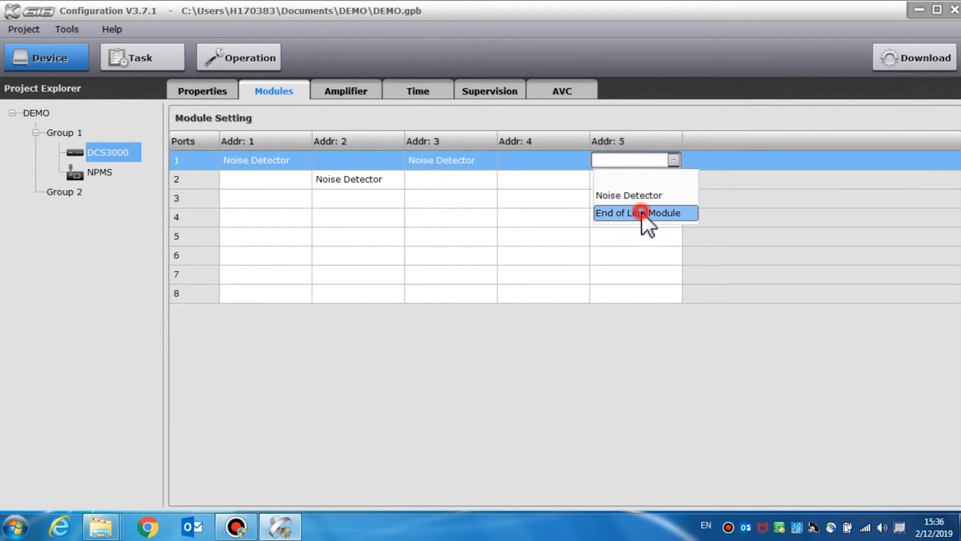
{"action": "left_click", "coordinate": [346, 91]}
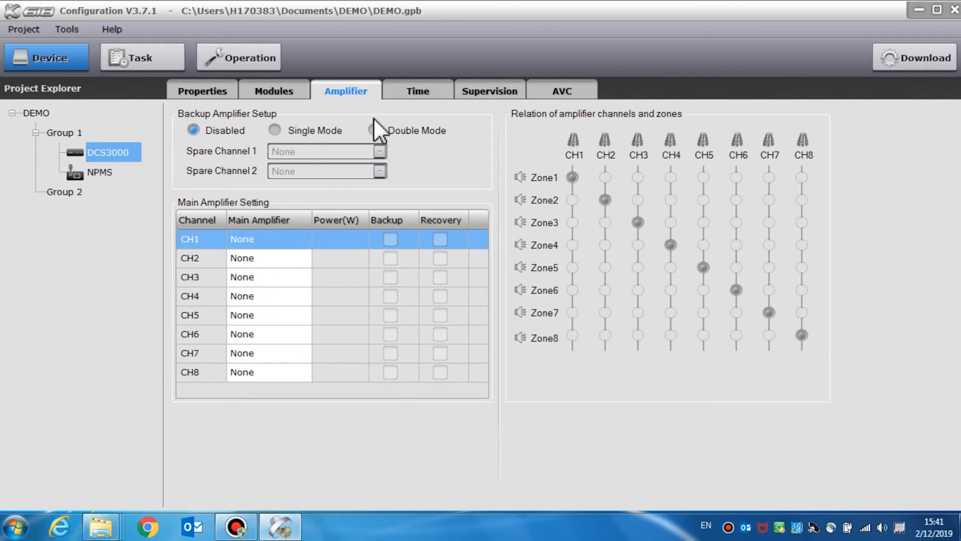
{"action": "mouse_move", "coordinate": [353, 116]}
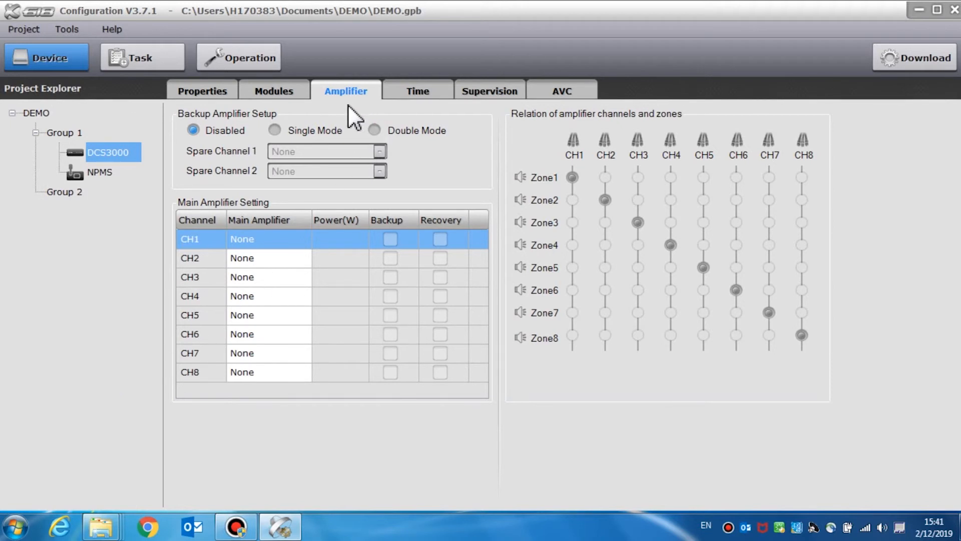
{"action": "mouse_move", "coordinate": [343, 126]}
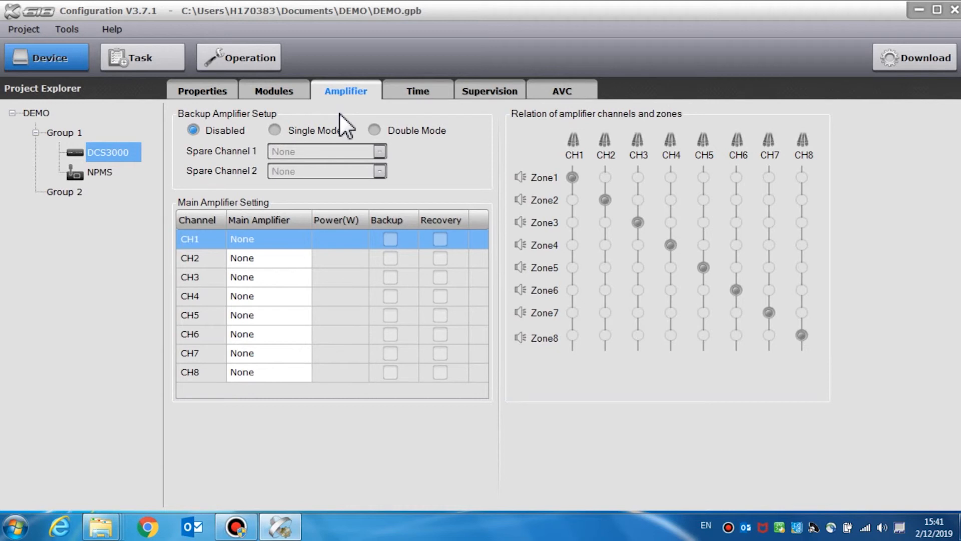
{"action": "mouse_move", "coordinate": [231, 152]}
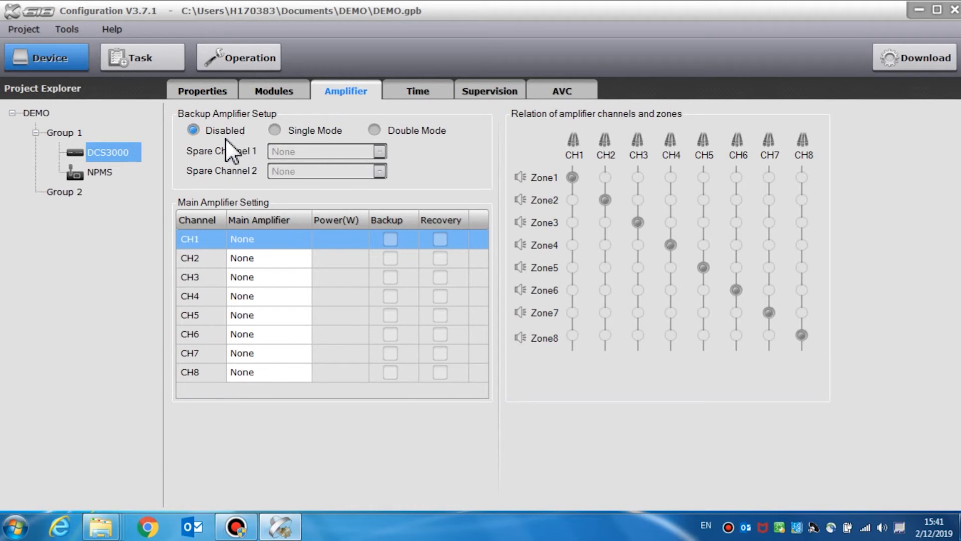
{"action": "mouse_move", "coordinate": [416, 152]}
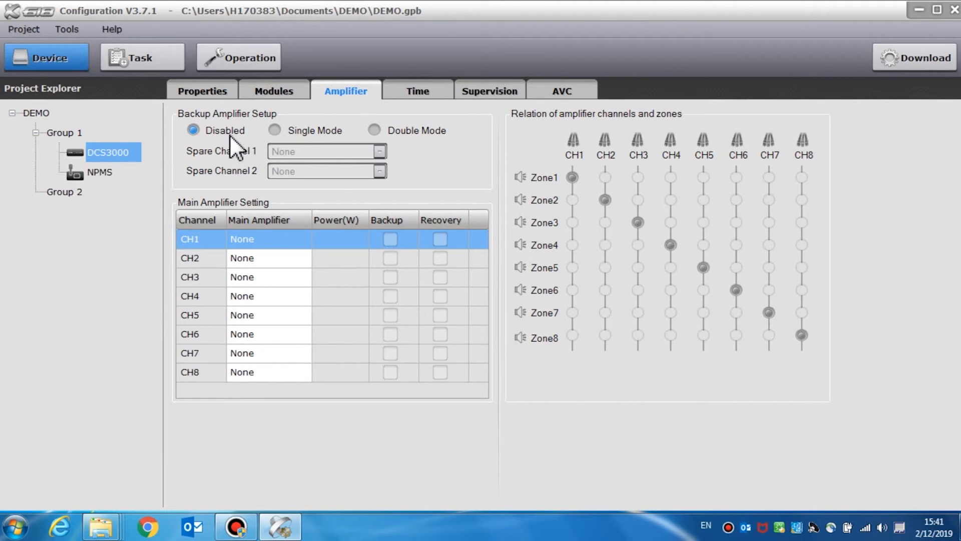
{"action": "mouse_move", "coordinate": [301, 188]}
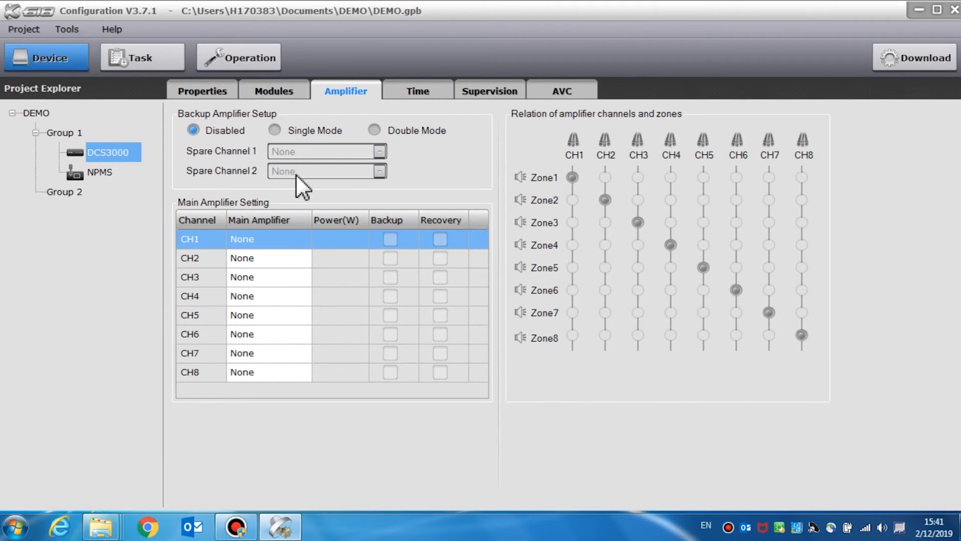
- Set backup amplifiers to Double Mode with spare channels X-DA1500 and X-DA2250
{"action": "left_click", "coordinate": [275, 130]}
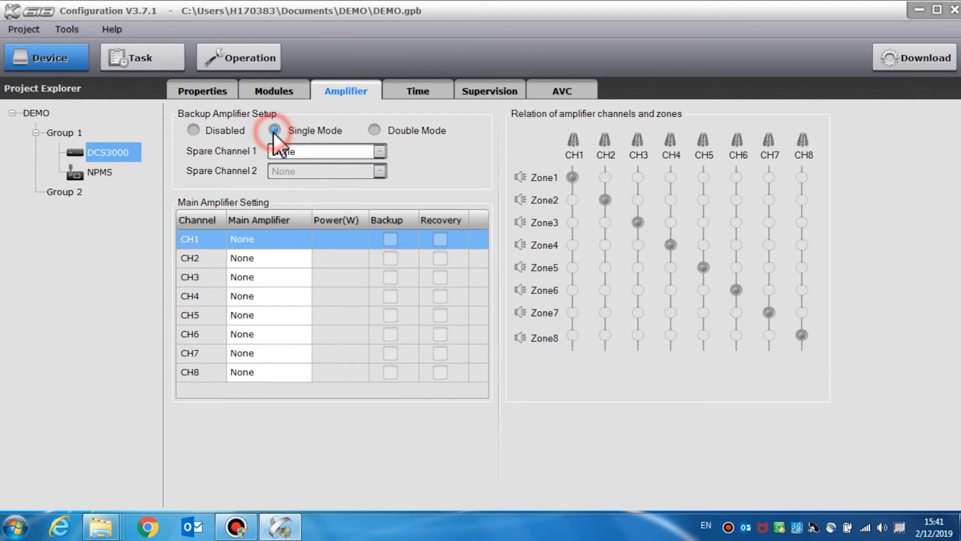
{"action": "left_click", "coordinate": [379, 151]}
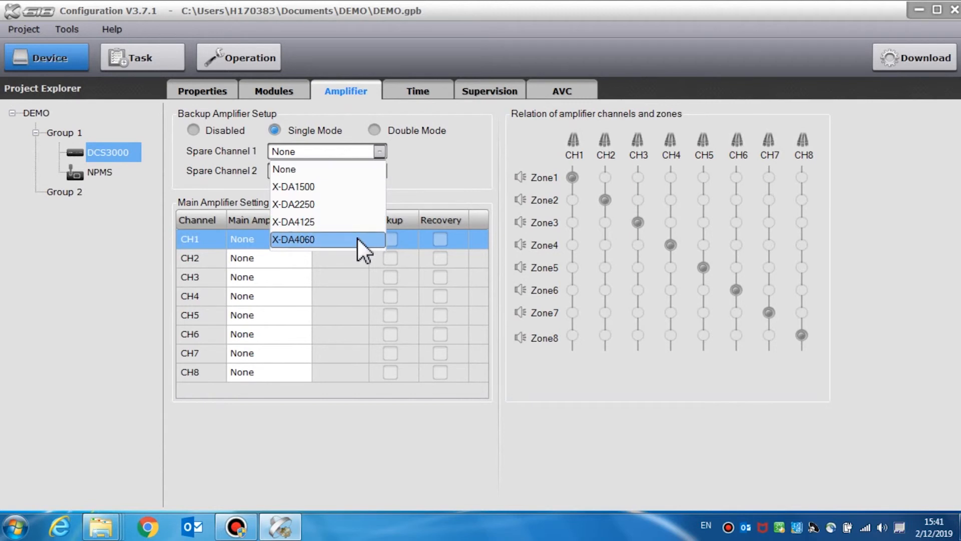
{"action": "left_click", "coordinate": [294, 186]}
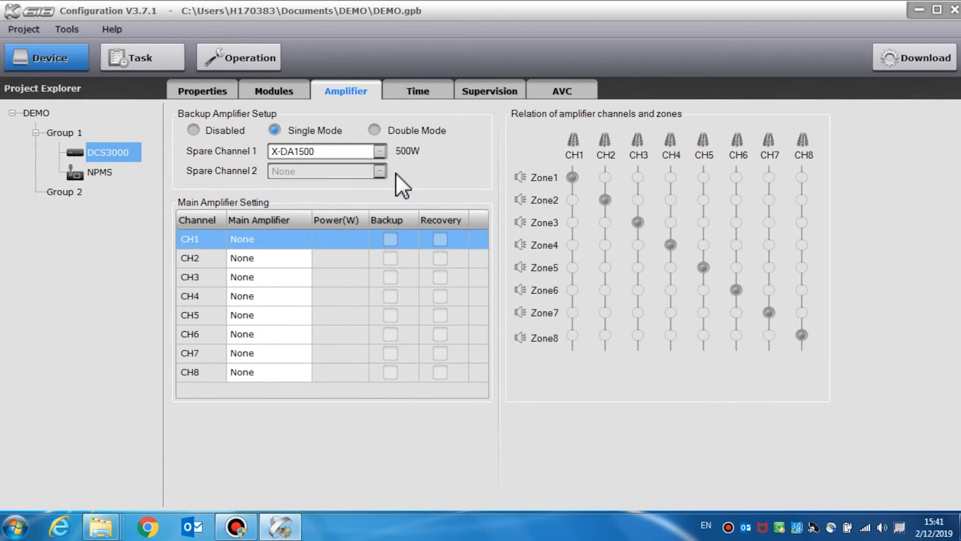
{"action": "left_click", "coordinate": [374, 130]}
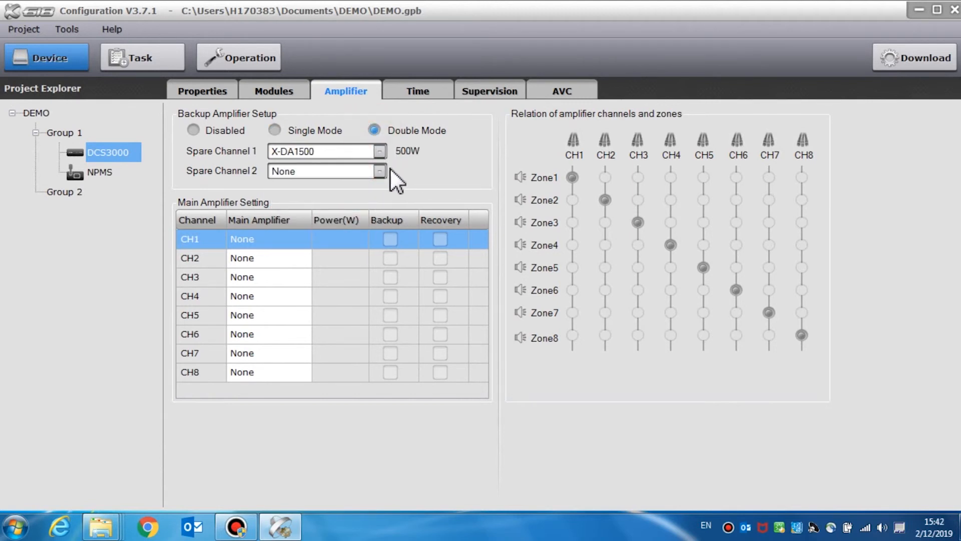
{"action": "left_click", "coordinate": [379, 171]}
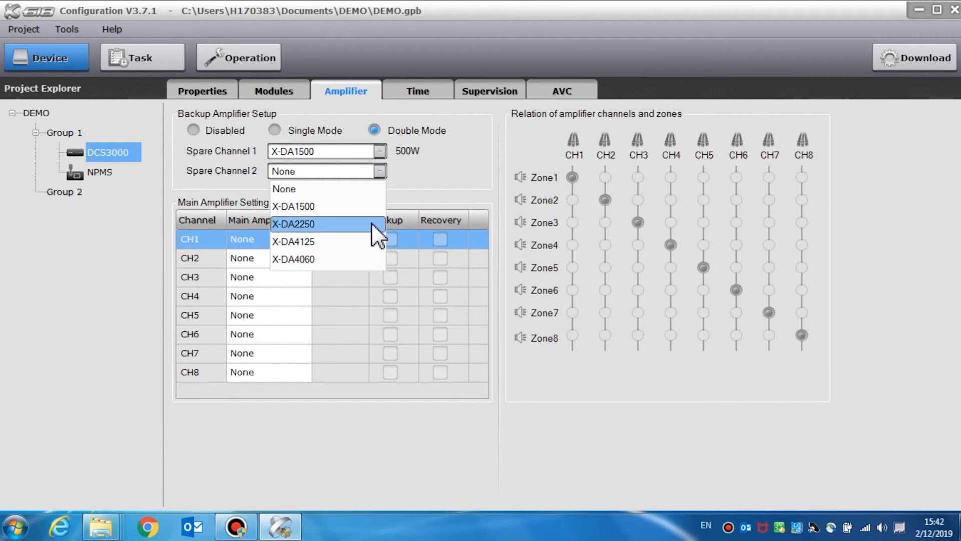
{"action": "mouse_move", "coordinate": [364, 237]}
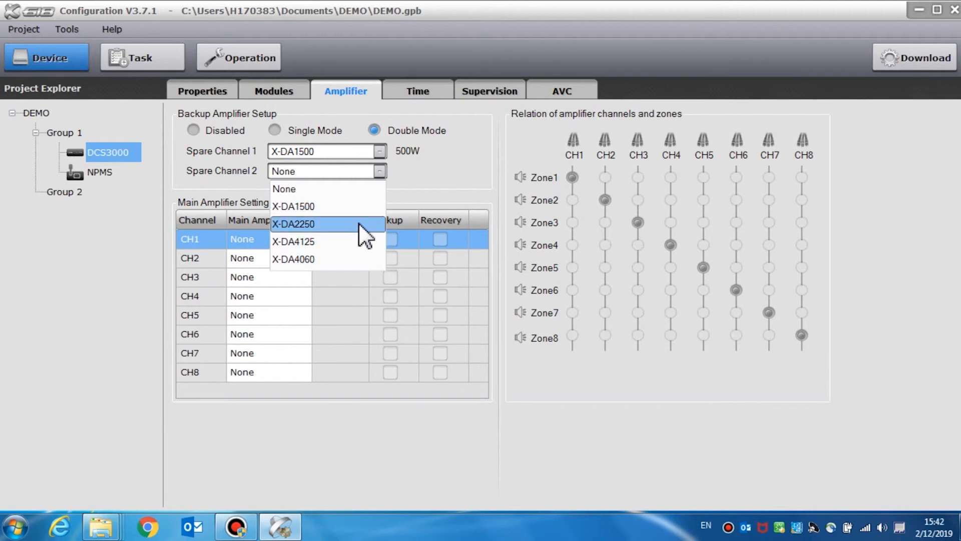
{"action": "left_click", "coordinate": [293, 224]}
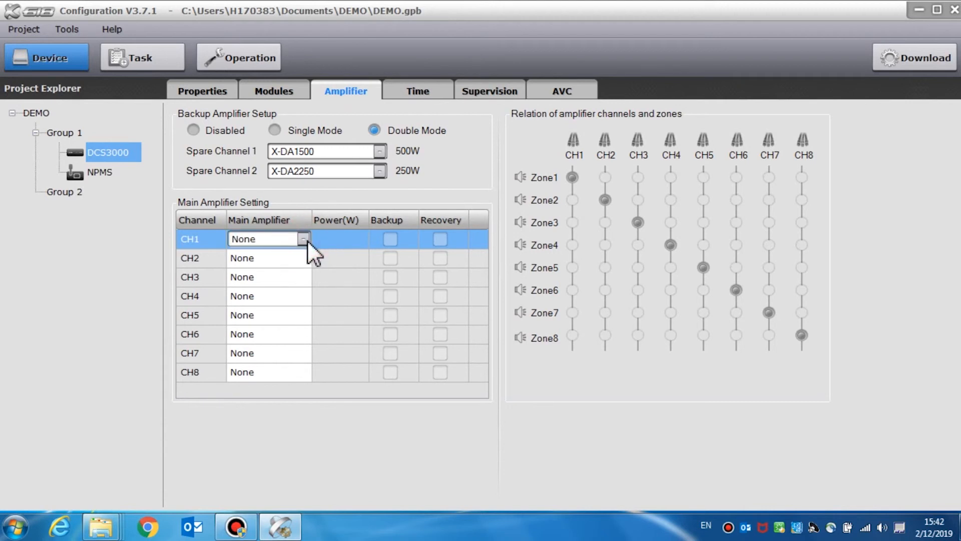
- Assign X-DA1500 to CH1 and CH2, with Backup on CH1 and Recovery on CH2
{"action": "left_click", "coordinate": [303, 238]}
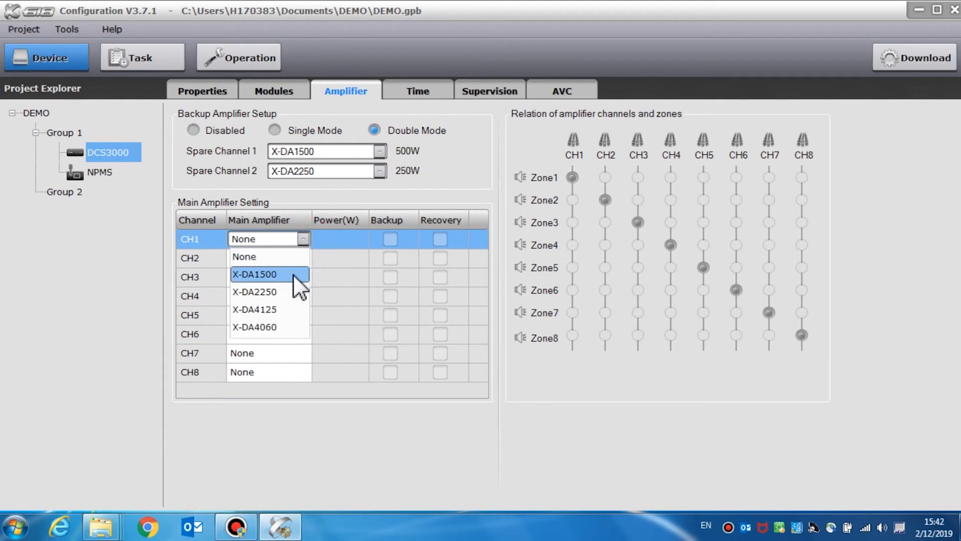
{"action": "left_click", "coordinate": [255, 275]}
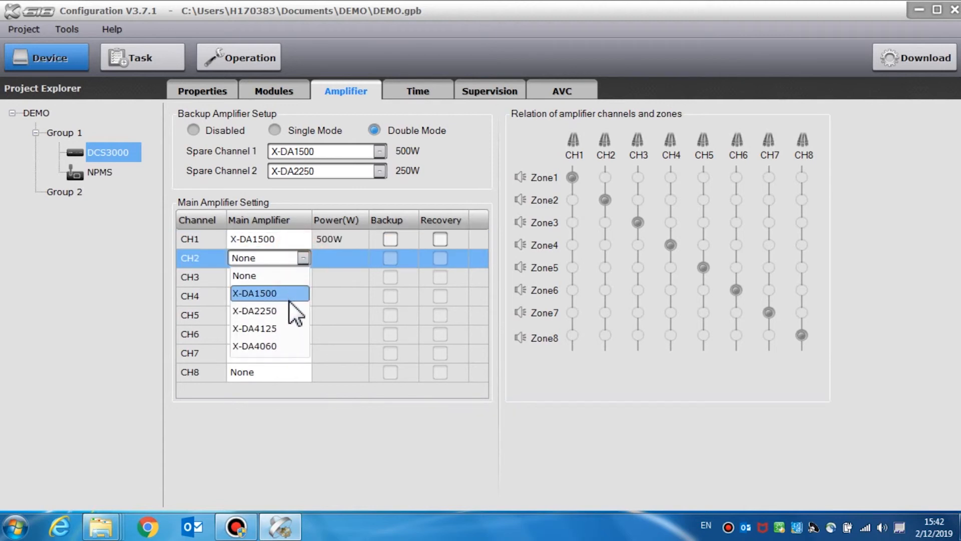
{"action": "left_click", "coordinate": [255, 293]}
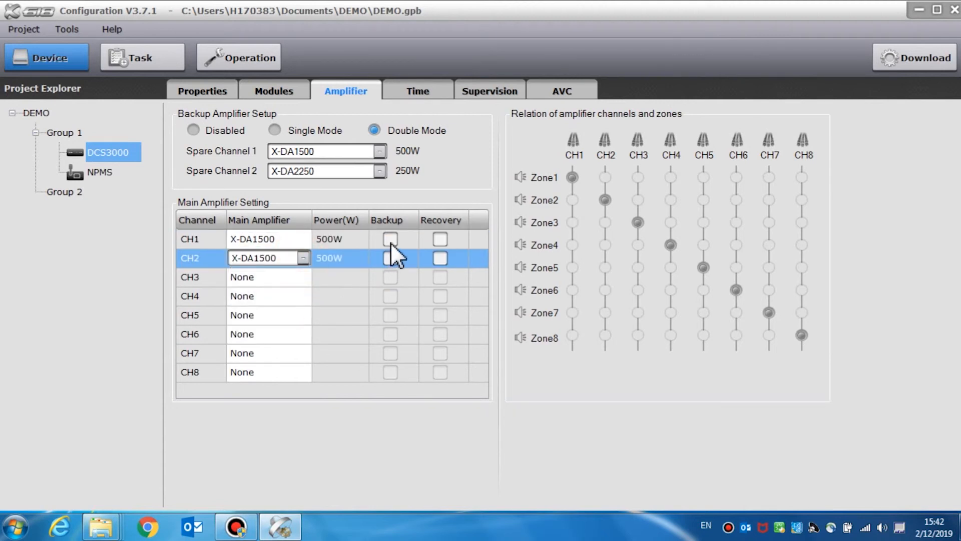
{"action": "left_click", "coordinate": [391, 239]}
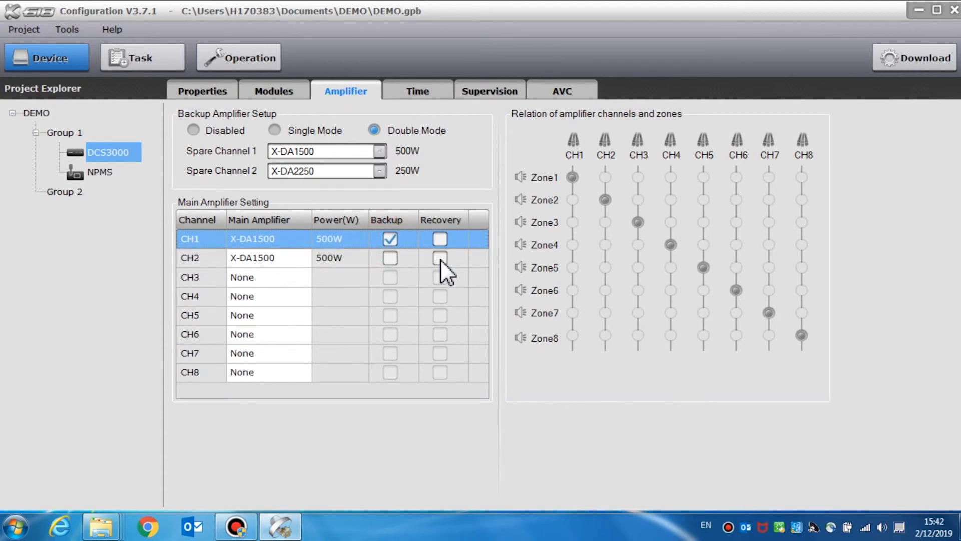
{"action": "left_click", "coordinate": [440, 258]}
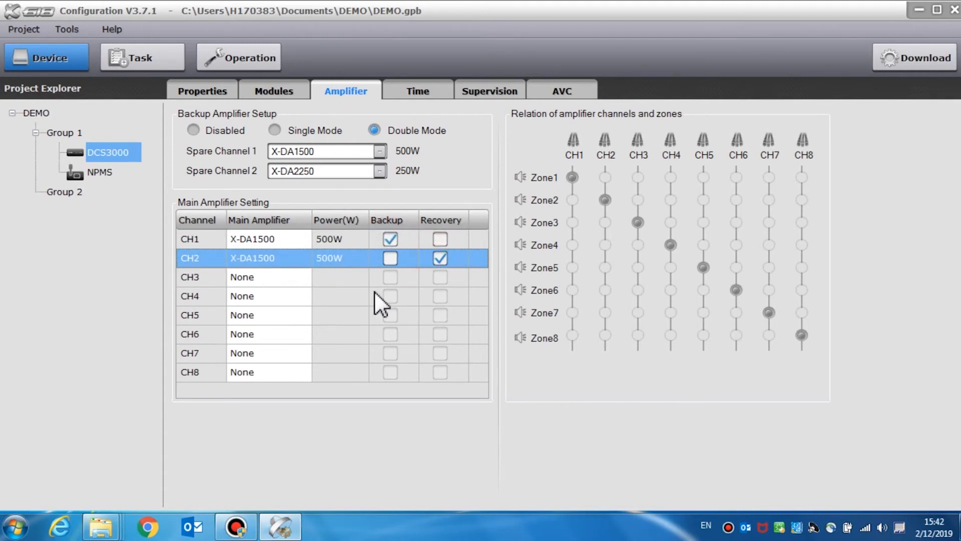
{"action": "mouse_move", "coordinate": [312, 305]}
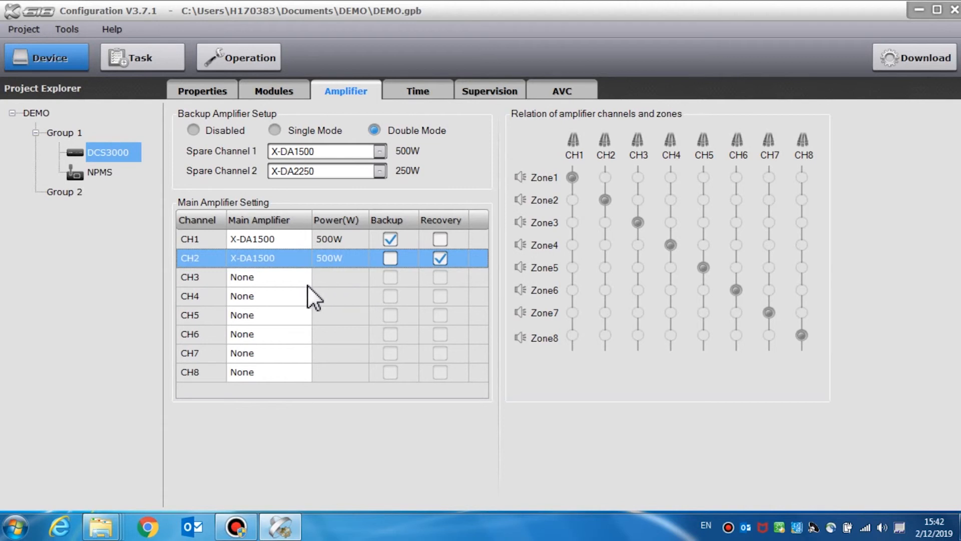
- Assign X-DA2250 to CH3 and X-DA4125 to CH4
{"action": "left_click", "coordinate": [306, 276]}
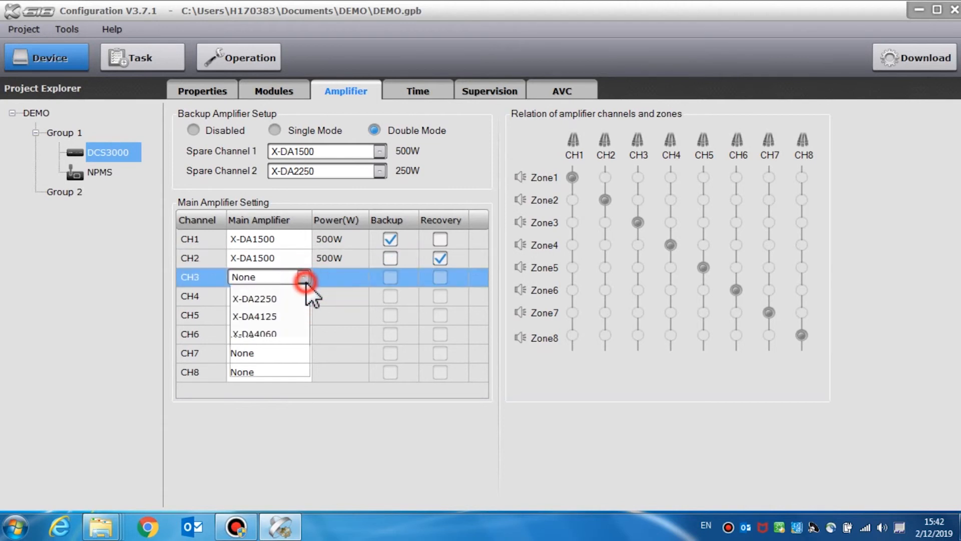
{"action": "left_click", "coordinate": [253, 298]}
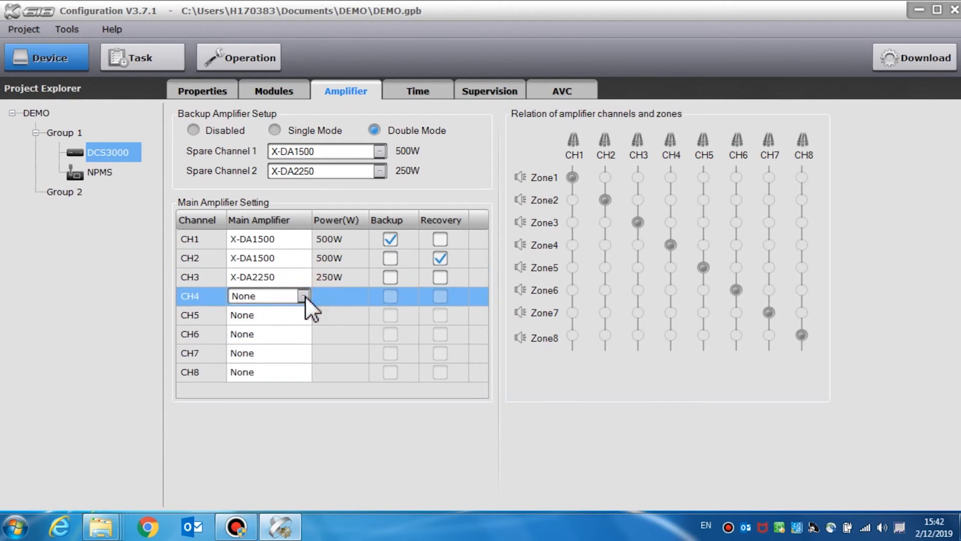
{"action": "left_click", "coordinate": [303, 295]}
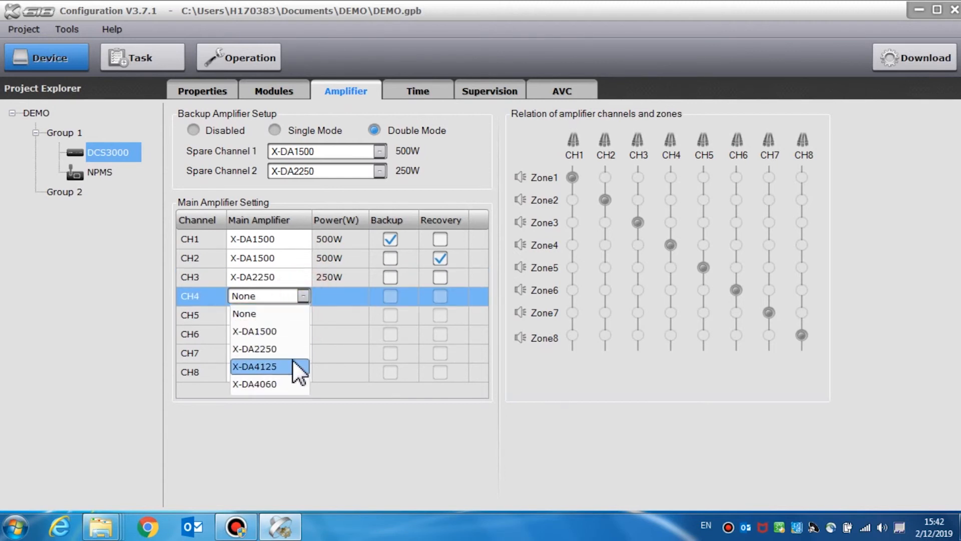
{"action": "left_click", "coordinate": [255, 366]}
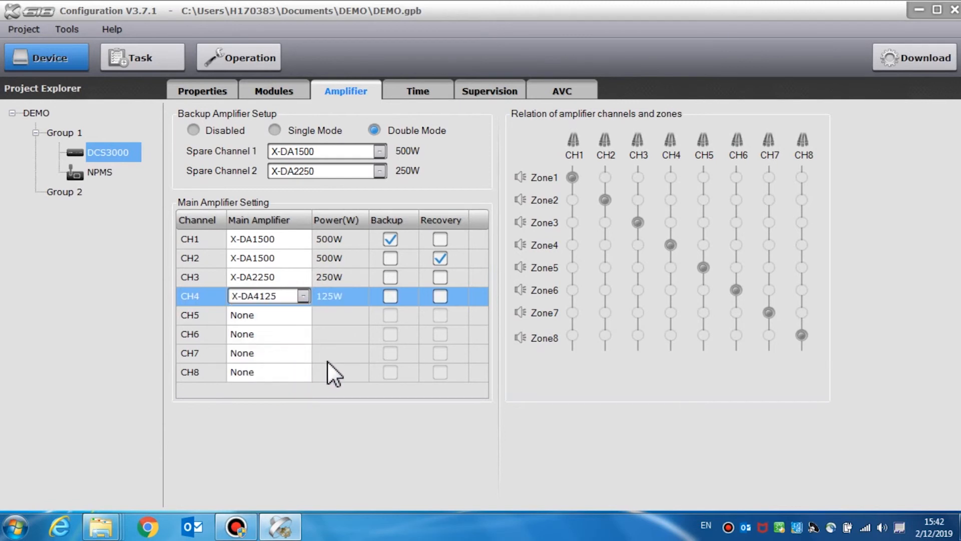
{"action": "left_click", "coordinate": [417, 91]}
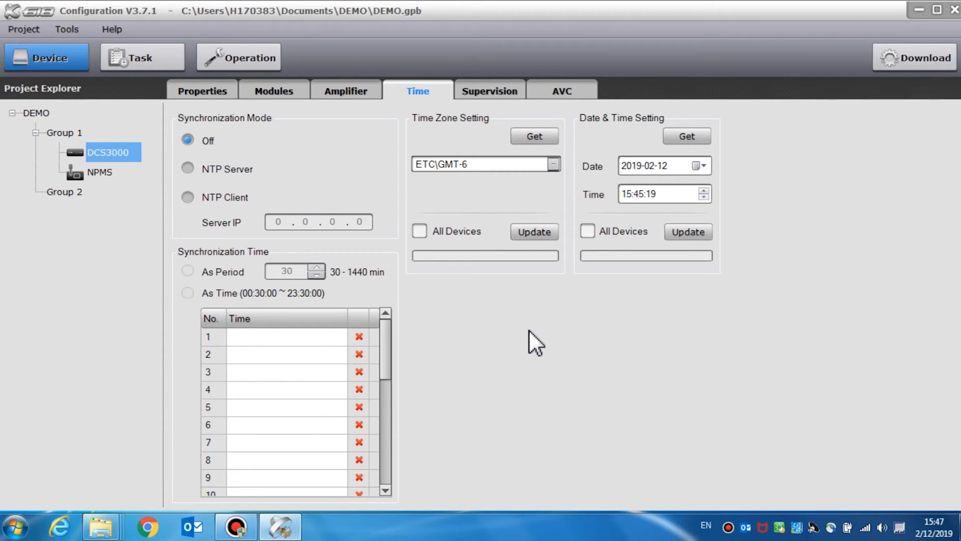
{"action": "mouse_move", "coordinate": [430, 107]}
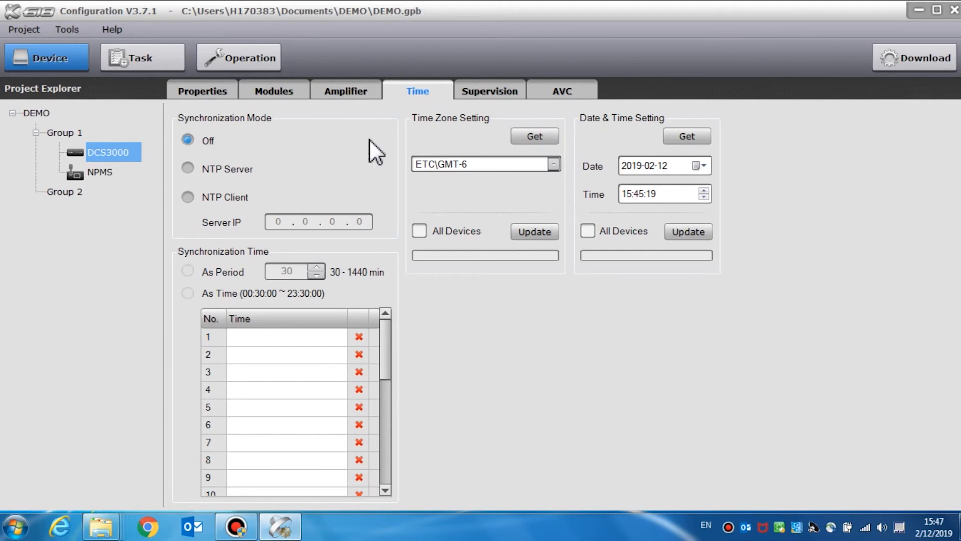
{"action": "mouse_move", "coordinate": [264, 135]}
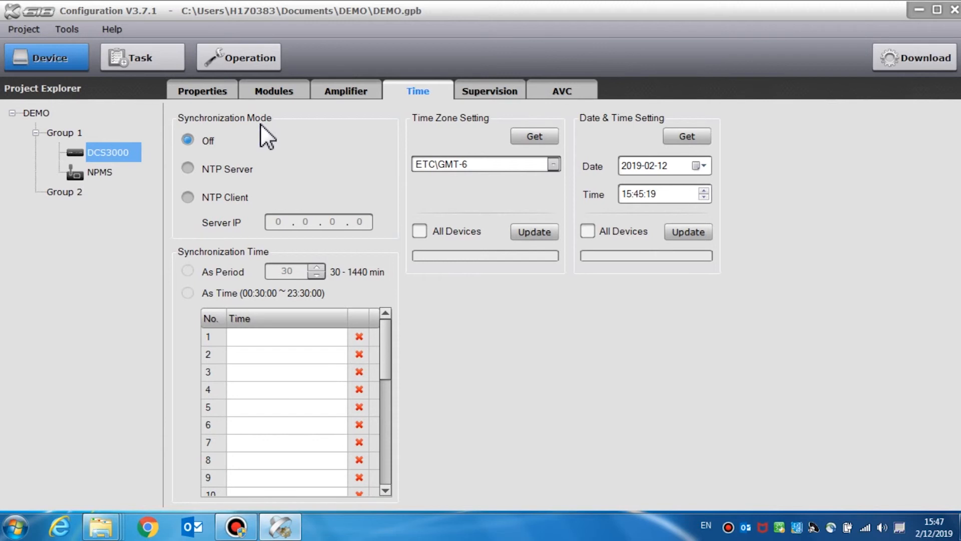
{"action": "mouse_move", "coordinate": [261, 165]}
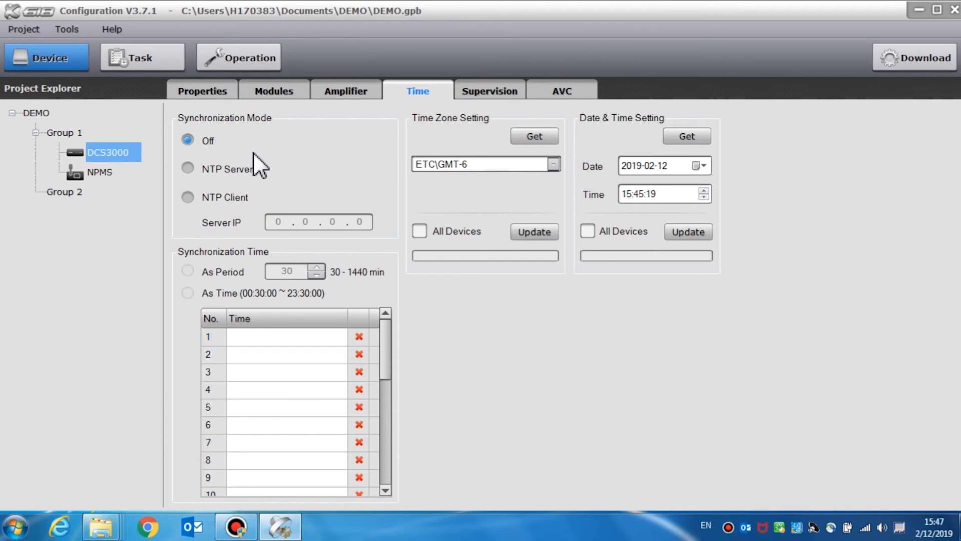
{"action": "mouse_move", "coordinate": [190, 184]}
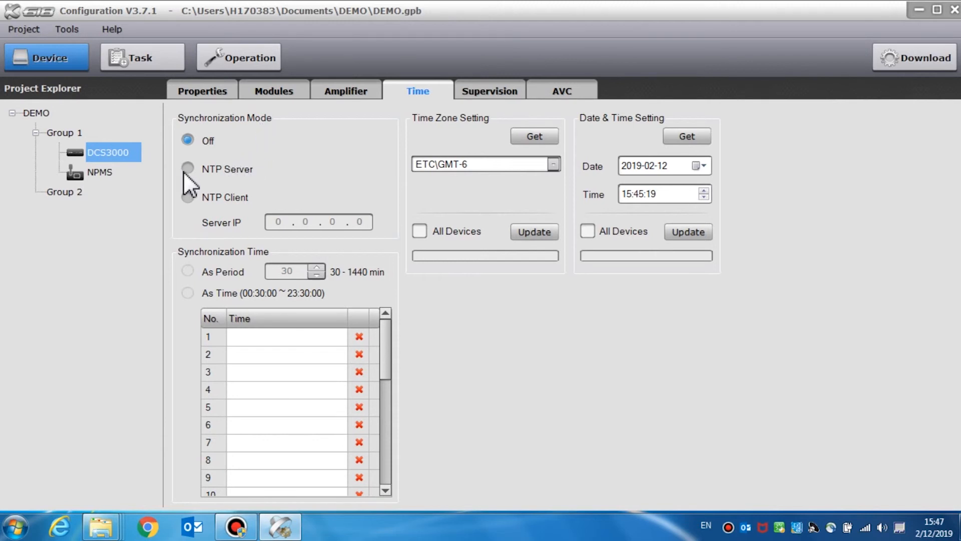
- Set Synchronization Mode to NTP Client (after trying NTP Server) and Synchronization Time to As Time
{"action": "left_click", "coordinate": [187, 169]}
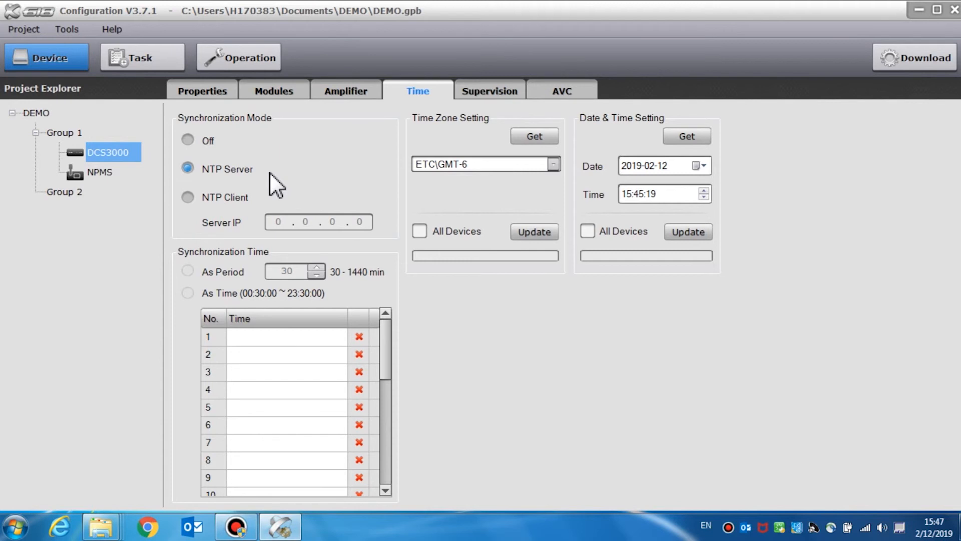
{"action": "mouse_move", "coordinate": [231, 196]}
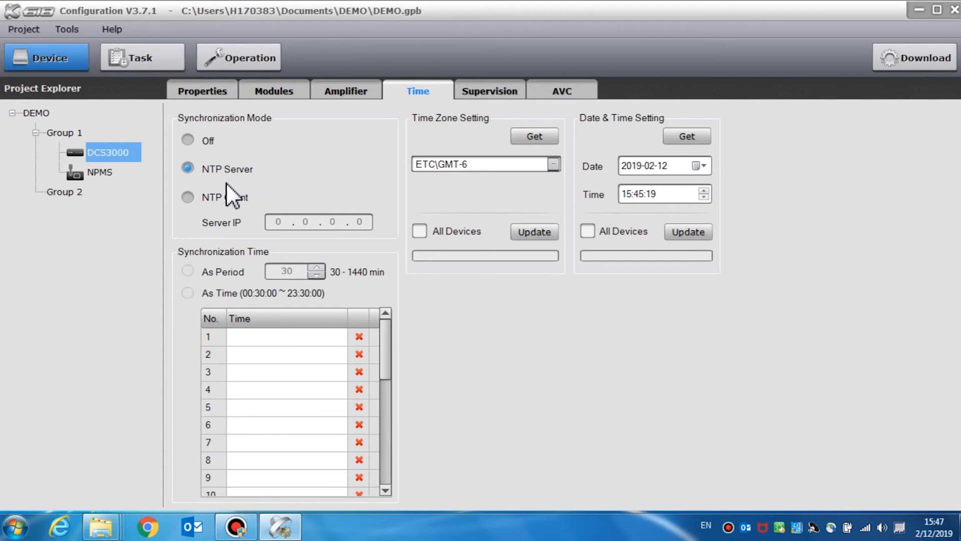
{"action": "left_click", "coordinate": [187, 197]}
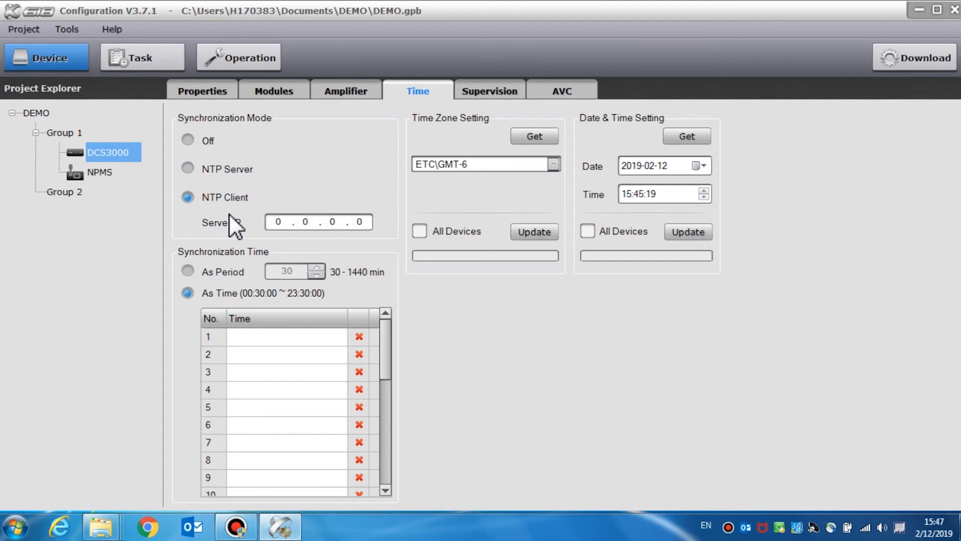
{"action": "left_click", "coordinate": [279, 221]}
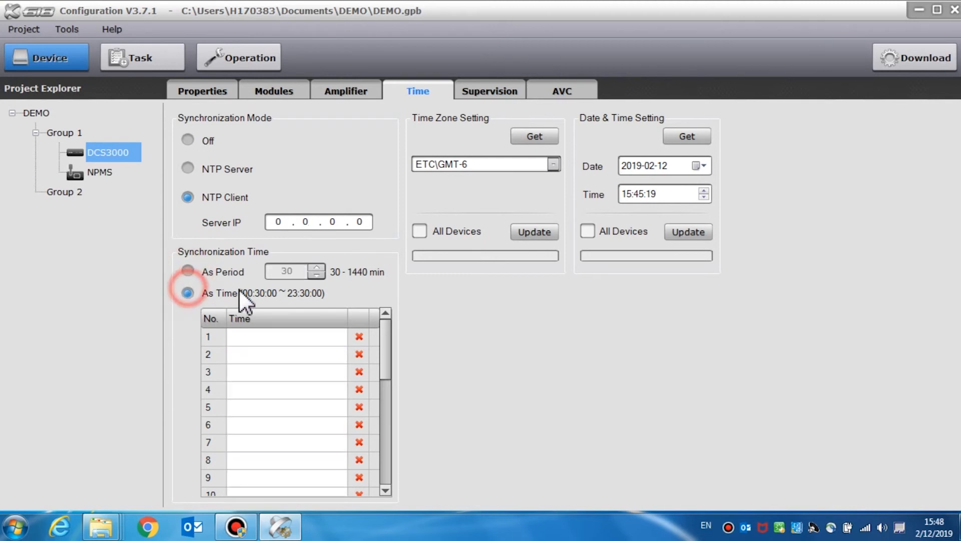
{"action": "left_click", "coordinate": [553, 163]}
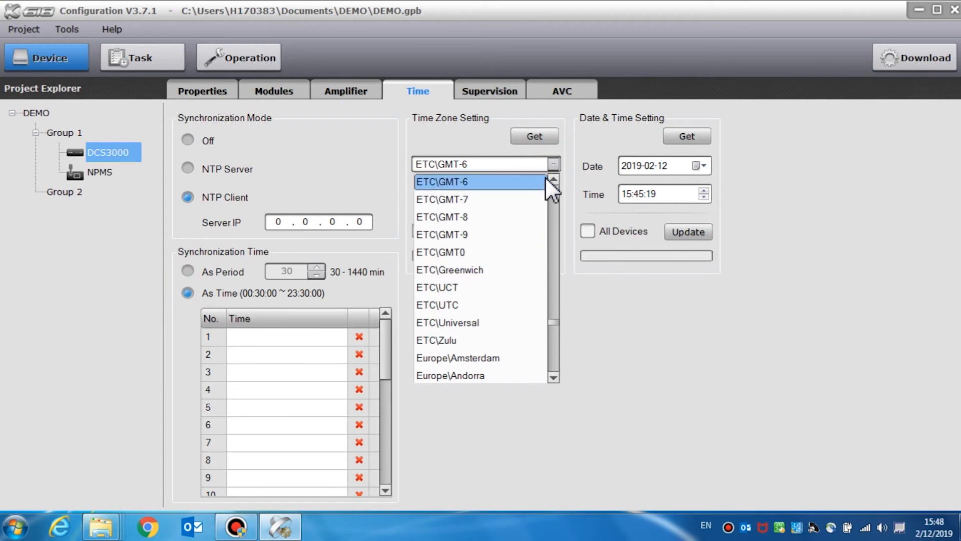
{"action": "left_click", "coordinate": [441, 181]}
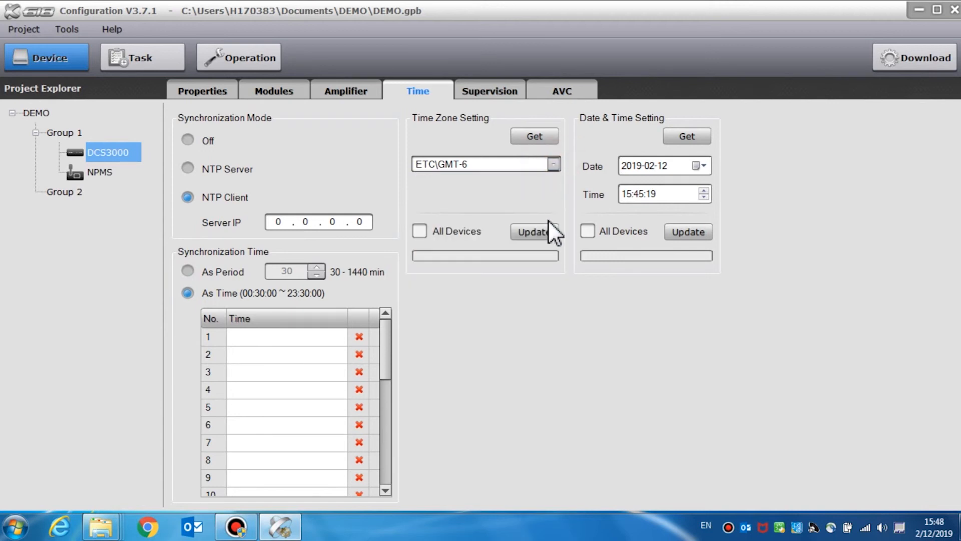
{"action": "left_click", "coordinate": [534, 231]}
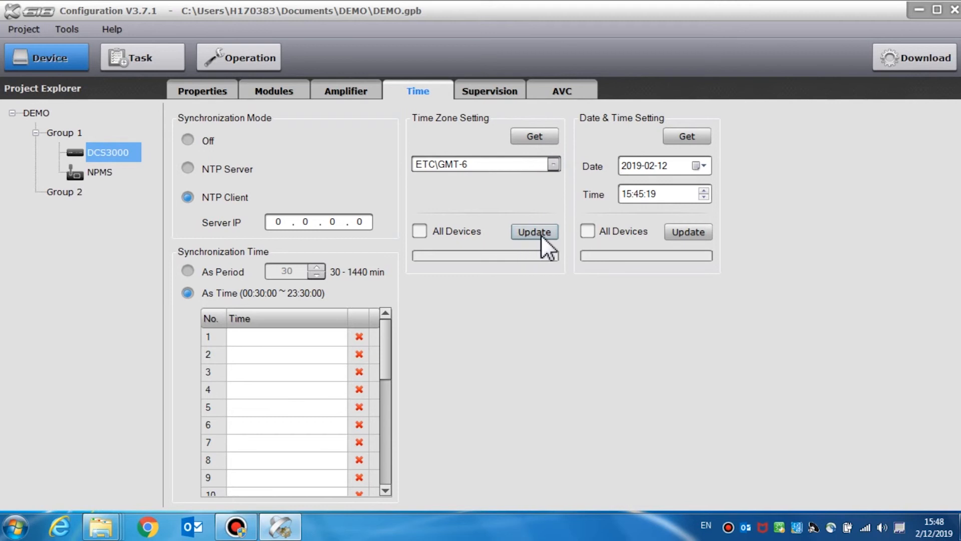
{"action": "left_click", "coordinate": [420, 231]}
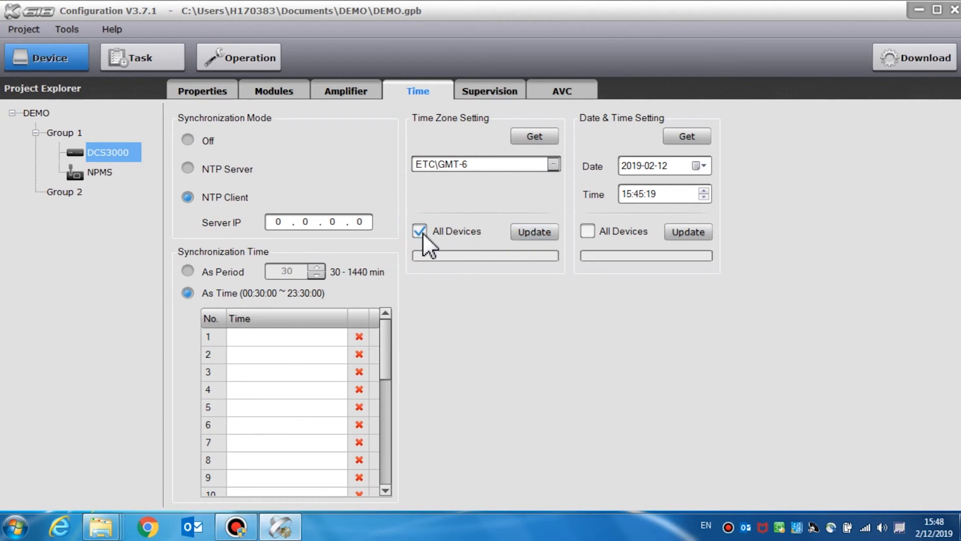
{"action": "left_click", "coordinate": [419, 232]}
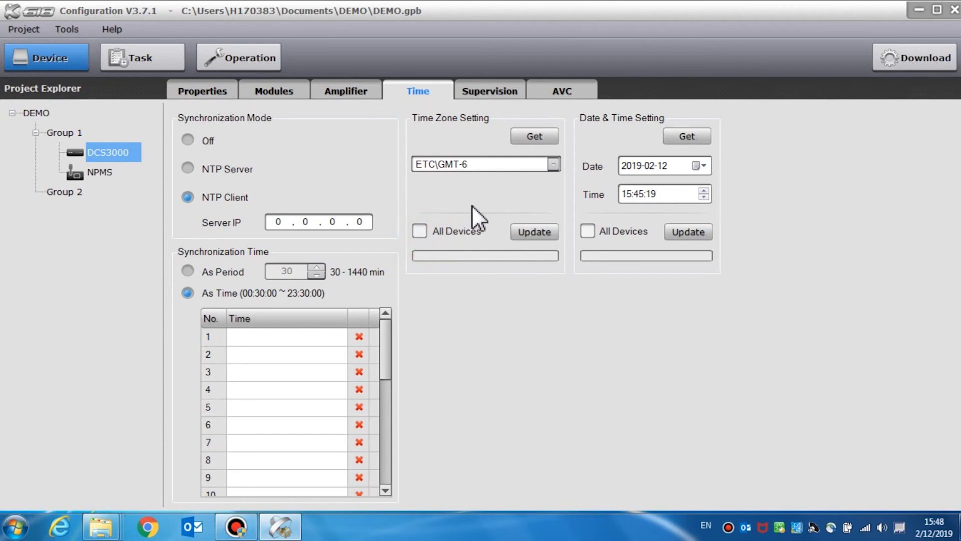
{"action": "mouse_move", "coordinate": [532, 214]}
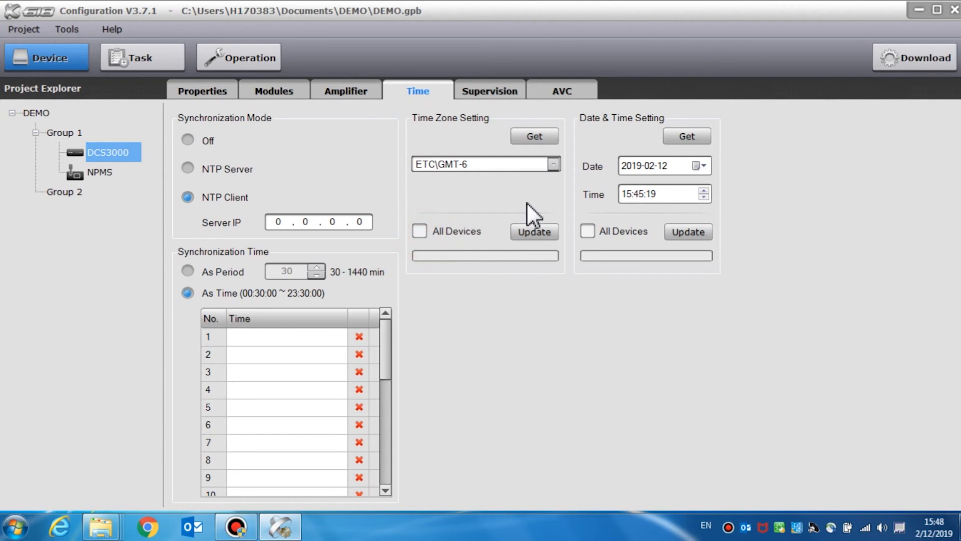
{"action": "mouse_move", "coordinate": [608, 144]}
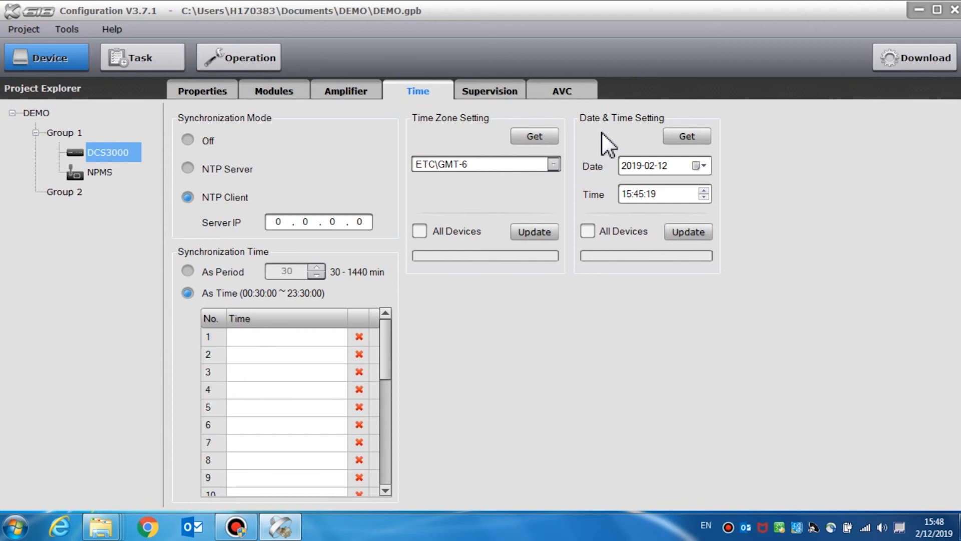
{"action": "mouse_move", "coordinate": [714, 190]}
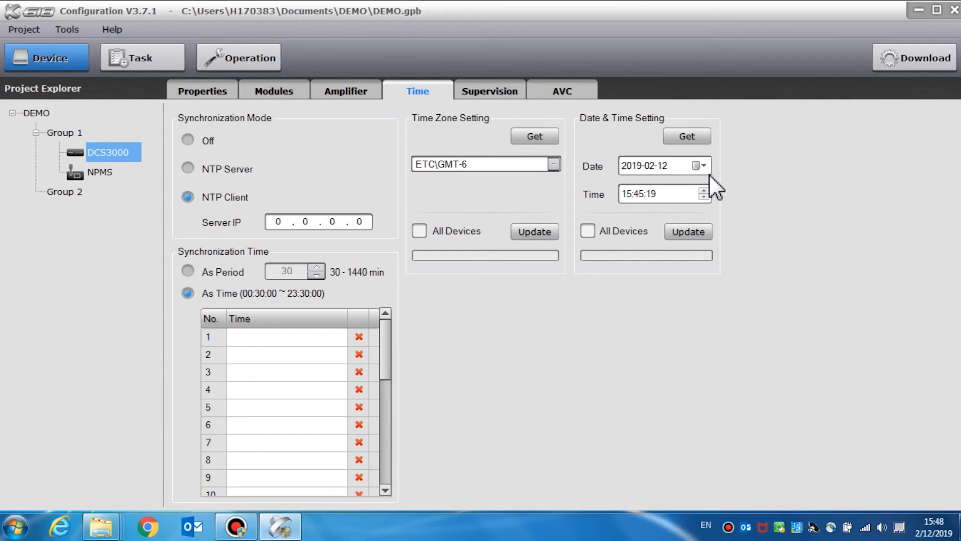
{"action": "left_click", "coordinate": [703, 165]}
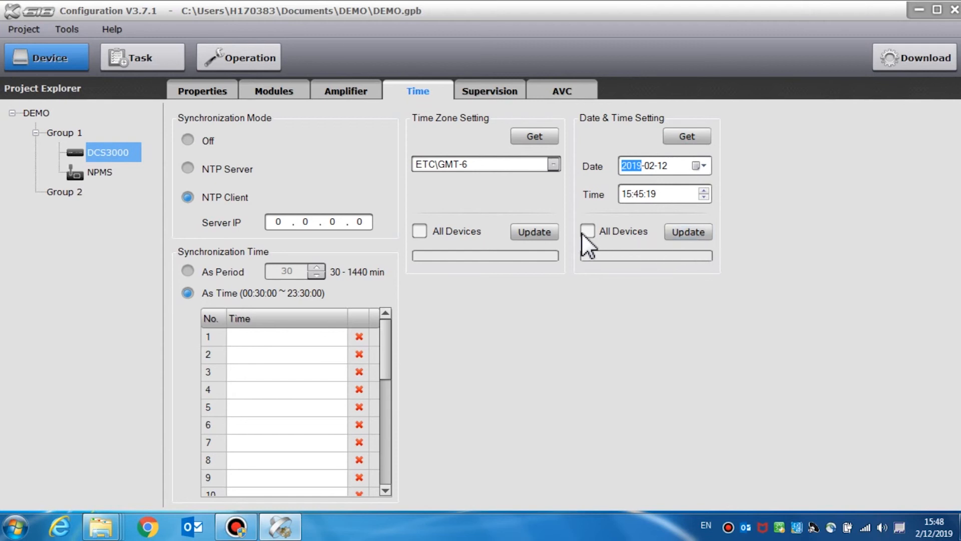
{"action": "left_click", "coordinate": [587, 231]}
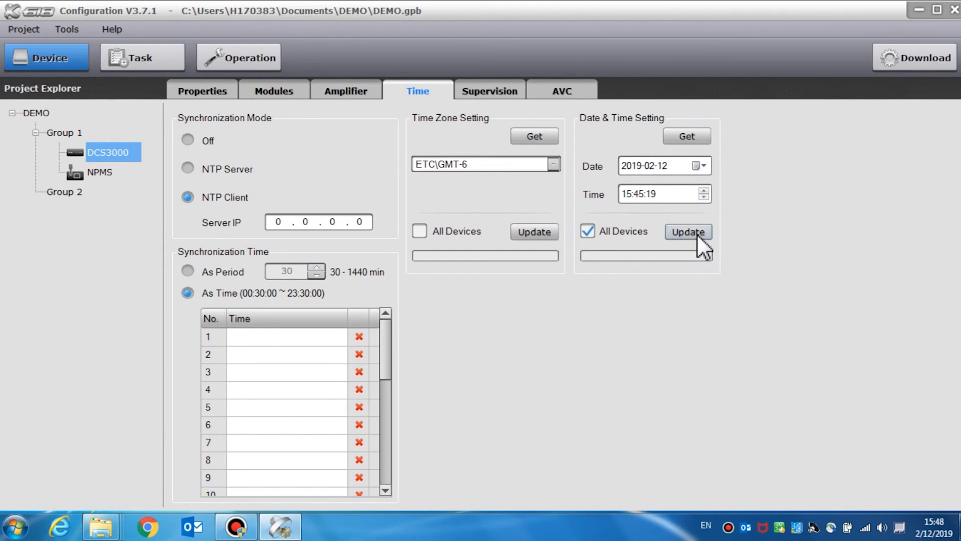
{"action": "mouse_move", "coordinate": [714, 251]}
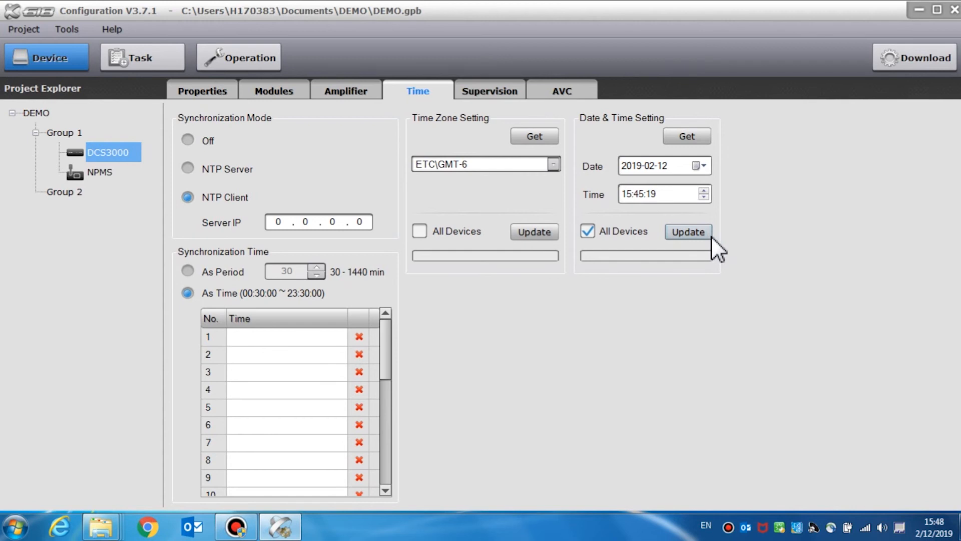
{"action": "left_click", "coordinate": [489, 91]}
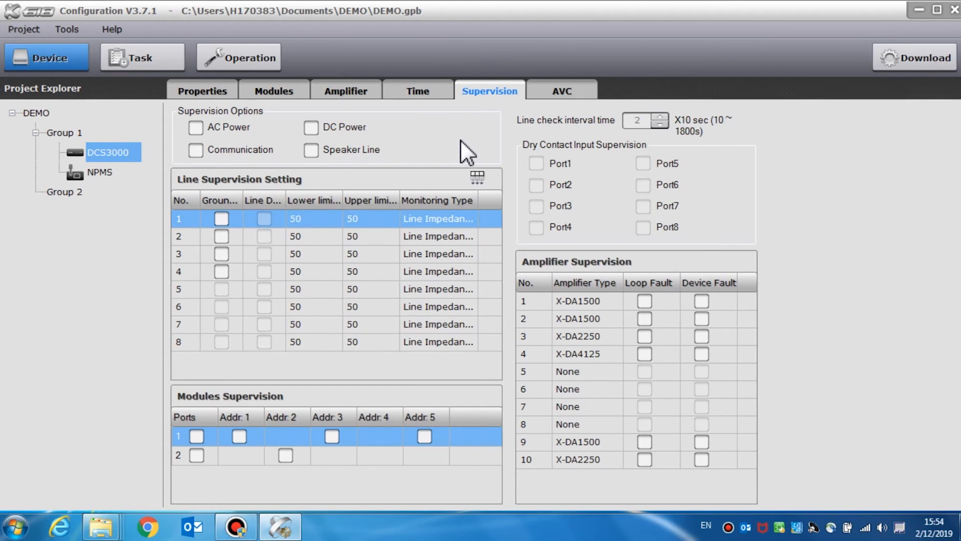
{"action": "mouse_move", "coordinate": [508, 110]}
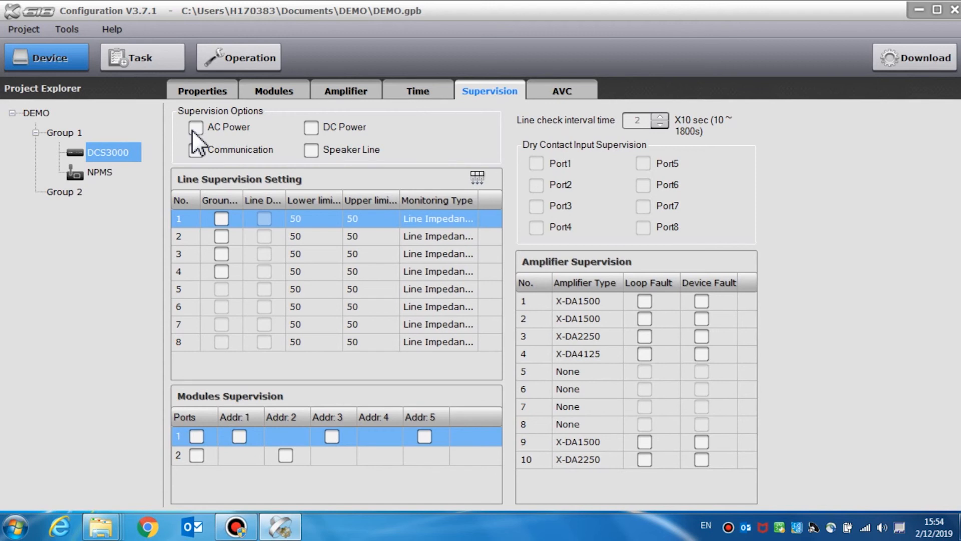
- Tick AC Power, DC Power and Speaker Line under Supervision Options
{"action": "left_click", "coordinate": [195, 127]}
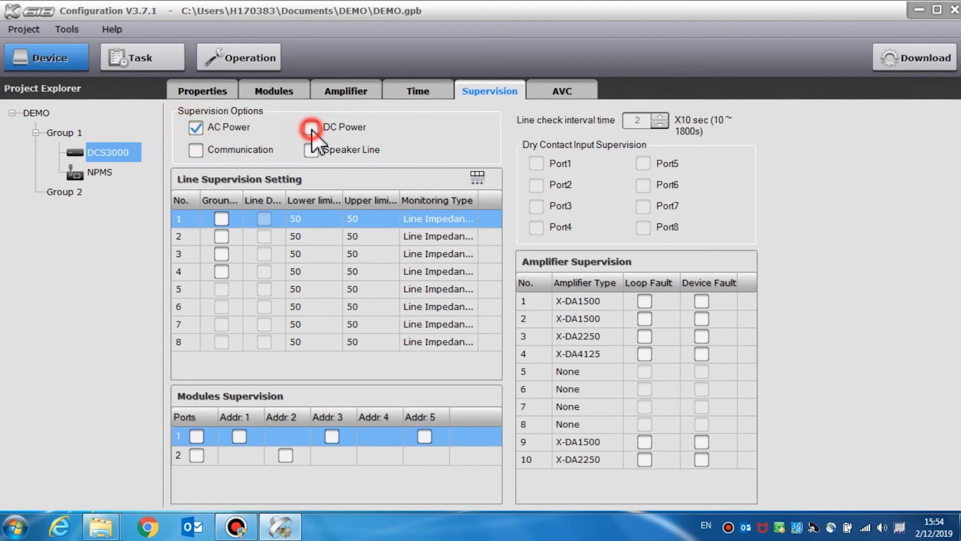
{"action": "left_click", "coordinate": [311, 128]}
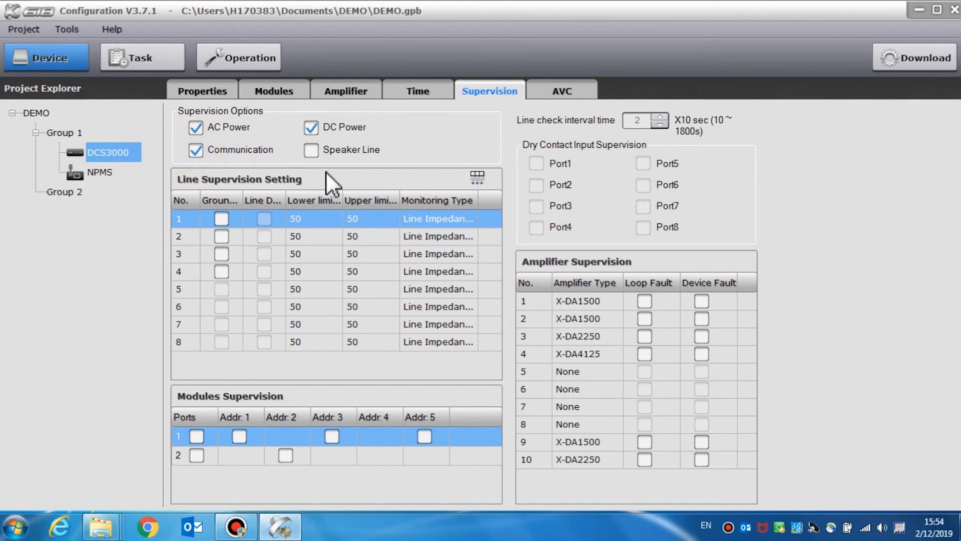
{"action": "left_click", "coordinate": [310, 149]}
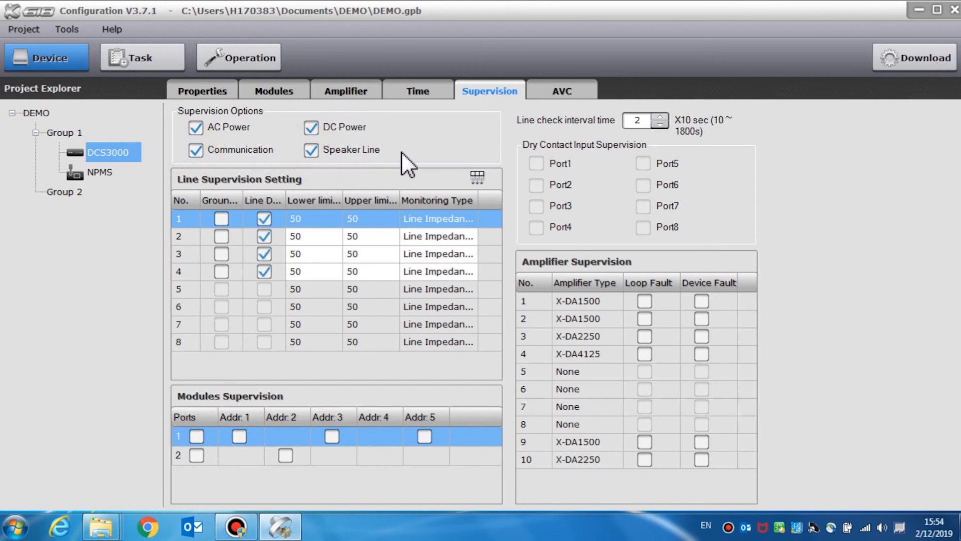
{"action": "mouse_move", "coordinate": [315, 187]}
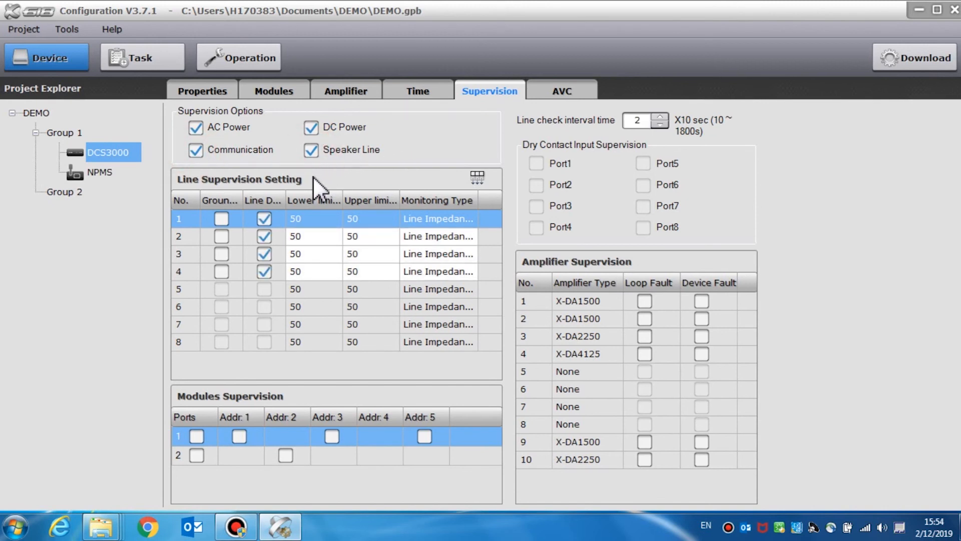
{"action": "mouse_move", "coordinate": [236, 215]}
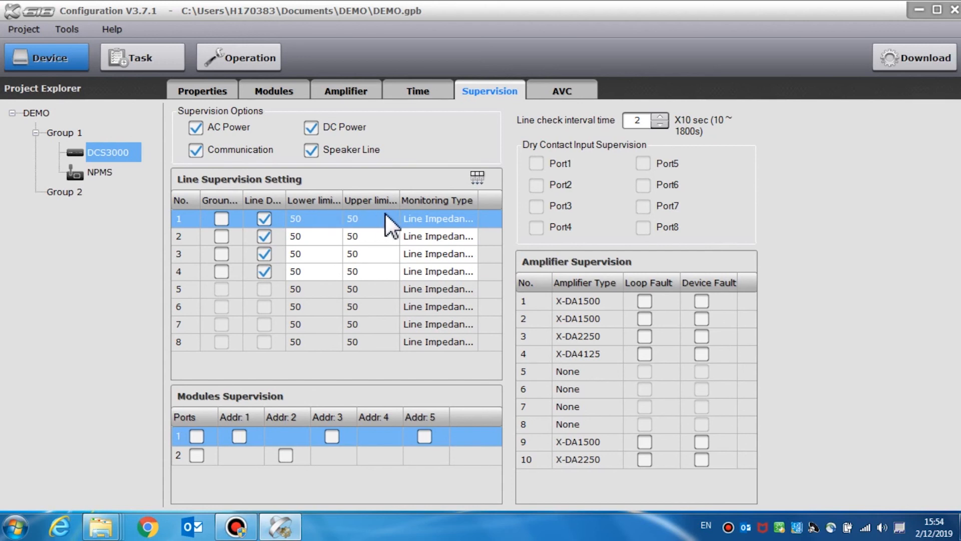
{"action": "mouse_move", "coordinate": [461, 240]}
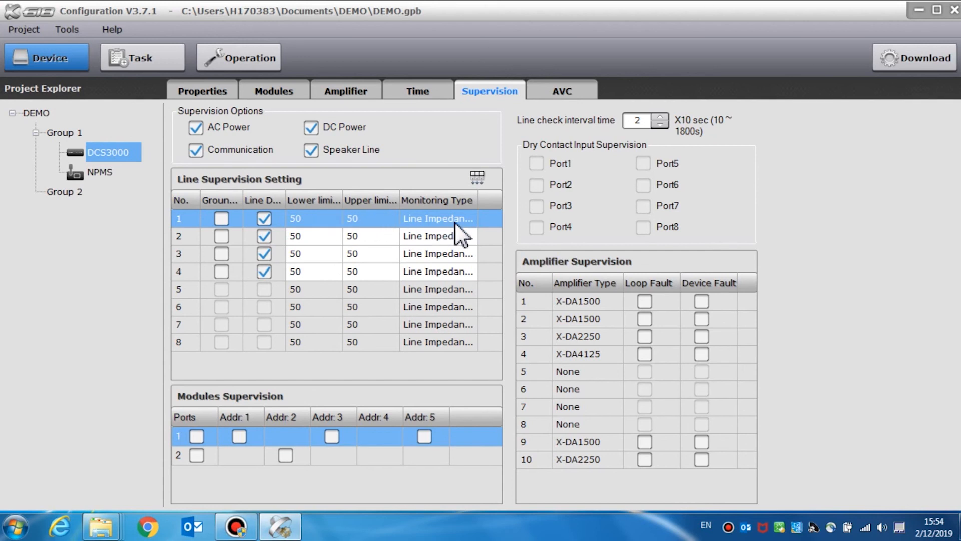
- Keep line 1 supervised with limits 50–50 and choose EOL Monitoring as its monitoring type
{"action": "left_click", "coordinate": [264, 218]}
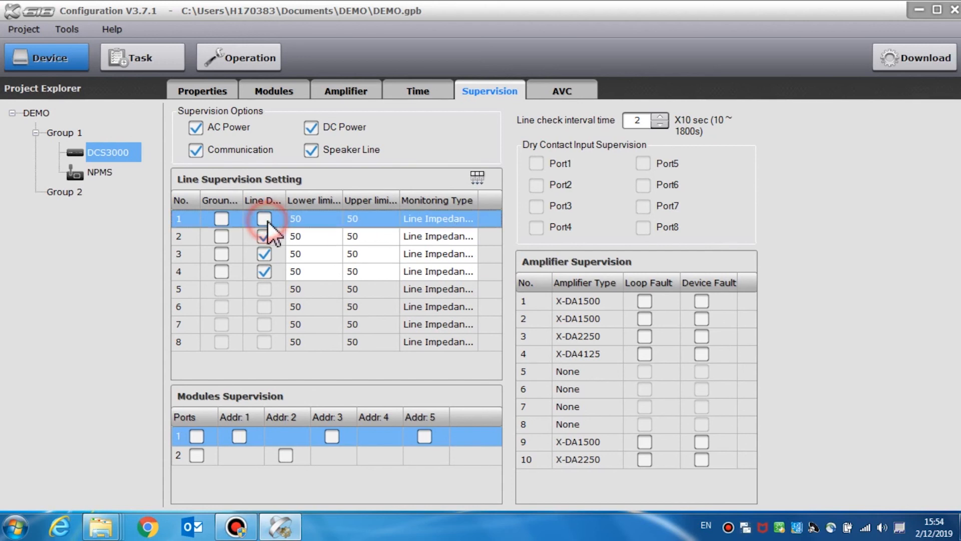
{"action": "left_click", "coordinate": [264, 218]}
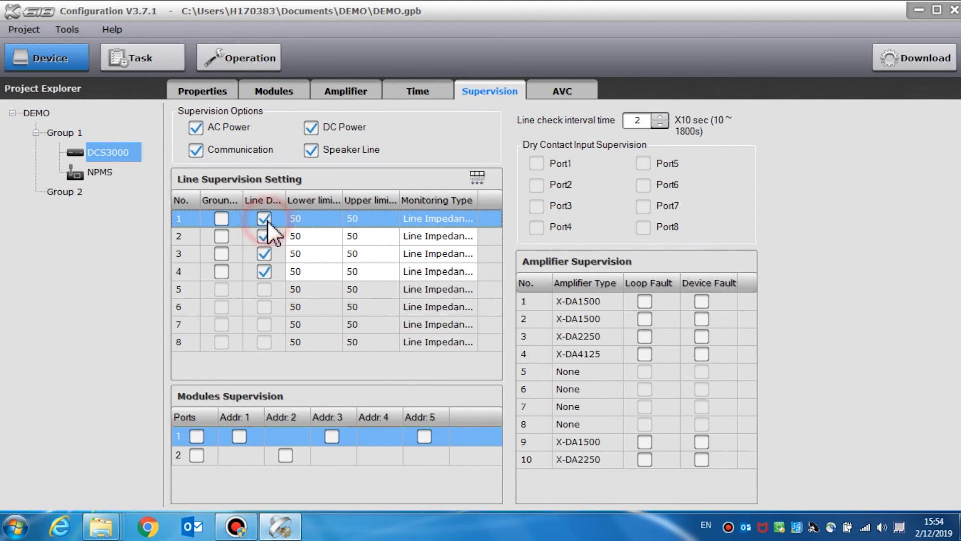
{"action": "left_click", "coordinate": [314, 218]}
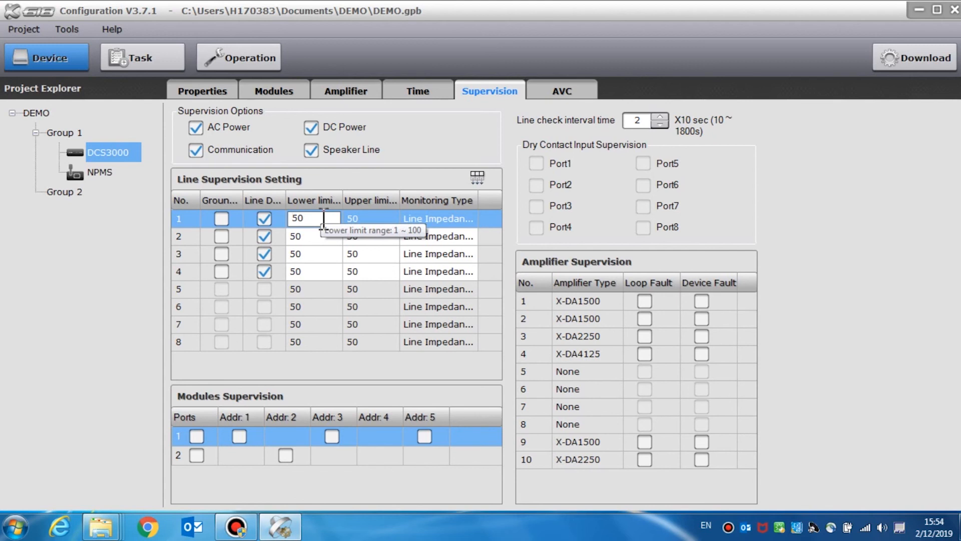
{"action": "left_click", "coordinate": [438, 219]}
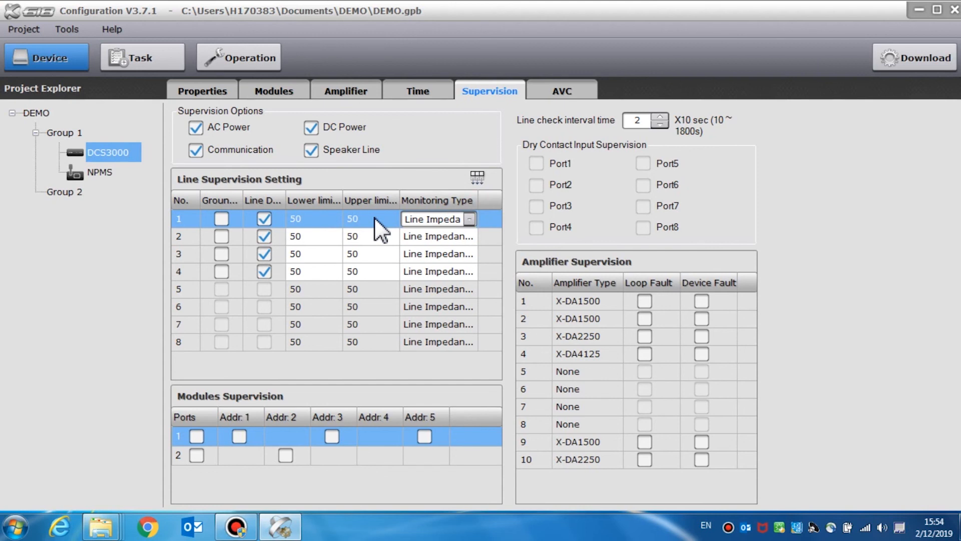
{"action": "left_click", "coordinate": [371, 219]}
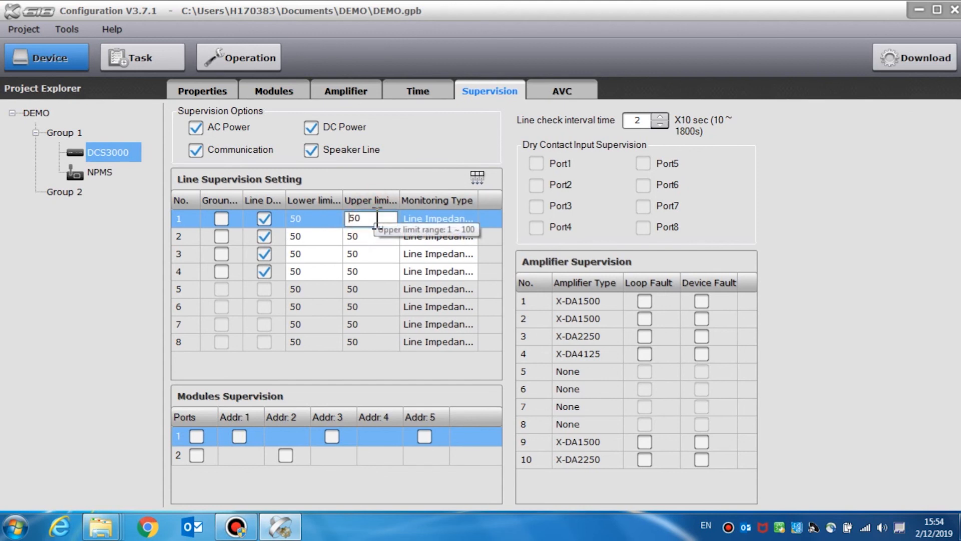
{"action": "mouse_move", "coordinate": [459, 223]}
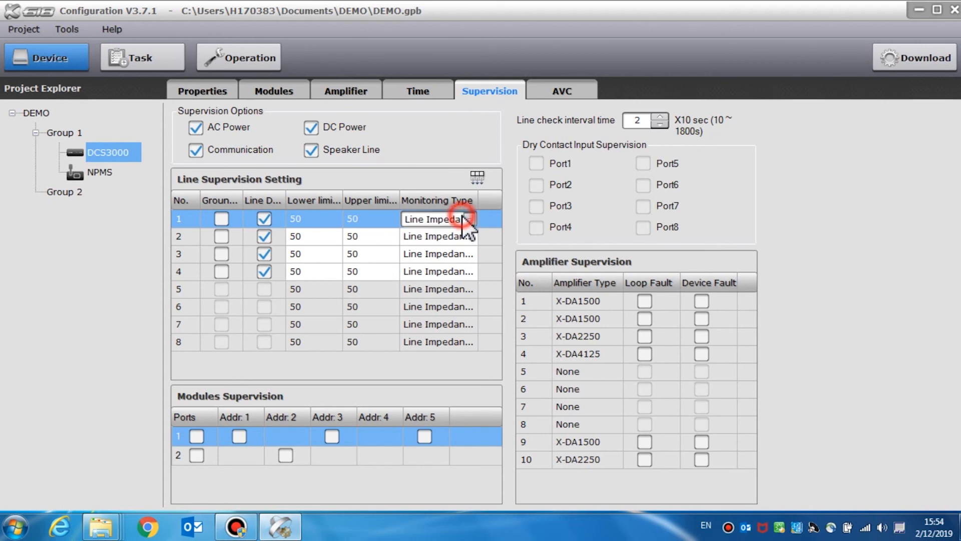
{"action": "left_click", "coordinate": [470, 219]}
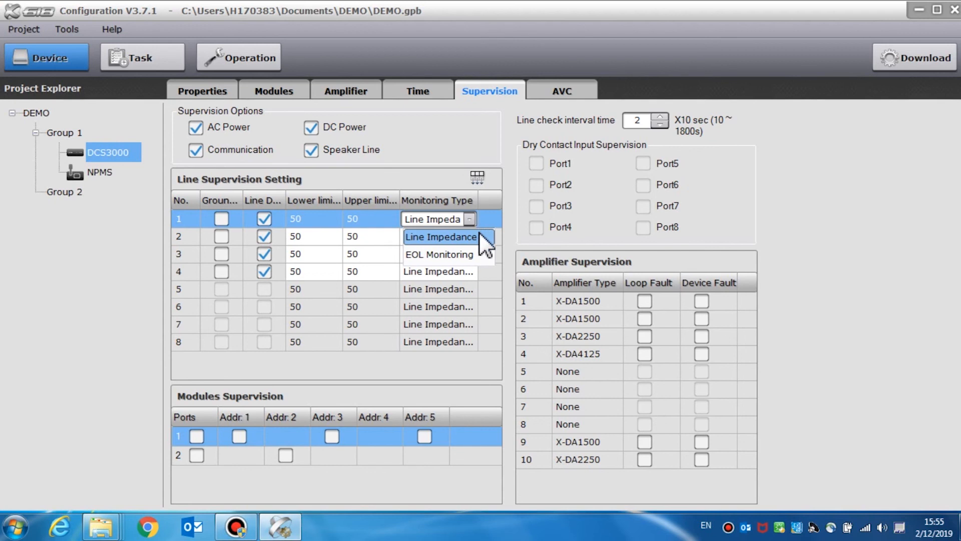
{"action": "mouse_move", "coordinate": [439, 255]}
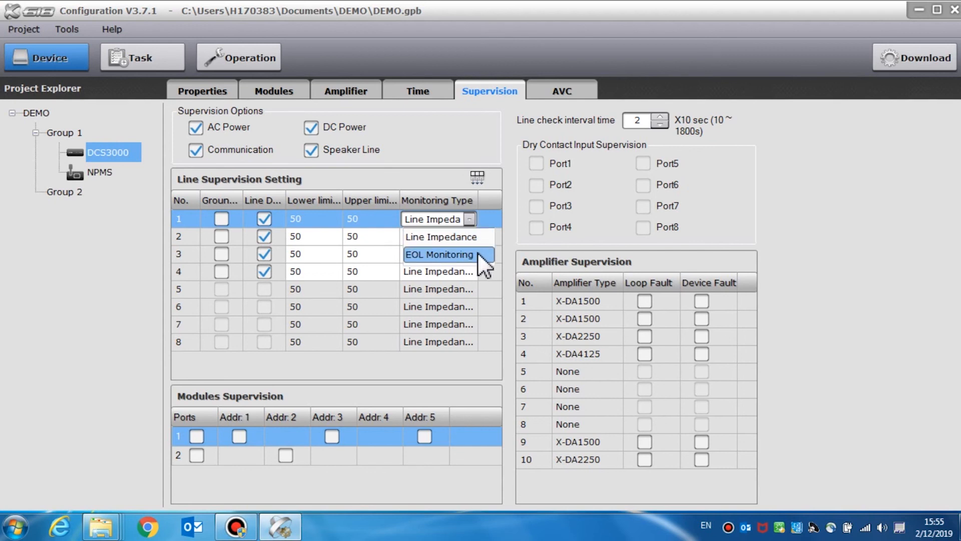
{"action": "left_click", "coordinate": [437, 253]}
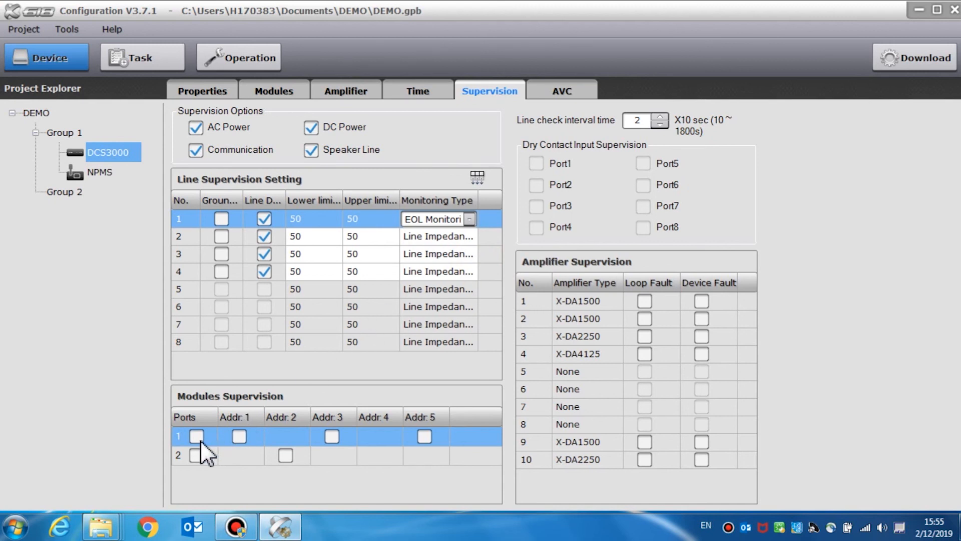
- Tick Port 1 and Port 2 Addr. 2 in Modules Supervision and set line check interval to 3
{"action": "left_click", "coordinate": [197, 436]}
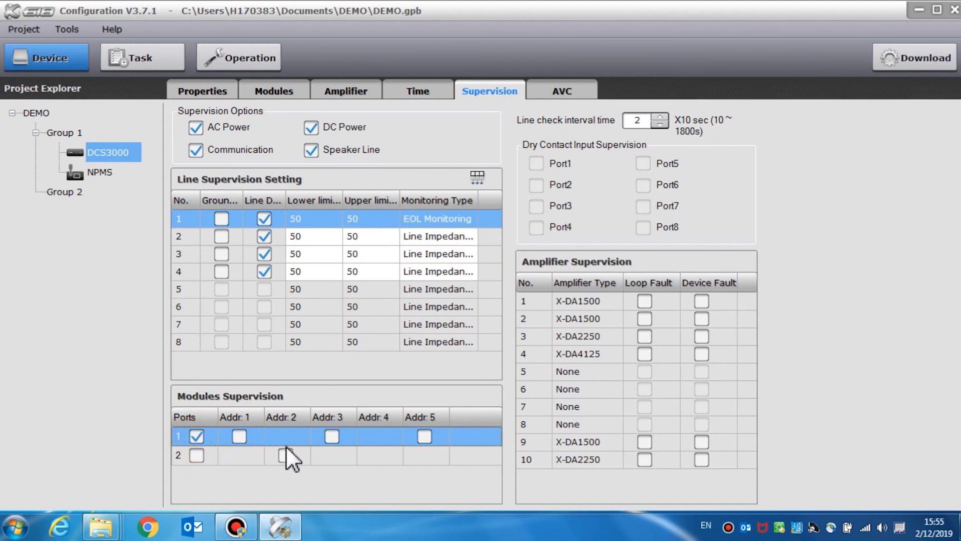
{"action": "left_click", "coordinate": [284, 456]}
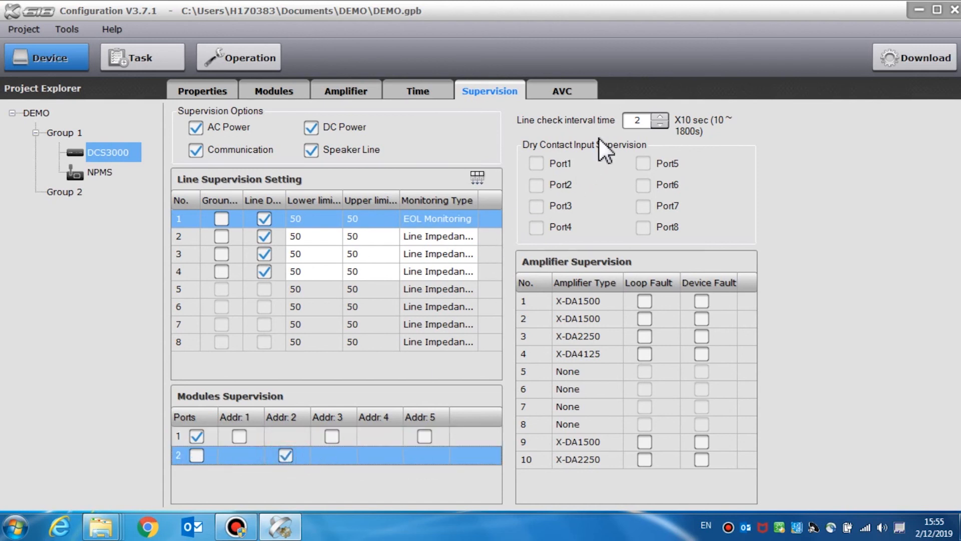
{"action": "mouse_move", "coordinate": [668, 119]}
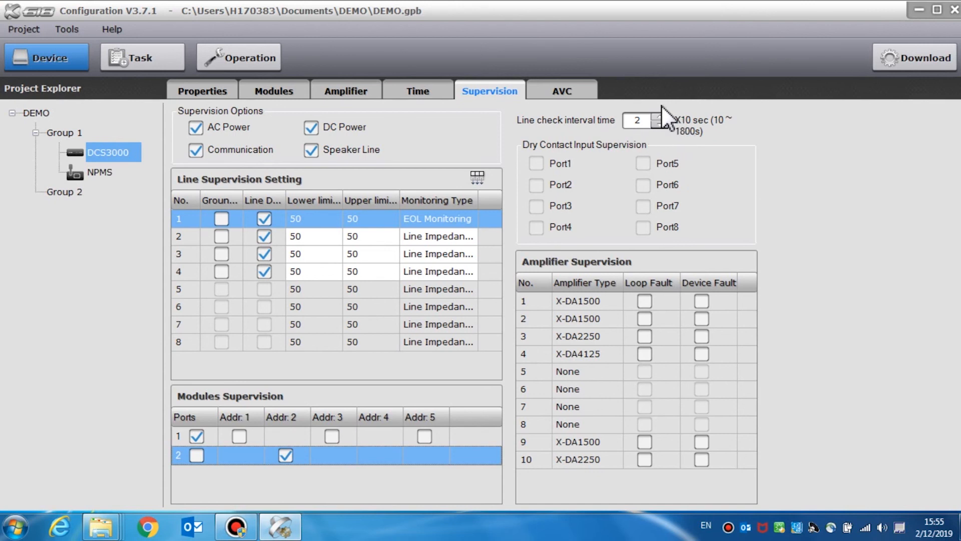
{"action": "left_click", "coordinate": [660, 116]}
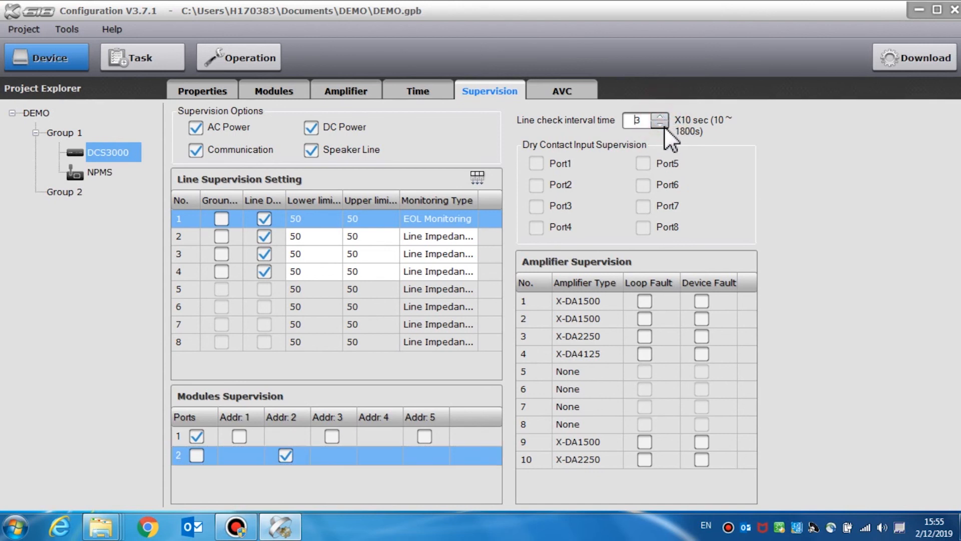
{"action": "left_click", "coordinate": [660, 123]}
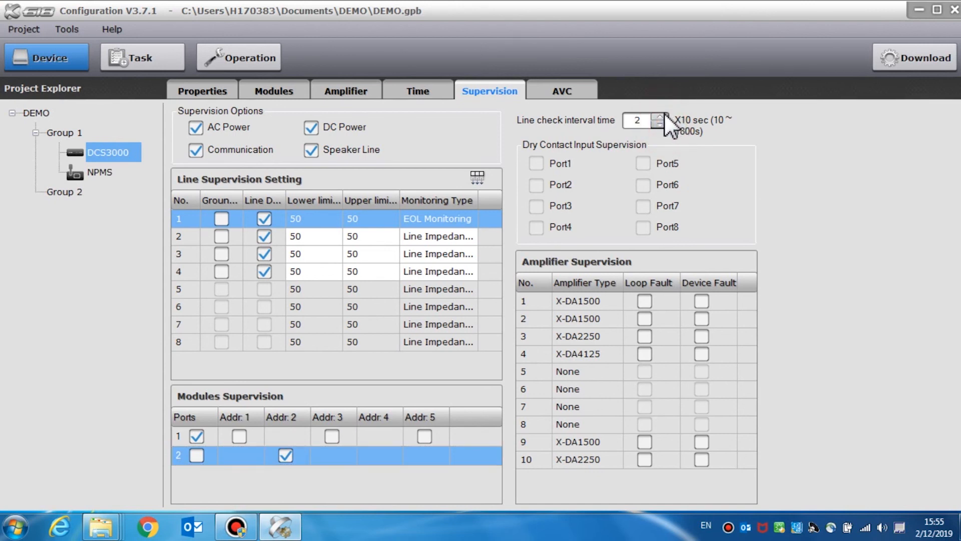
{"action": "left_click", "coordinate": [660, 115]}
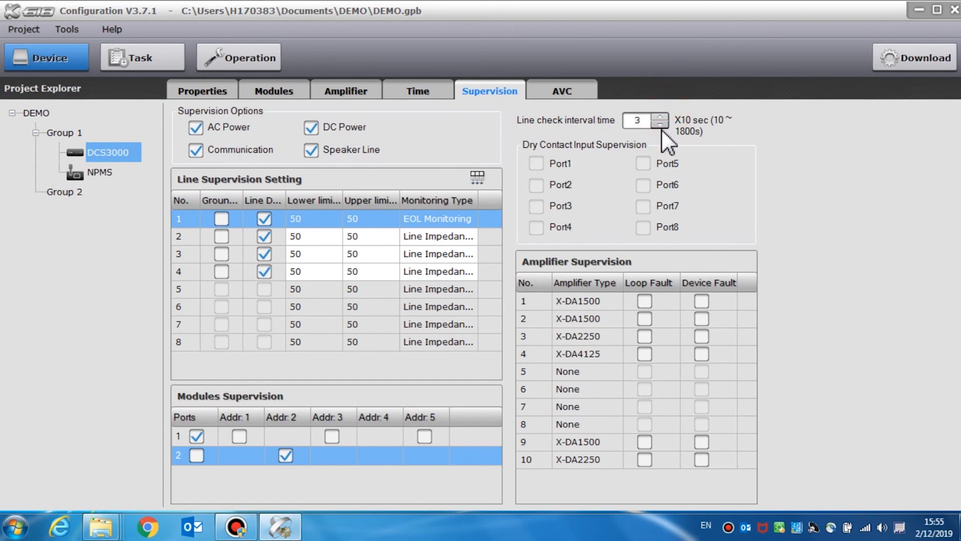
{"action": "mouse_move", "coordinate": [661, 189]}
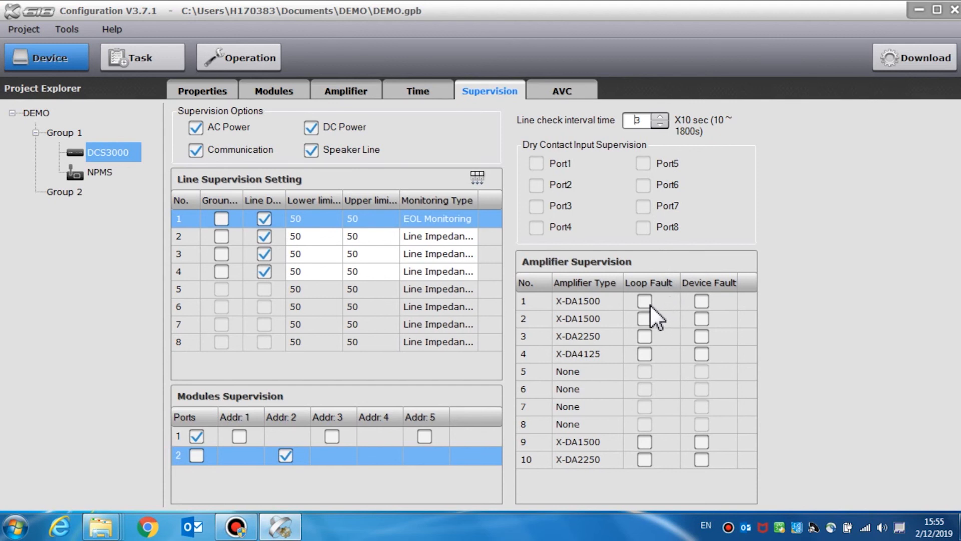
- Tick Loop Fault for amplifier 1 and Device Fault for amplifiers 3 and 4
{"action": "left_click", "coordinate": [643, 302]}
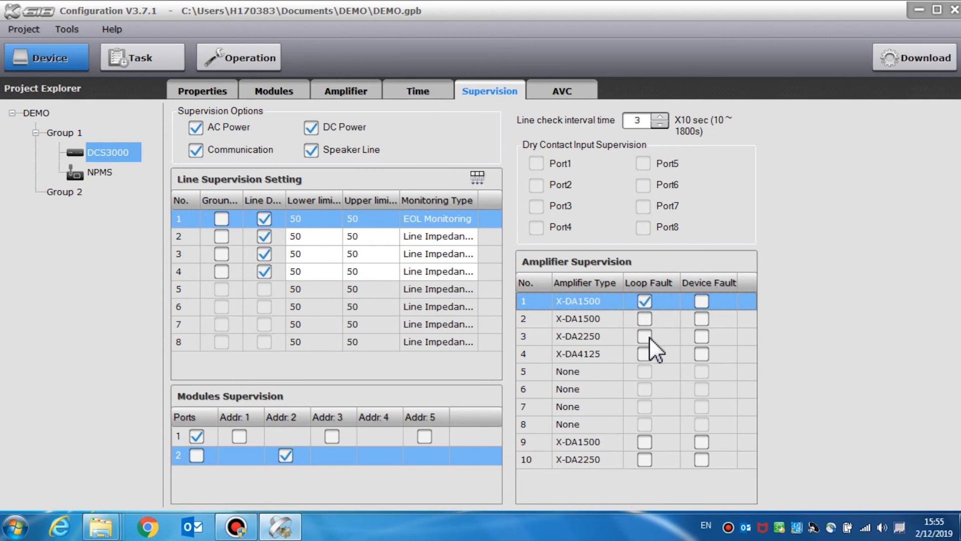
{"action": "left_click", "coordinate": [701, 336]}
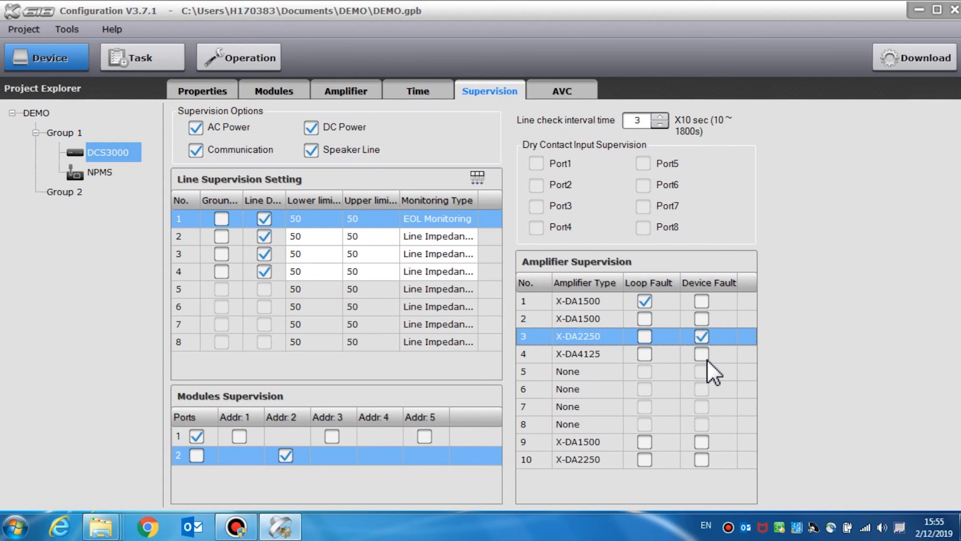
{"action": "left_click", "coordinate": [701, 354]}
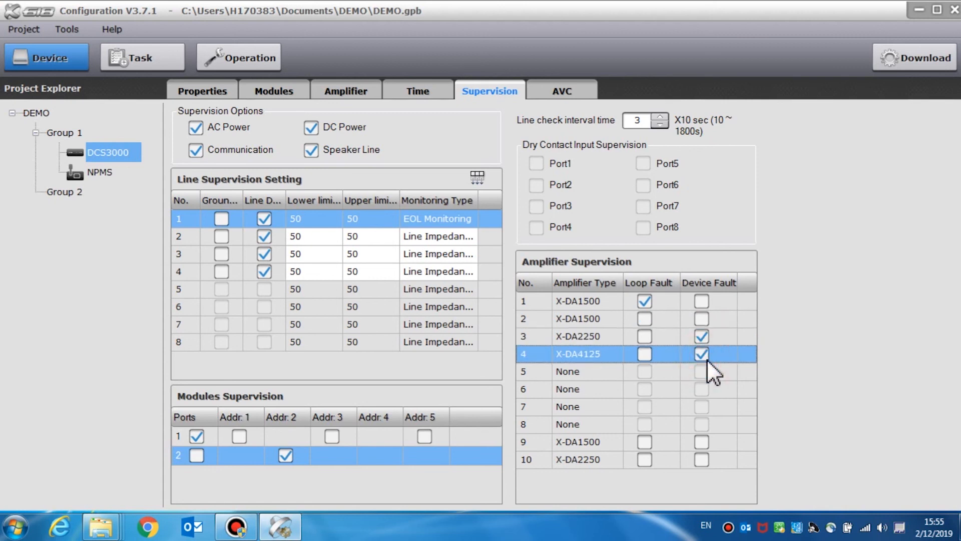